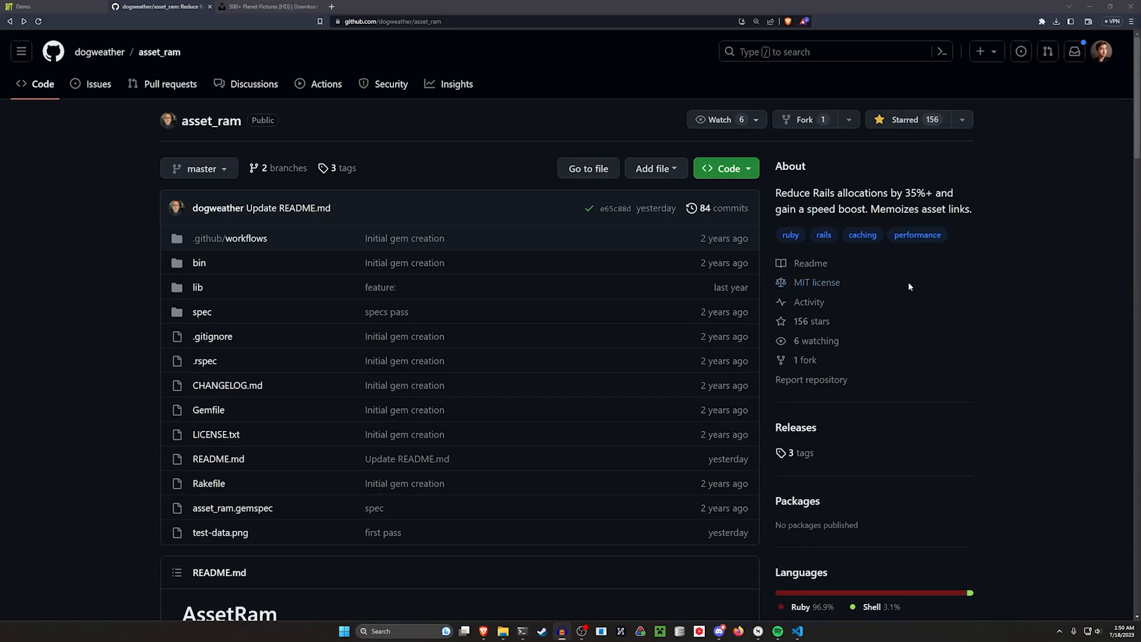
- Read the asset_ram README from the benchmark table through installation, usage and custom cache keys
{"action": "scroll", "scroll_direction": "down", "scroll_amount": 3}
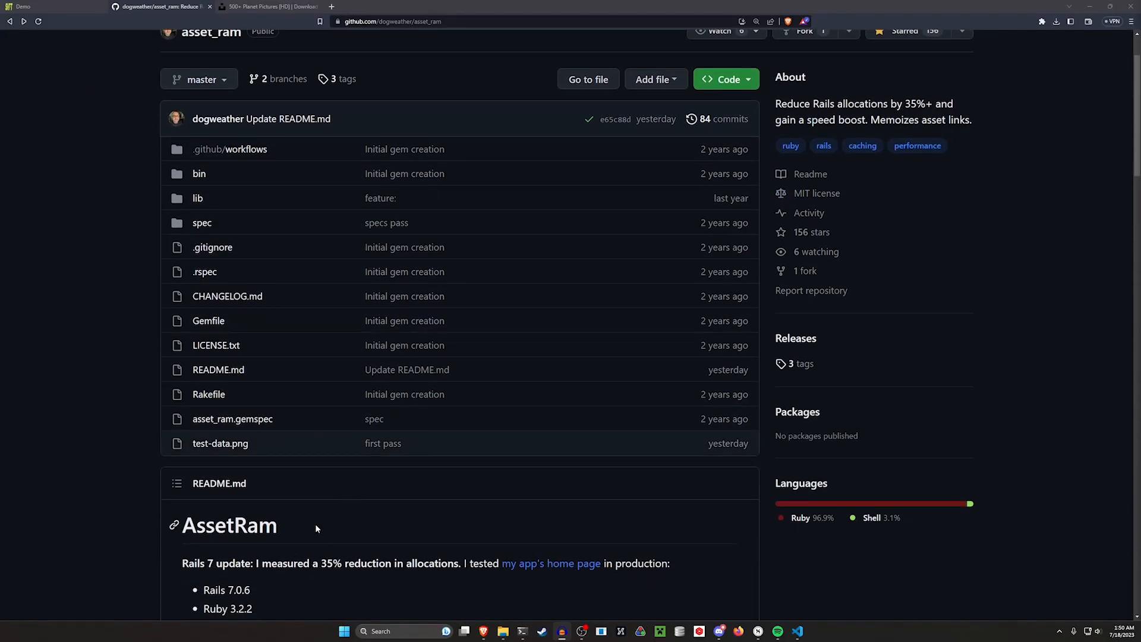
{"action": "scroll", "scroll_direction": "down", "scroll_amount": 3}
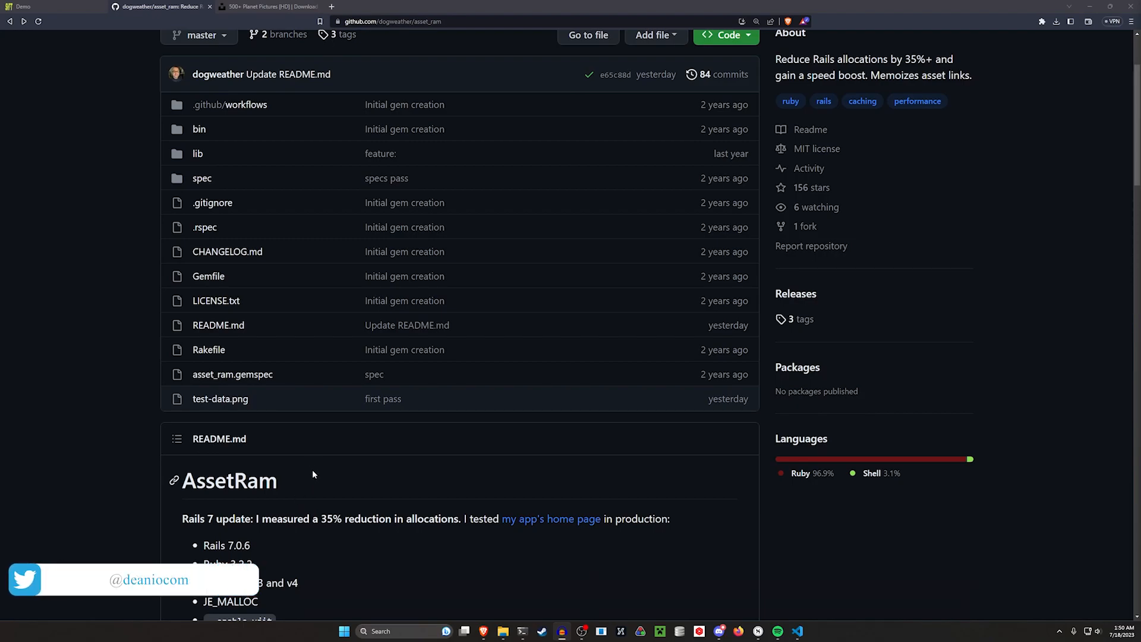
{"action": "scroll", "scroll_direction": "down", "scroll_amount": 3}
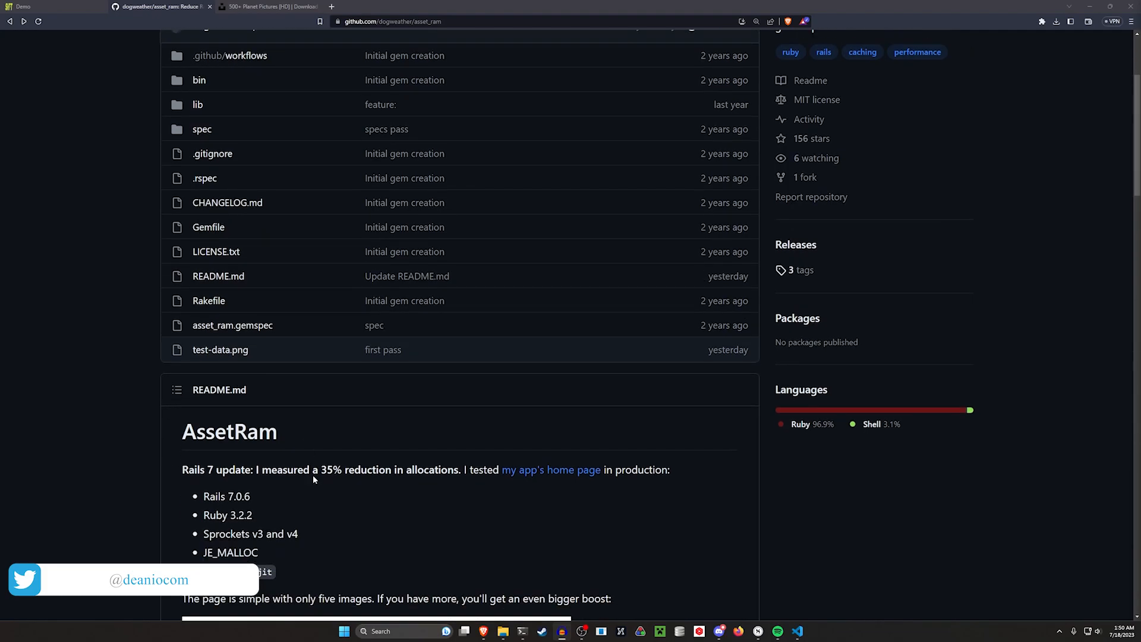
{"action": "scroll", "scroll_direction": "down", "scroll_amount": 3}
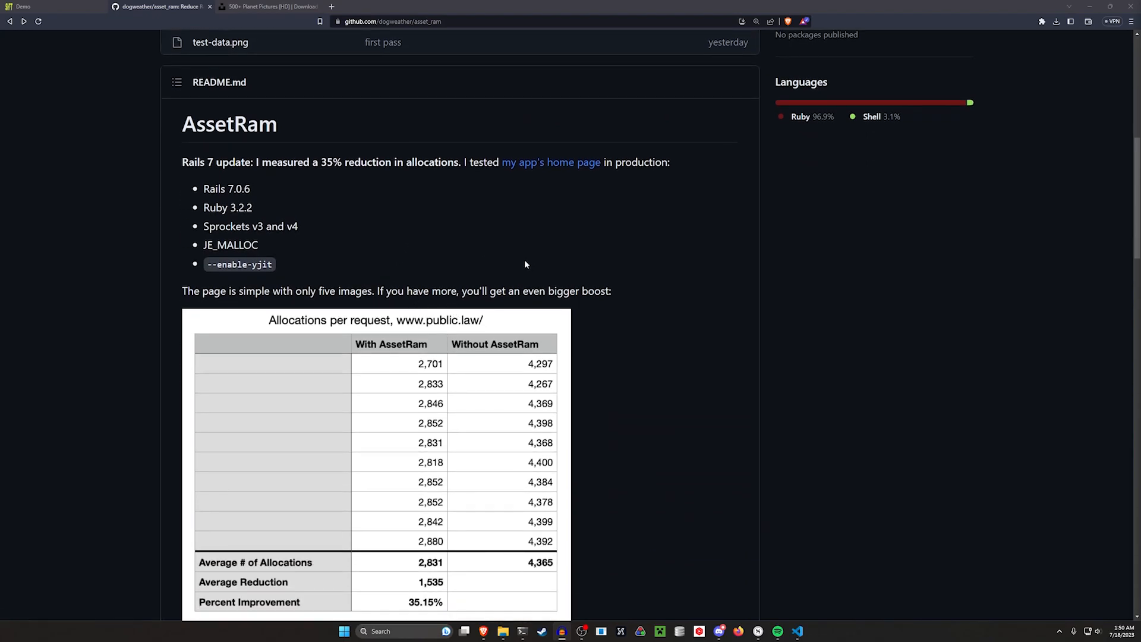
{"action": "mouse_move", "coordinate": [551, 162]}
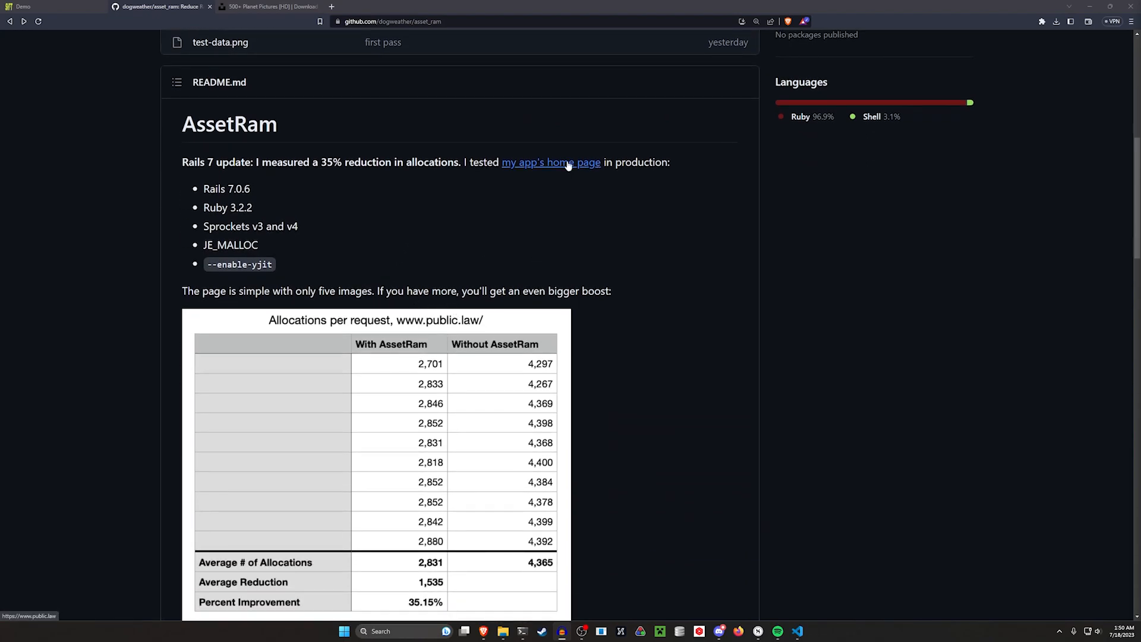
{"action": "left_click", "coordinate": [550, 162]}
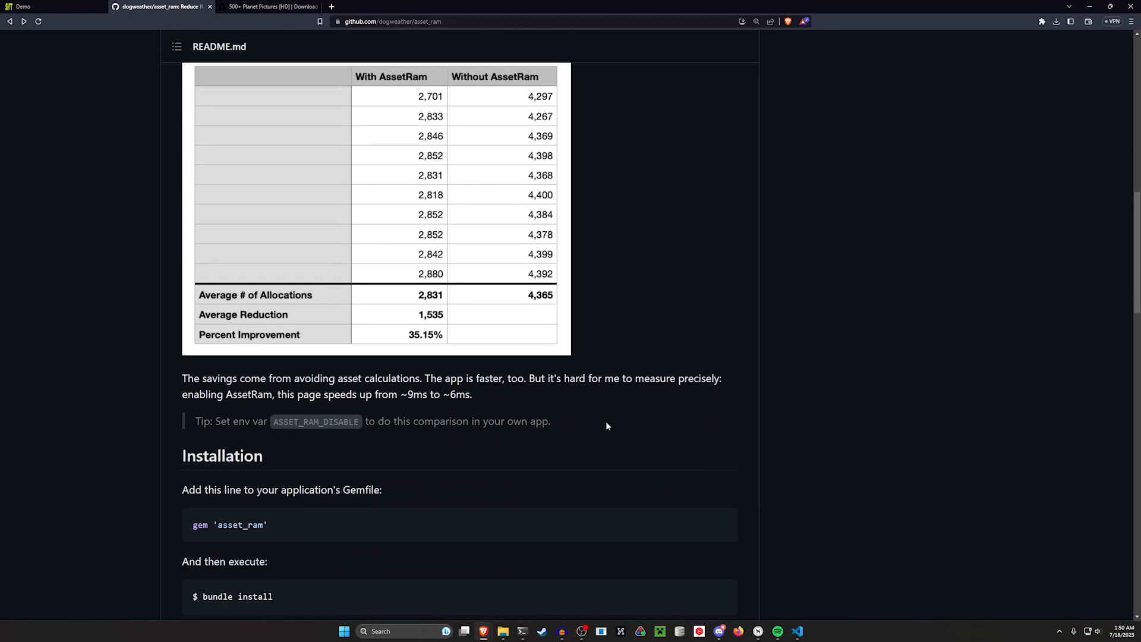
{"action": "left_click_drag", "start_coordinate": [196, 421], "coordinate": [551, 421]}
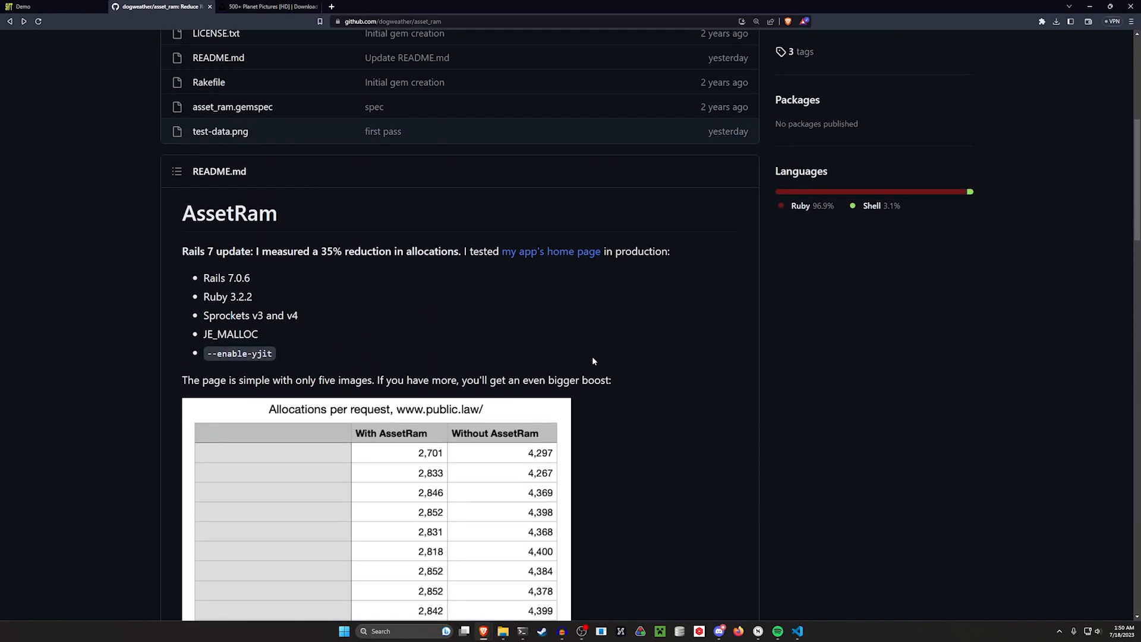
{"action": "mouse_move", "coordinate": [700, 337]}
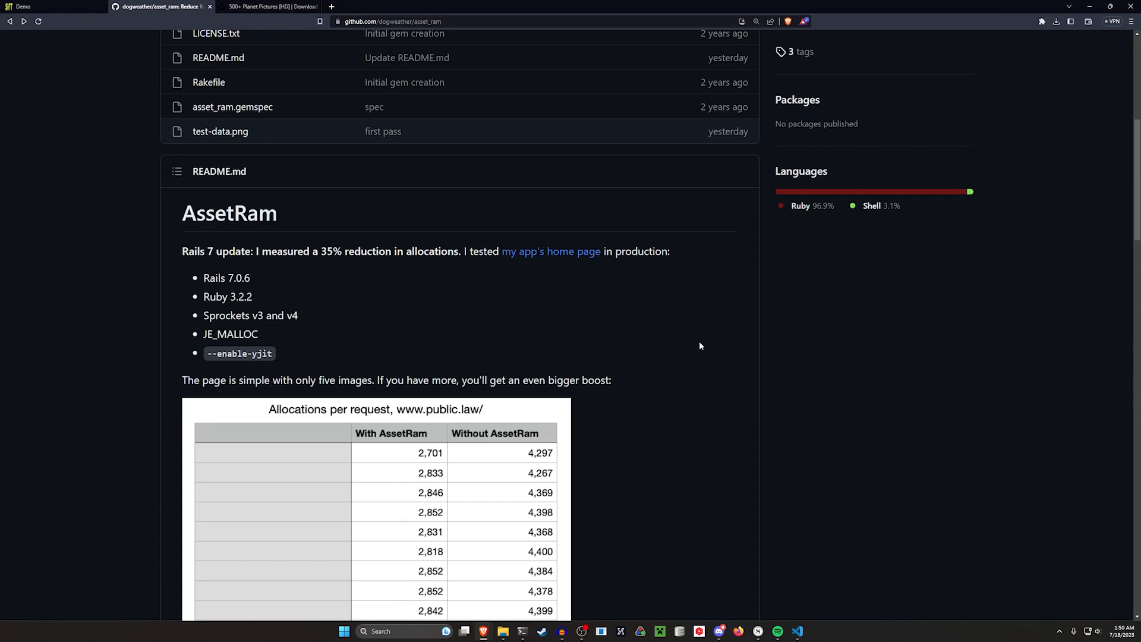
{"action": "mouse_move", "coordinate": [694, 341]}
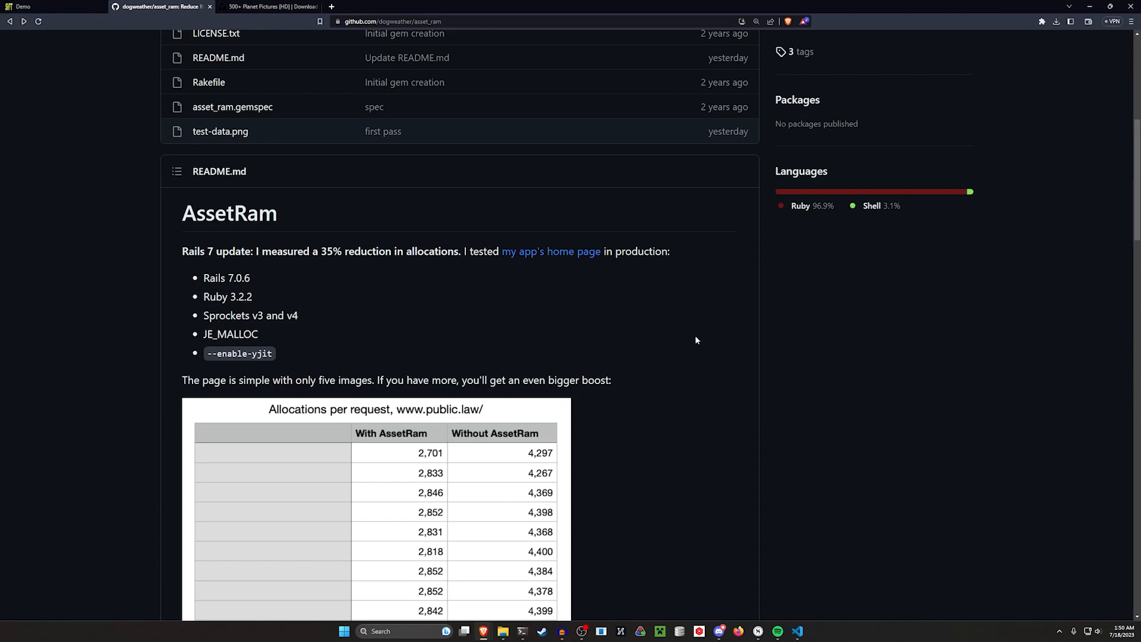
{"action": "scroll", "scroll_direction": "down", "scroll_amount": 3}
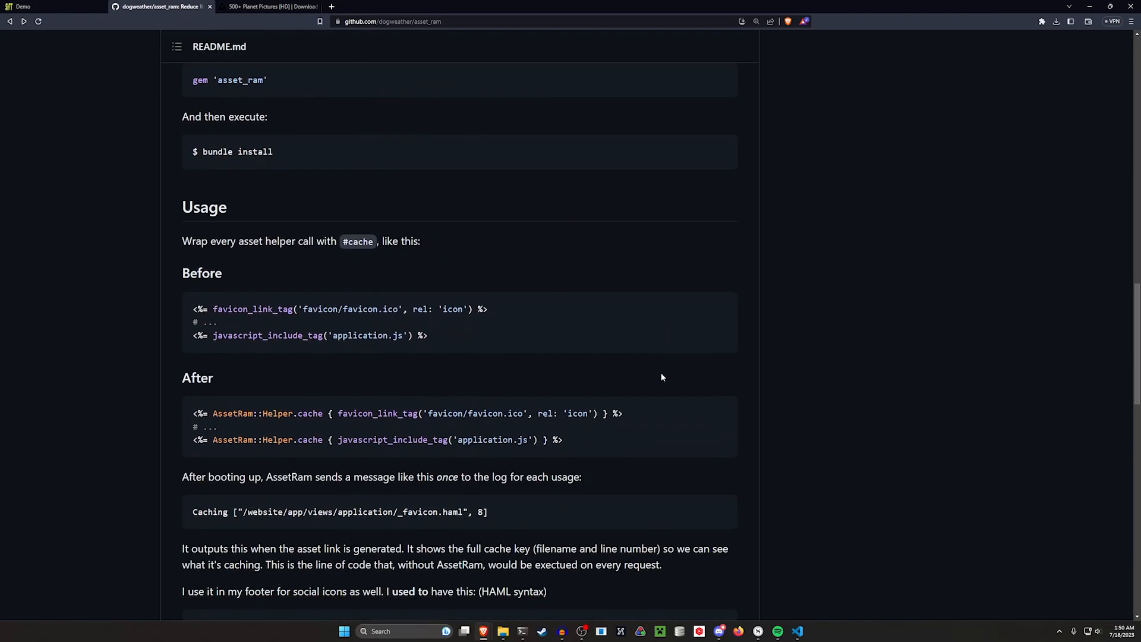
{"action": "scroll", "scroll_direction": "down", "scroll_amount": 3}
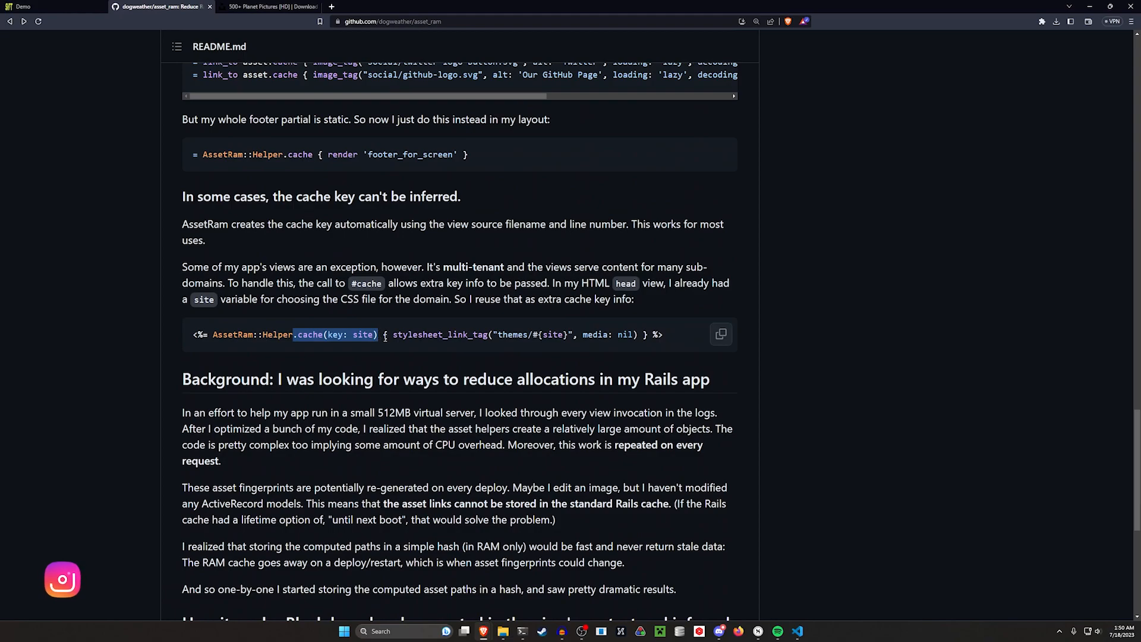
- Return to the Rails 7 allocations-per-request table showing the 35% reduction
{"action": "scroll", "scroll_direction": "up", "scroll_amount": 3}
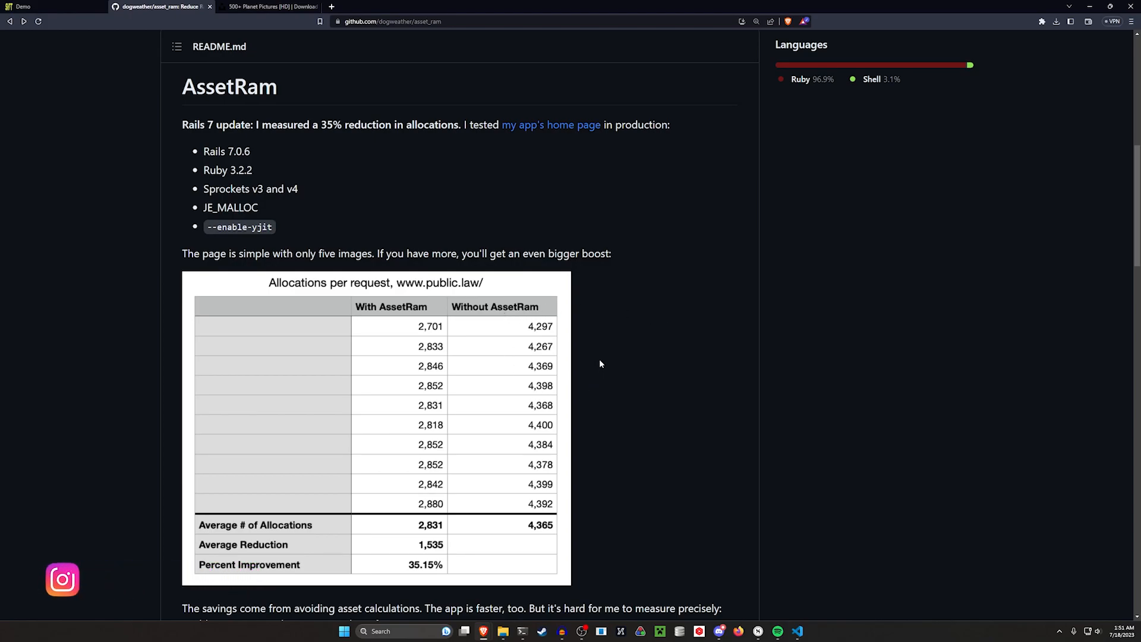
{"action": "mouse_move", "coordinate": [601, 360]}
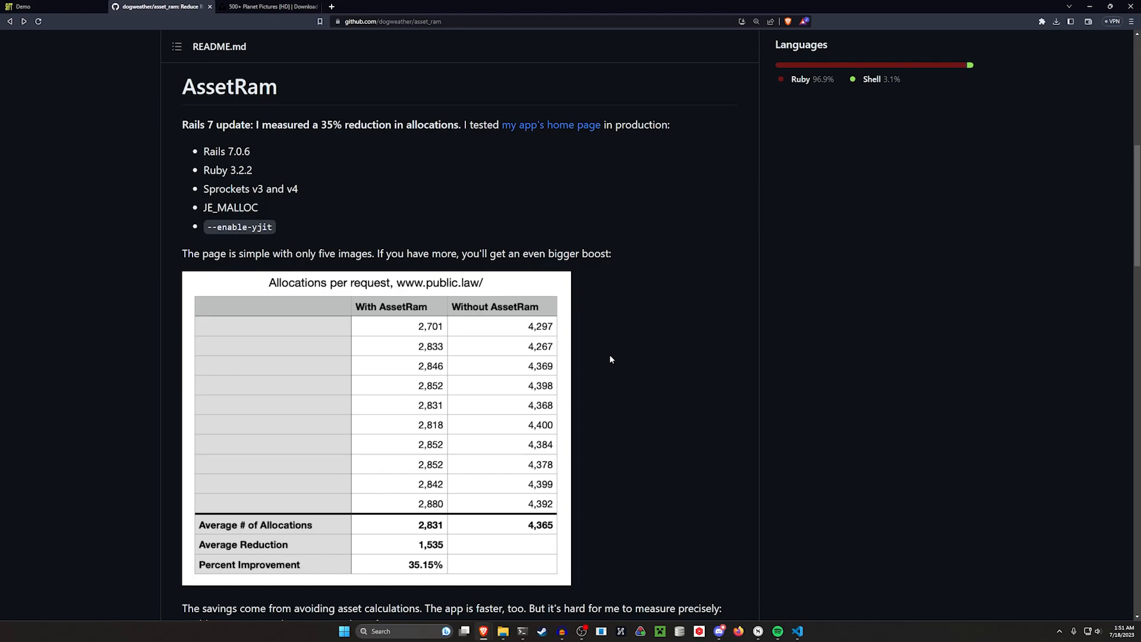
{"action": "mouse_move", "coordinate": [588, 362]}
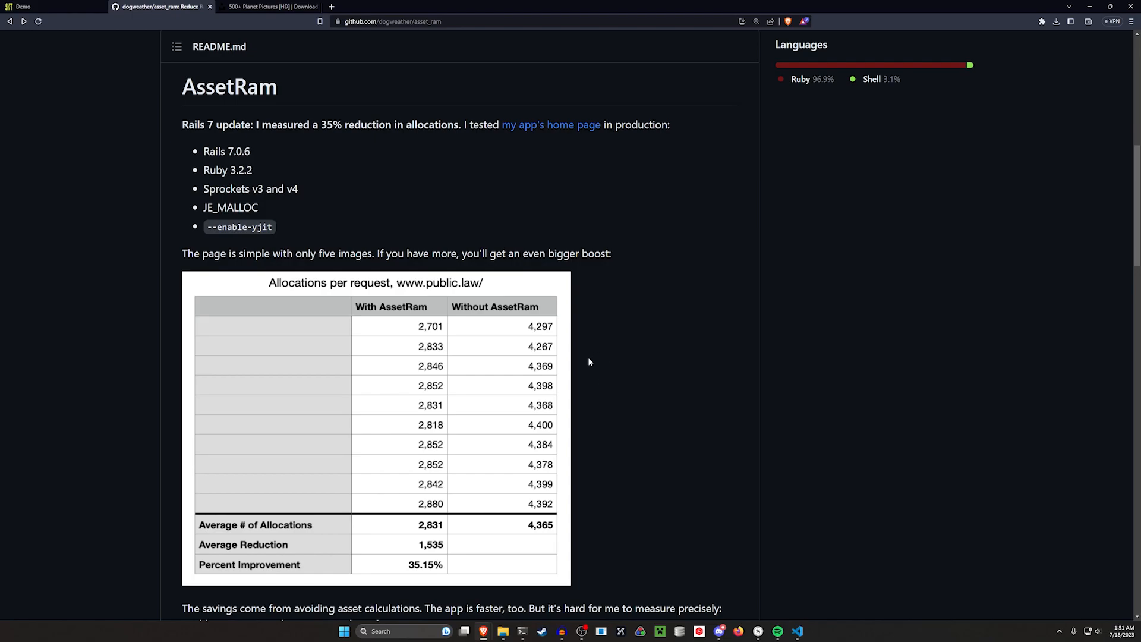
{"action": "mouse_move", "coordinate": [593, 337]}
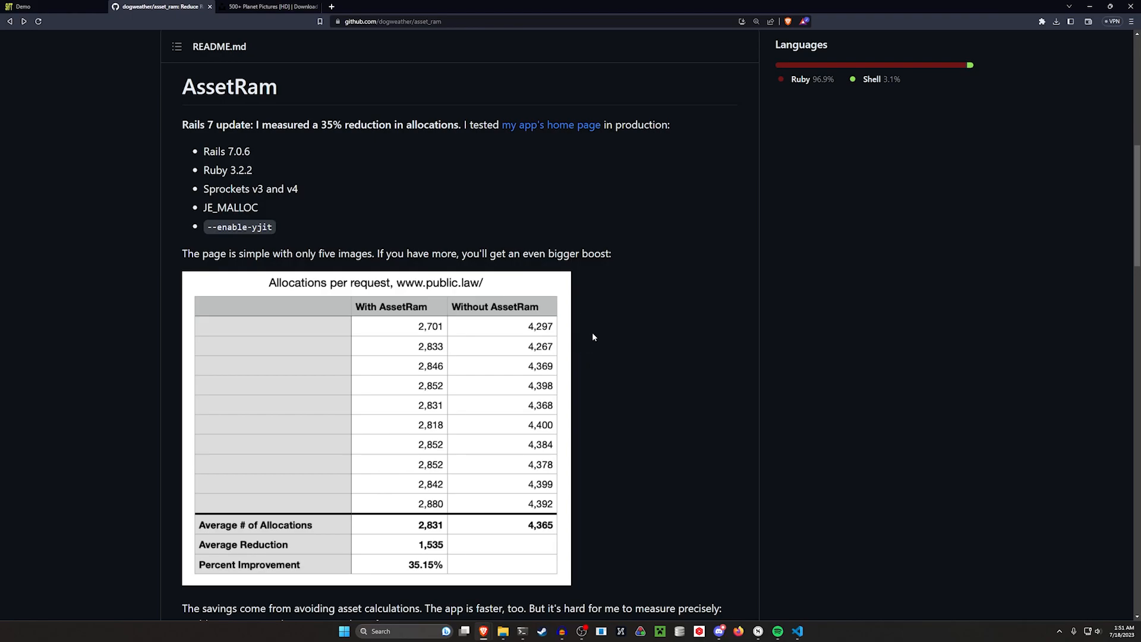
{"action": "mouse_move", "coordinate": [473, 250]}
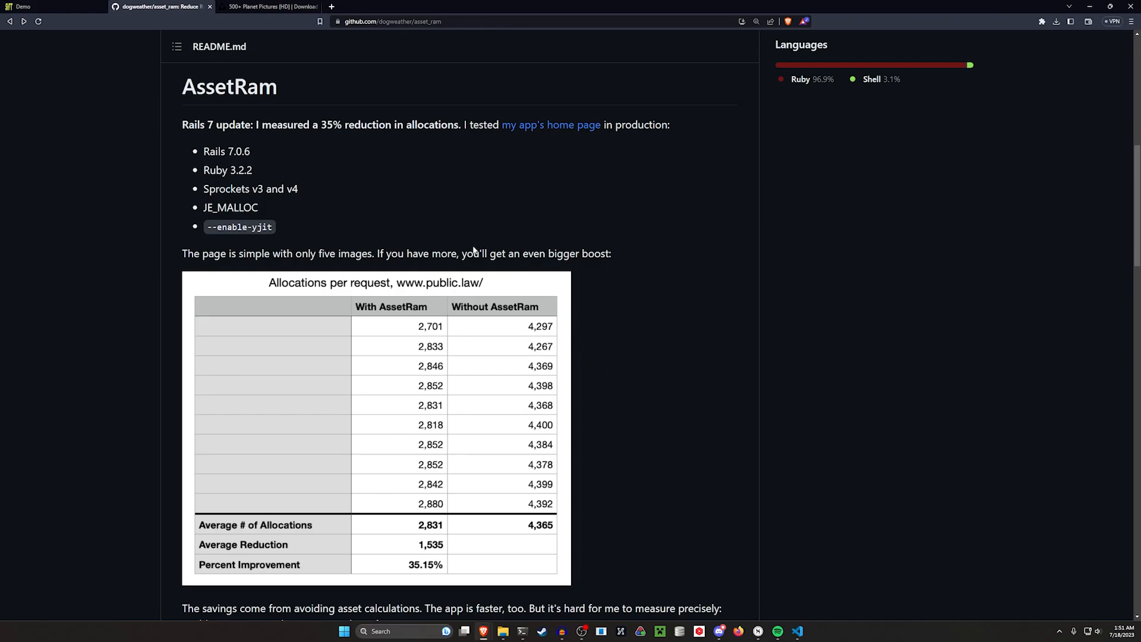
{"action": "scroll", "scroll_direction": "down", "scroll_amount": 3}
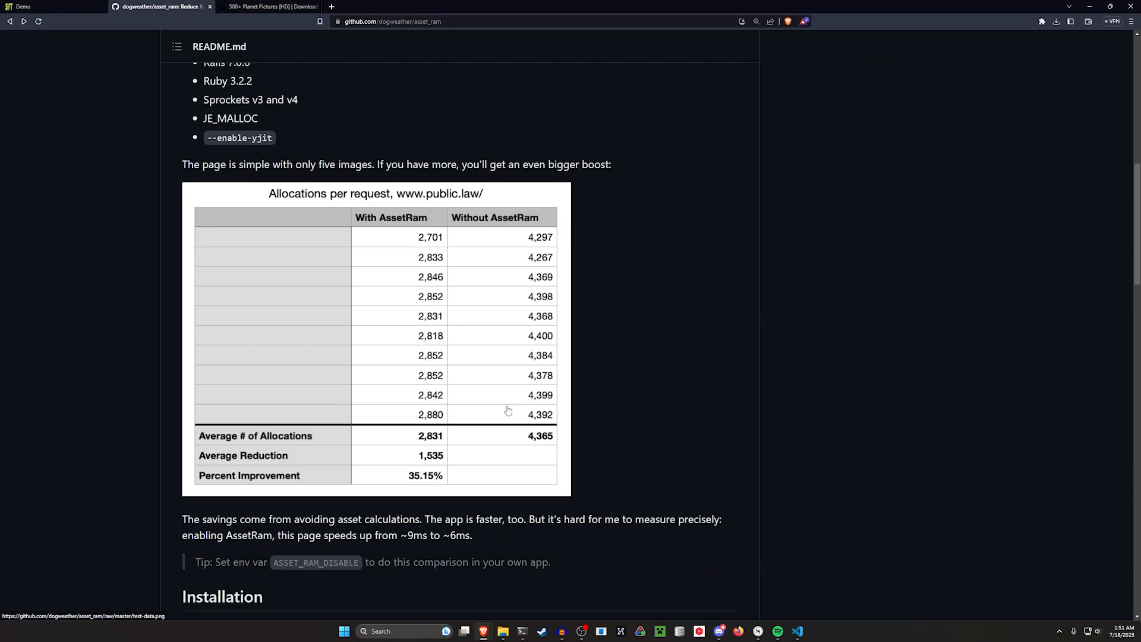
{"action": "mouse_move", "coordinate": [408, 435]}
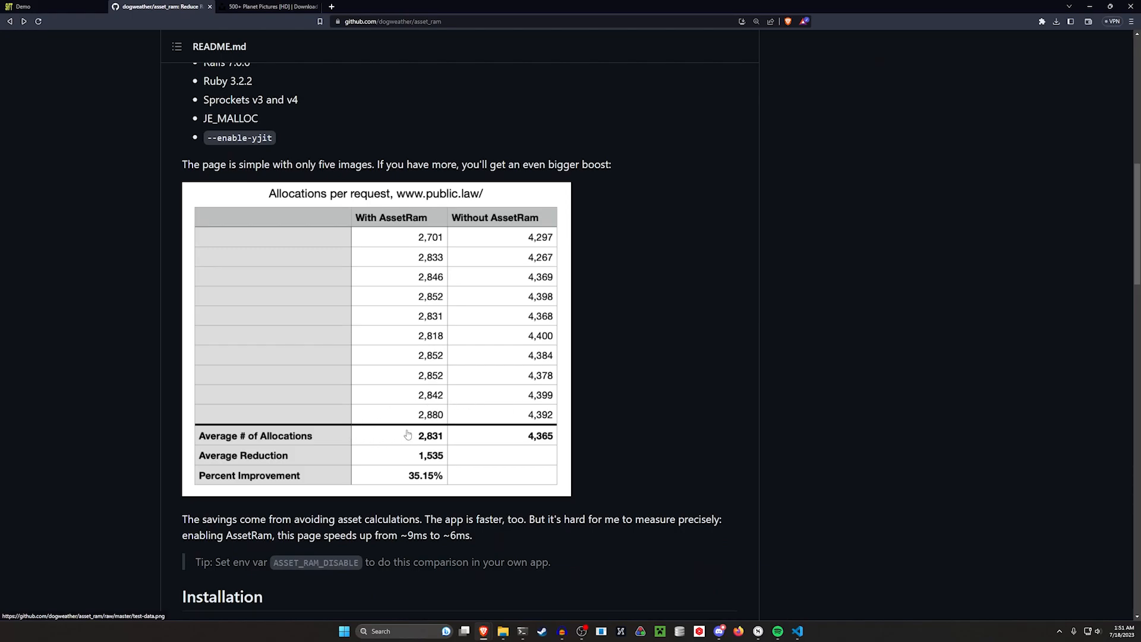
{"action": "scroll", "scroll_direction": "down", "scroll_amount": 3}
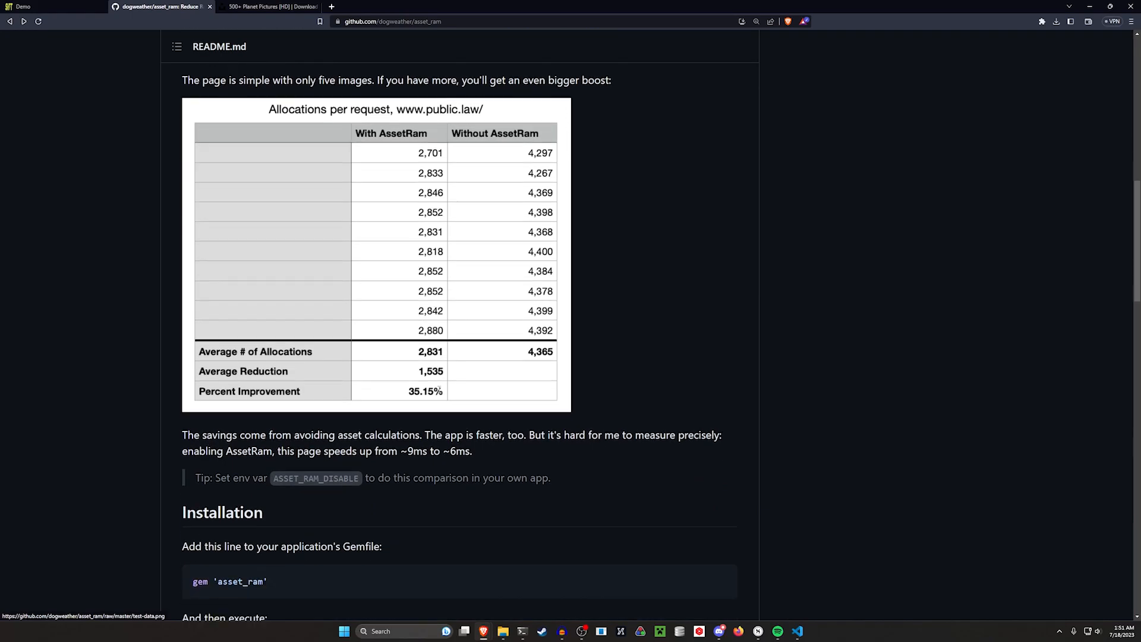
{"action": "scroll", "scroll_direction": "down", "scroll_amount": 3}
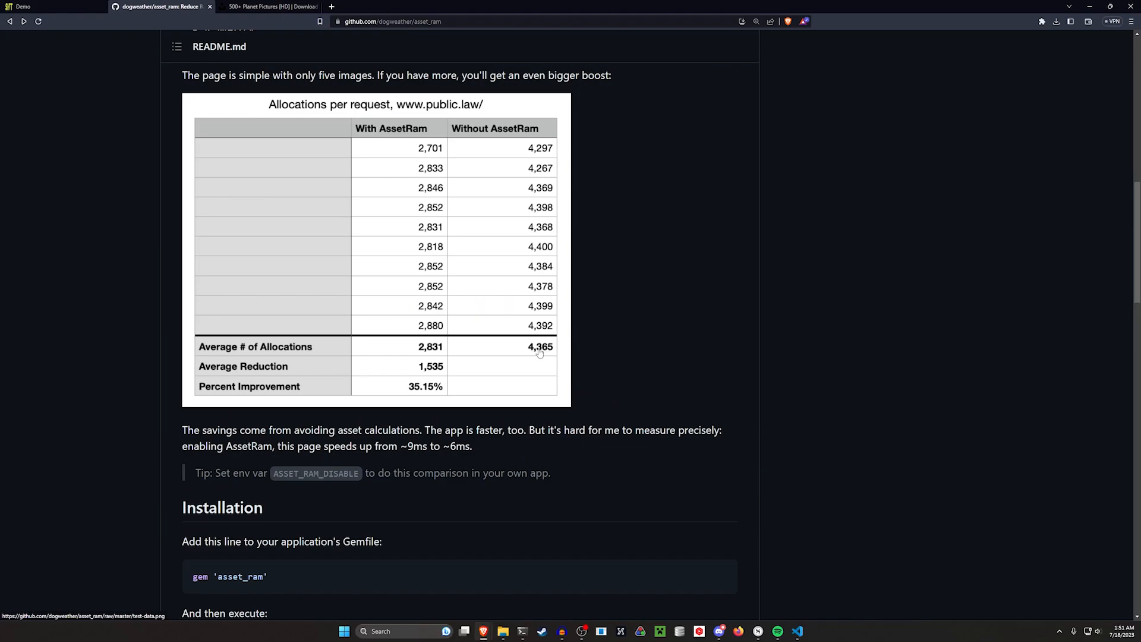
{"action": "mouse_move", "coordinate": [414, 355]}
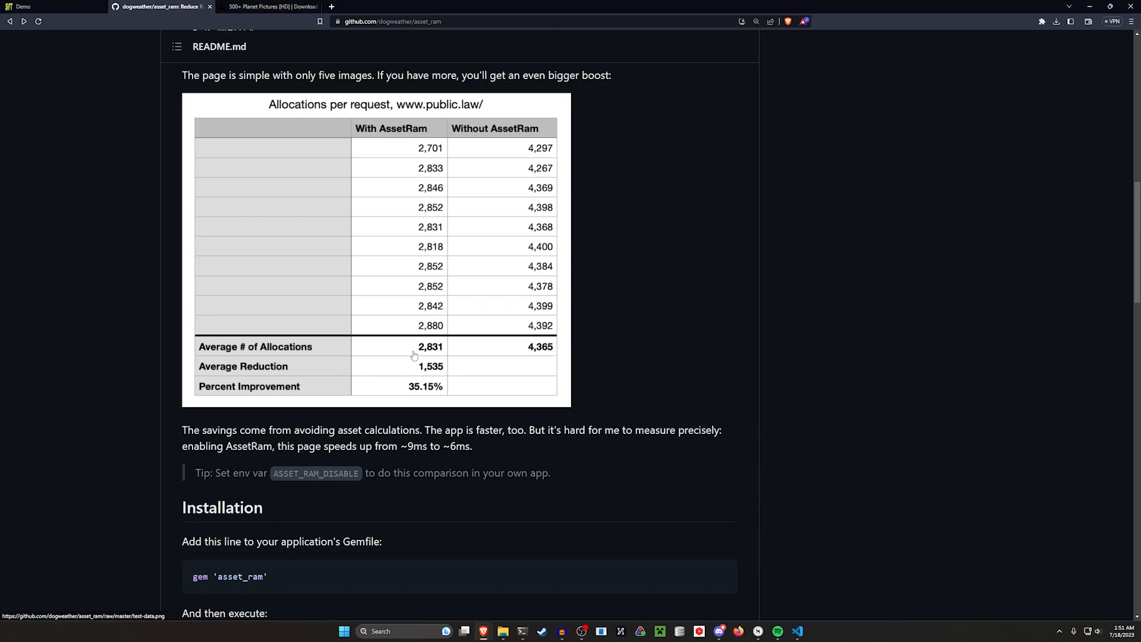
{"action": "mouse_move", "coordinate": [603, 395]}
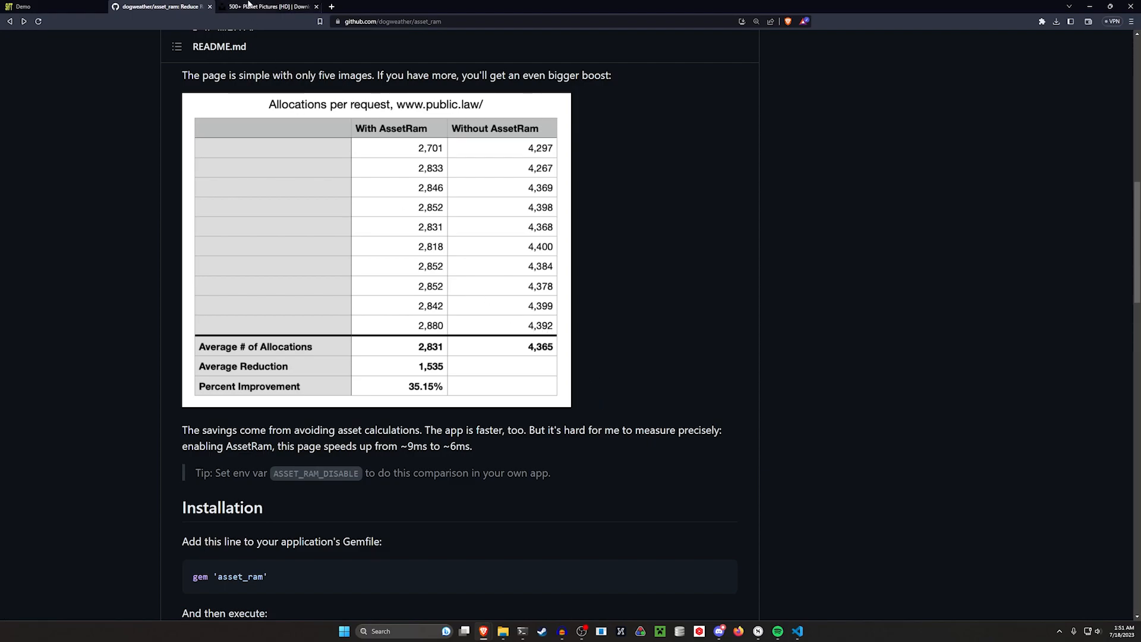
- Show the planet pictures page and the demo app's home page alongside the terminal
{"action": "left_click", "coordinate": [270, 6]}
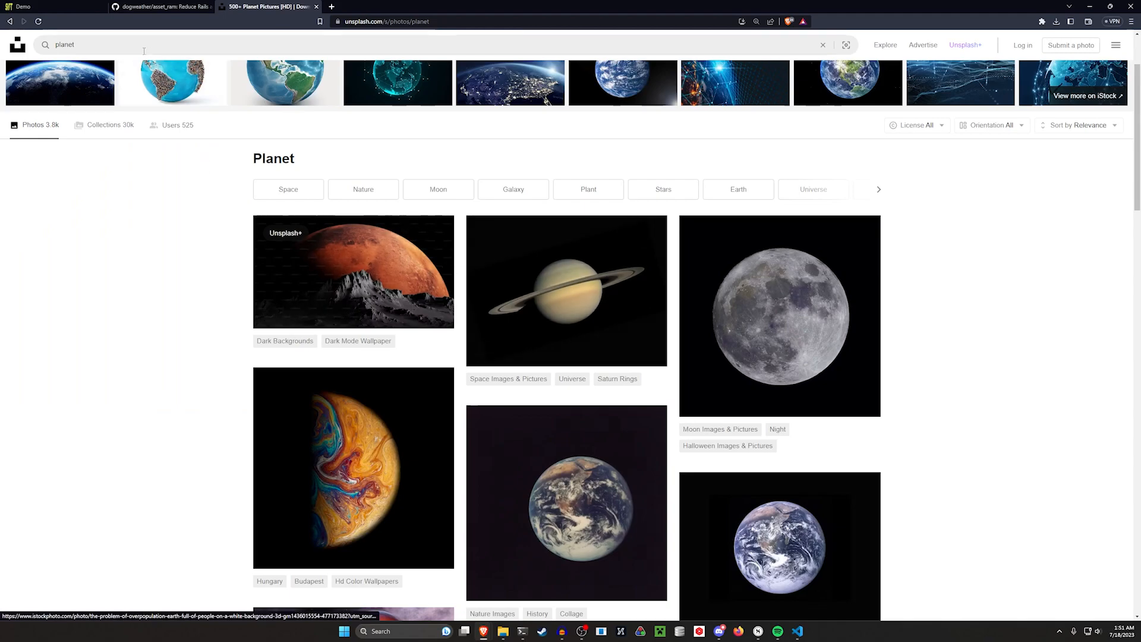
{"action": "left_click", "coordinate": [43, 7]}
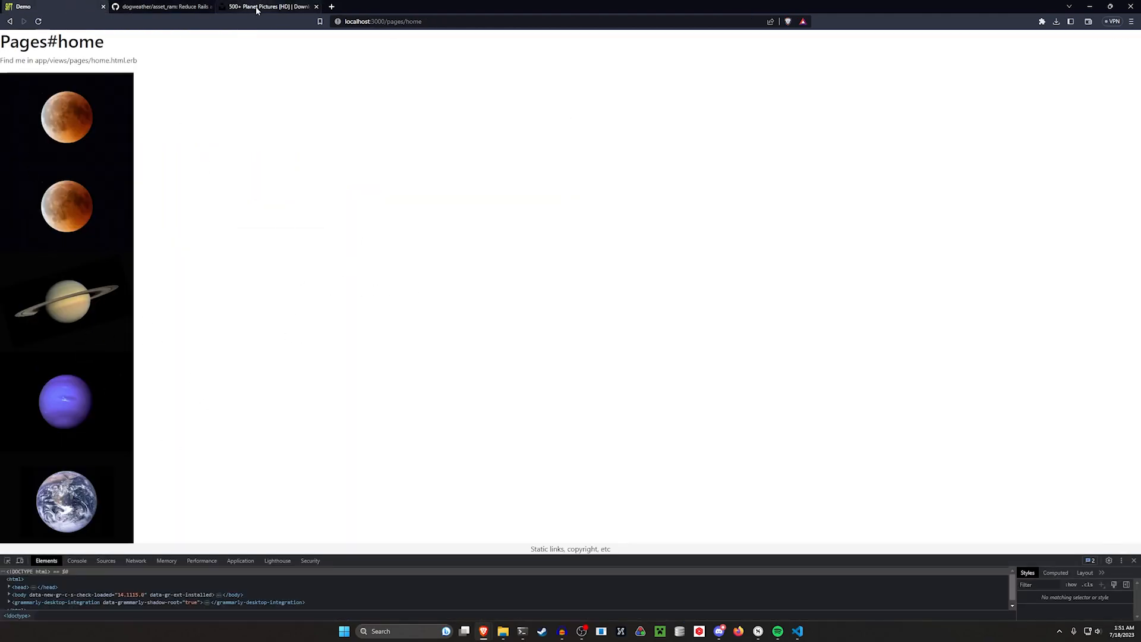
{"action": "mouse_move", "coordinate": [256, 7]}
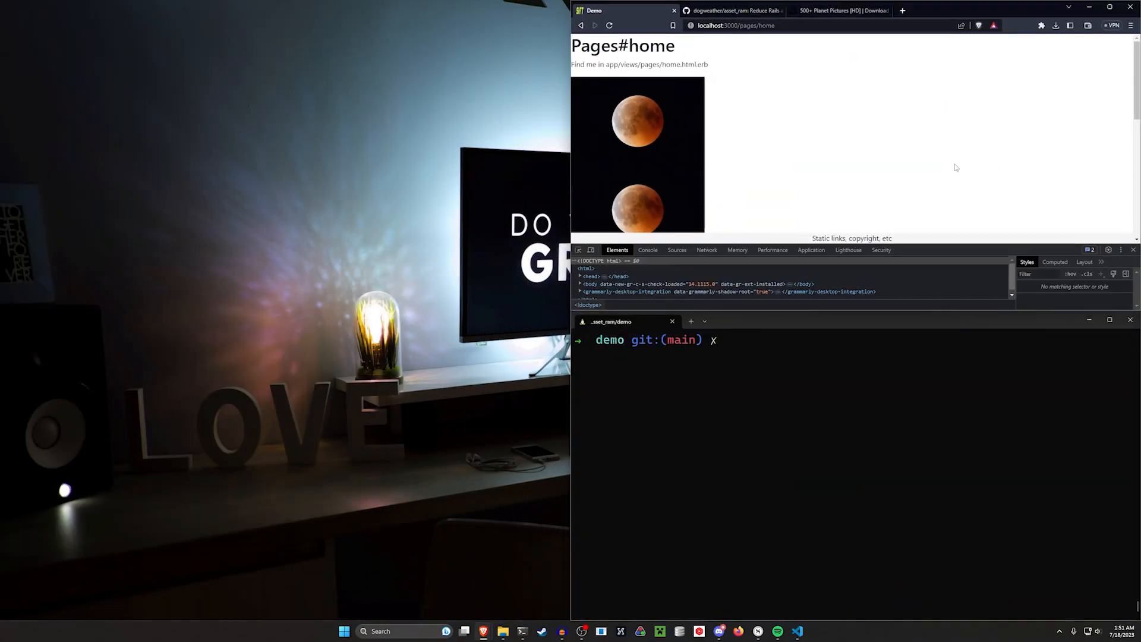
{"action": "mouse_move", "coordinate": [862, 160]}
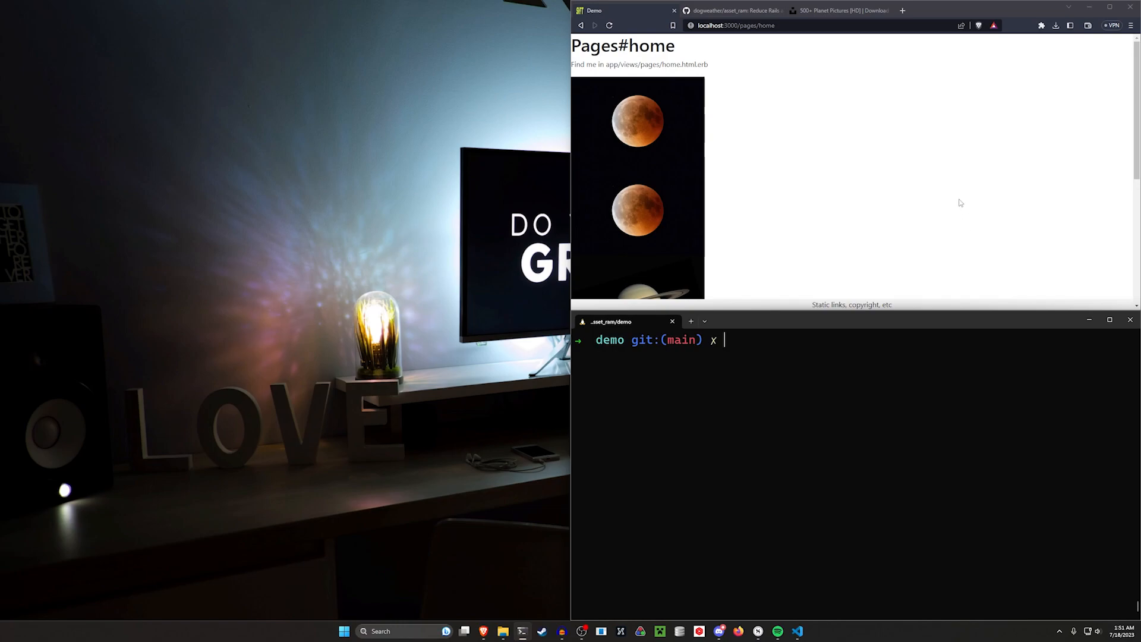
{"action": "mouse_move", "coordinate": [926, 348]}
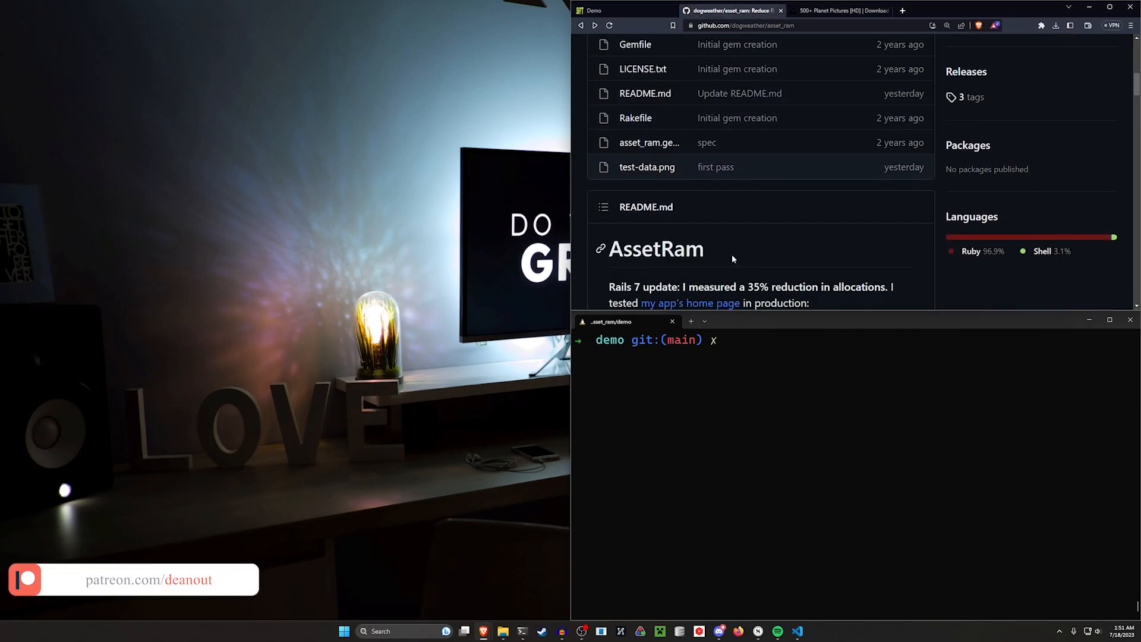
{"action": "scroll", "scroll_direction": "down", "scroll_amount": 3}
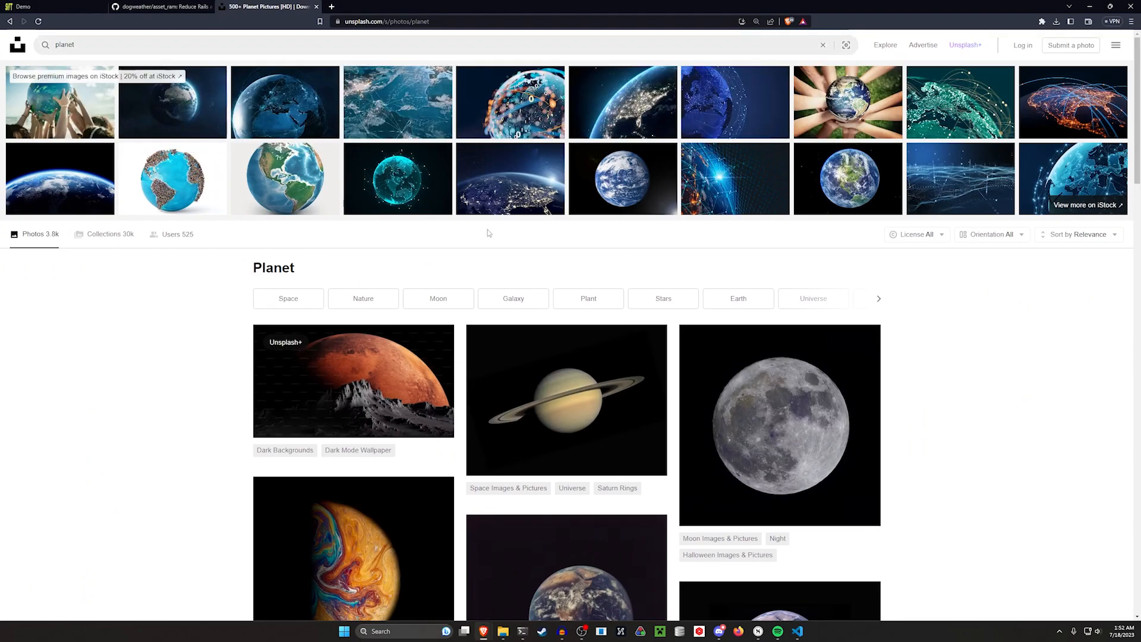
{"action": "mouse_move", "coordinate": [565, 398]}
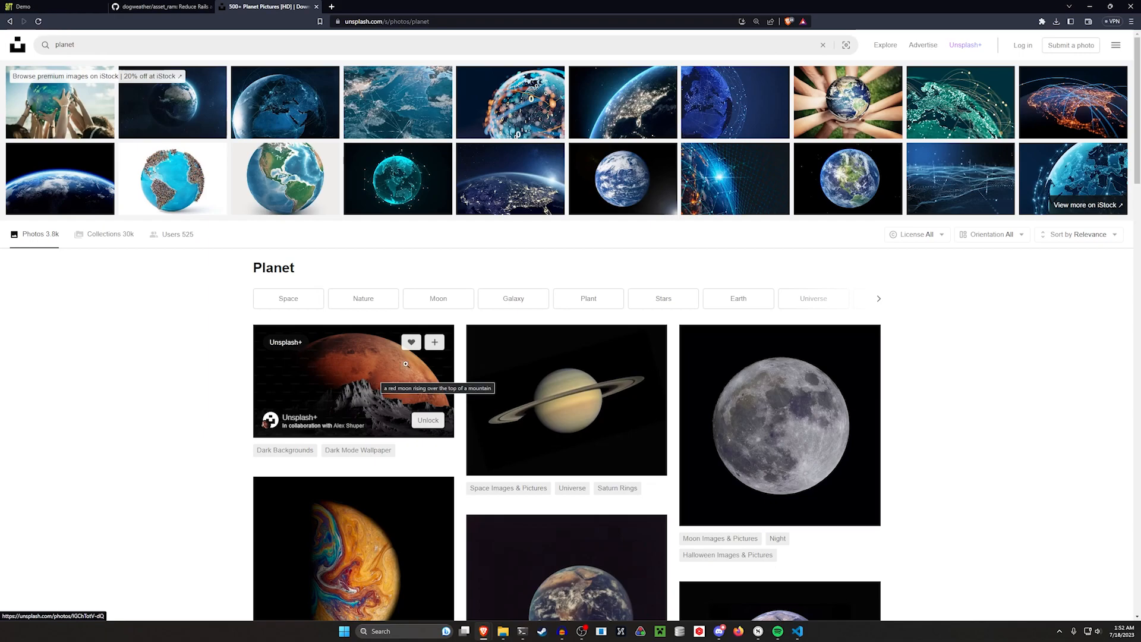
- Download NASA's Saturn photo from Unsplash into the Downloads > Assets folder
{"action": "left_click", "coordinate": [433, 342]}
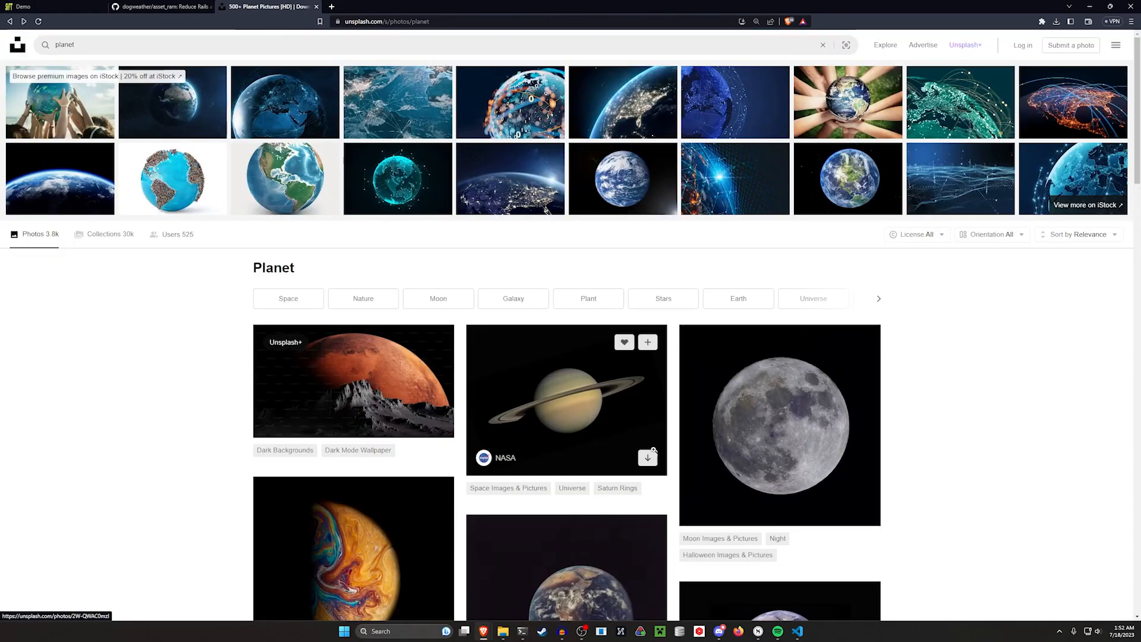
{"action": "left_click", "coordinate": [646, 457]}
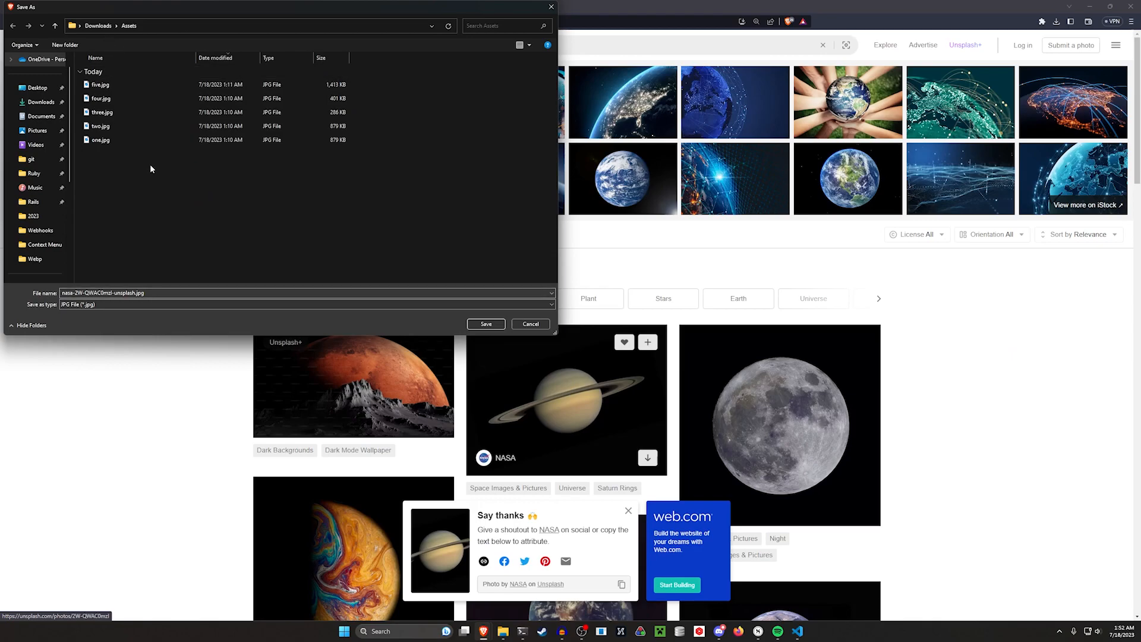
{"action": "left_click", "coordinate": [294, 293]}
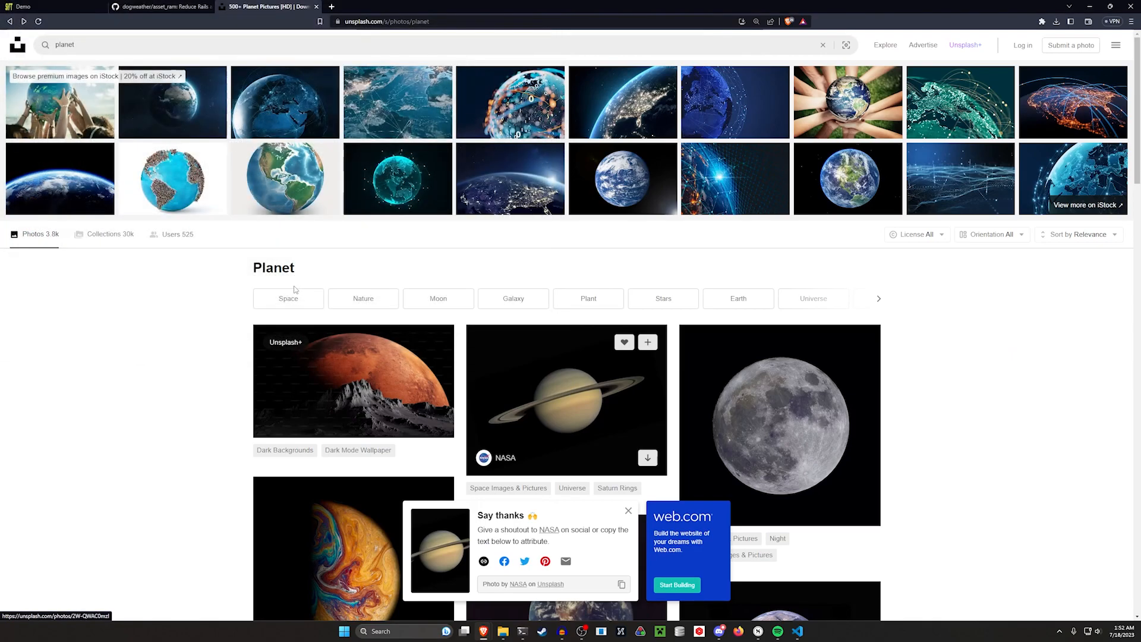
{"action": "left_click", "coordinate": [1055, 22]}
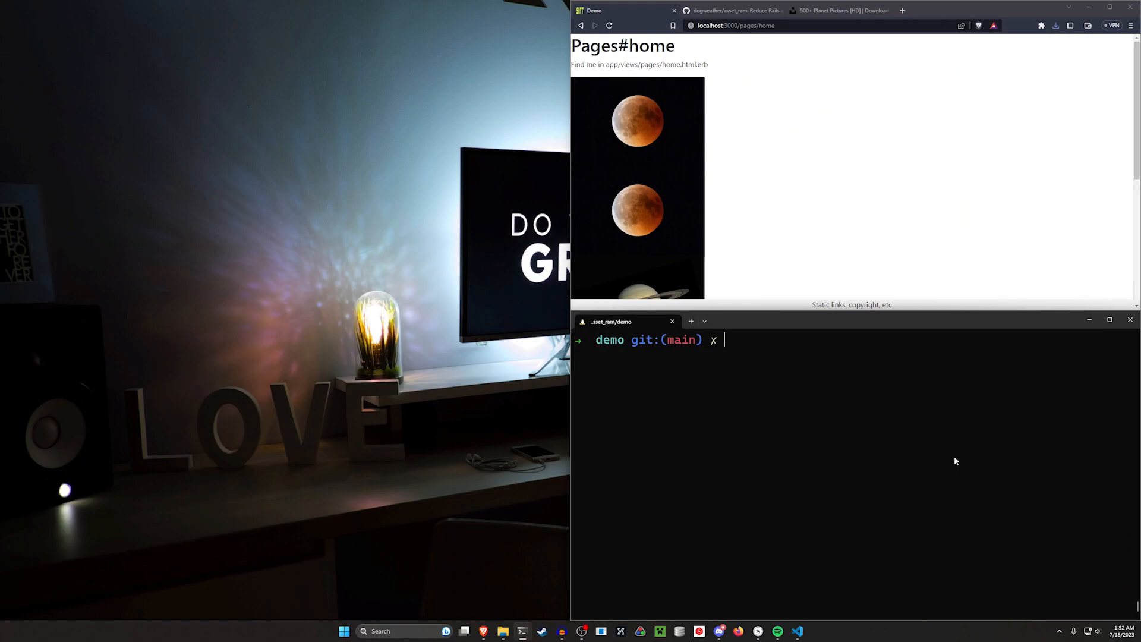
- Run 'rails new video && code .' to generate the video app and open it
{"action": "type", "text": "rails new video && c"}
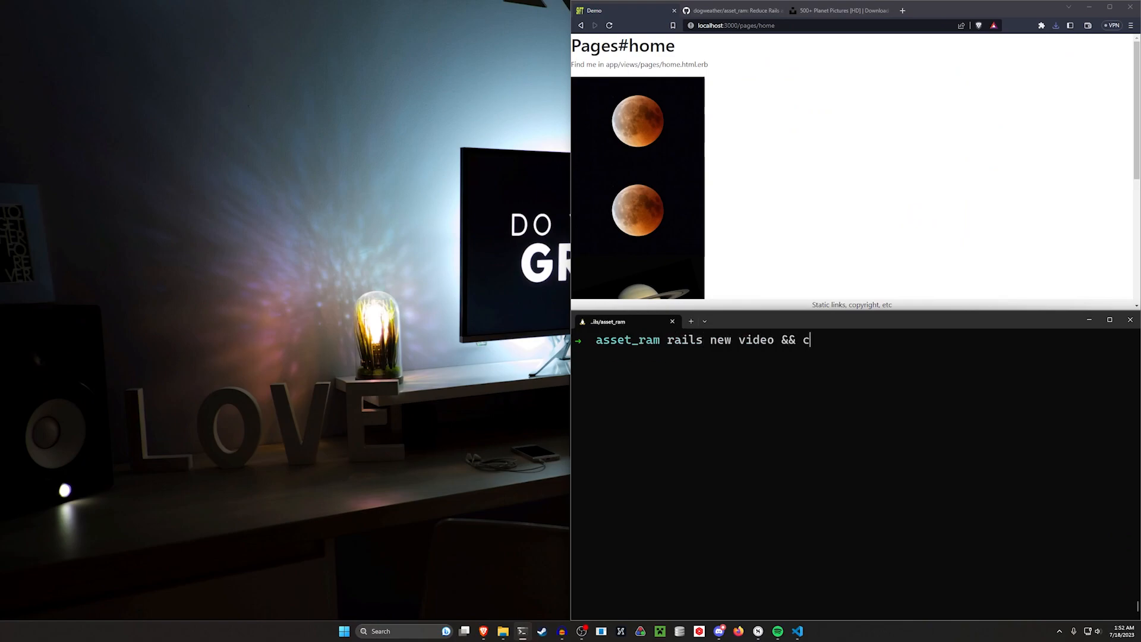
{"action": "type", "text": "d video && cco"}
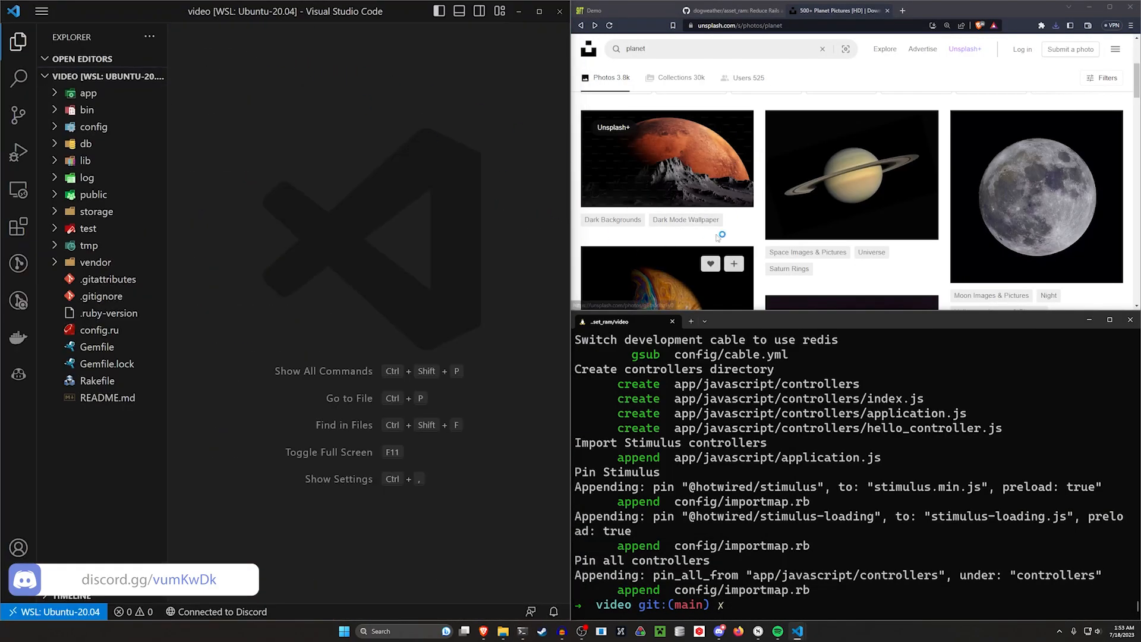
- Append gem 'asset_ram' from the README to the Gemfile and run bundle
{"action": "scroll", "scroll_direction": "down", "scroll_amount": 3}
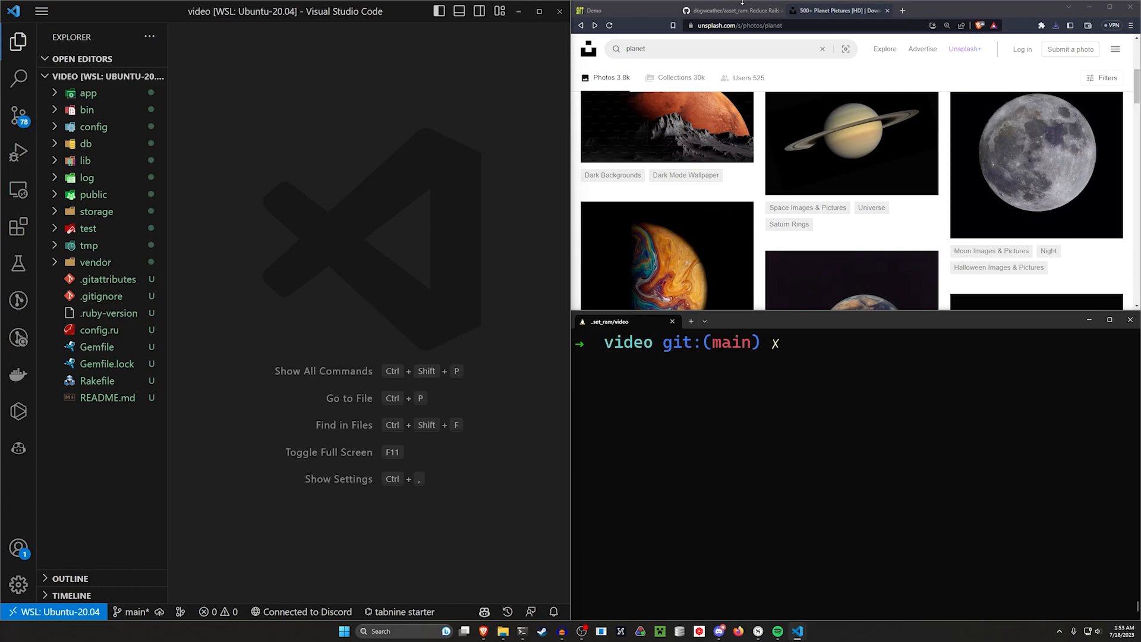
{"action": "left_click", "coordinate": [728, 10]}
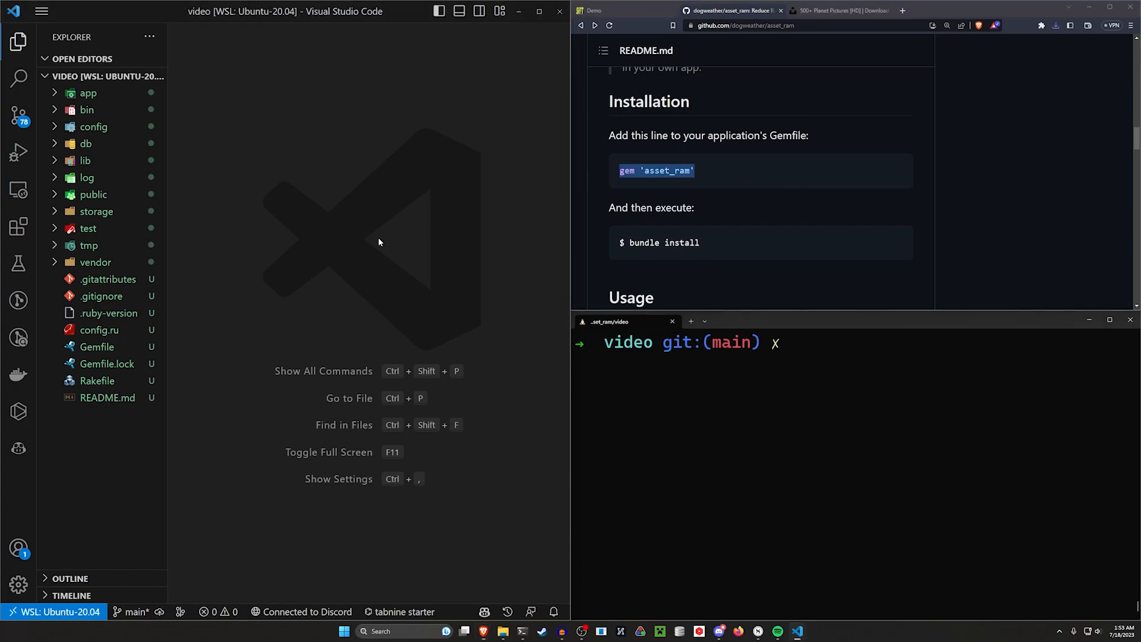
{"action": "left_click", "coordinate": [96, 346]}
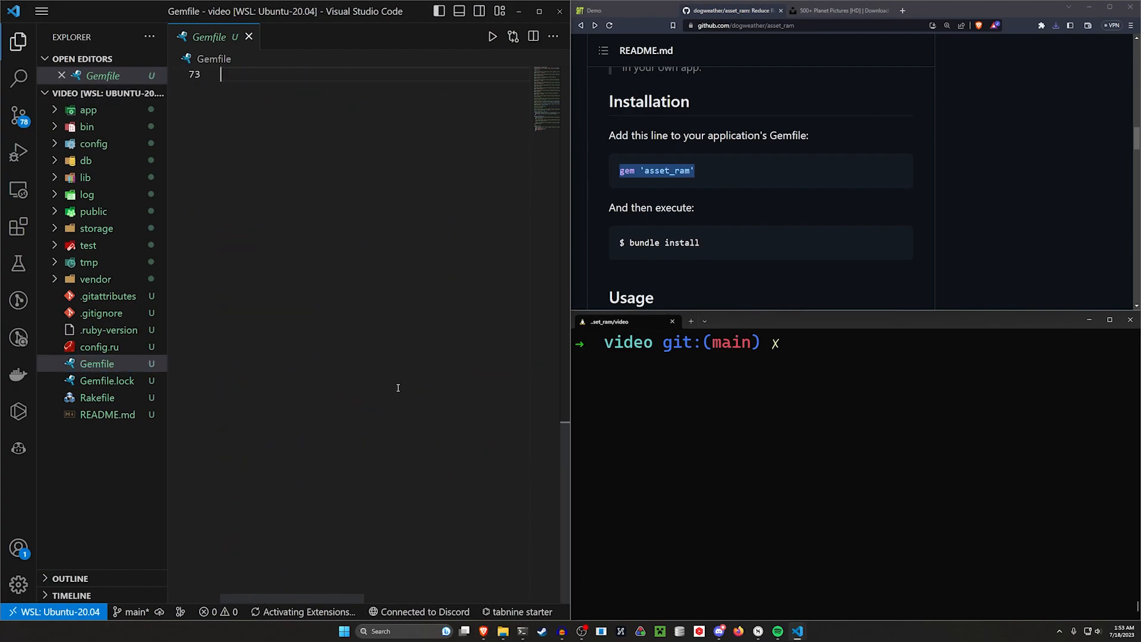
{"action": "type", "text": "gem 'asset_ram'"}
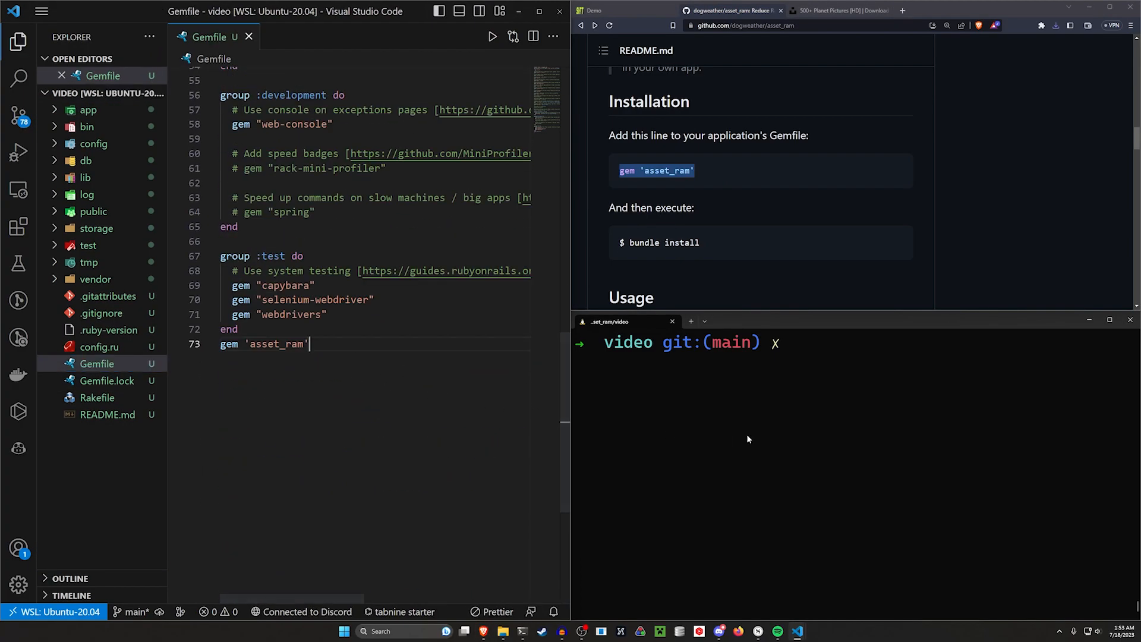
{"action": "type", "text": "bundle"}
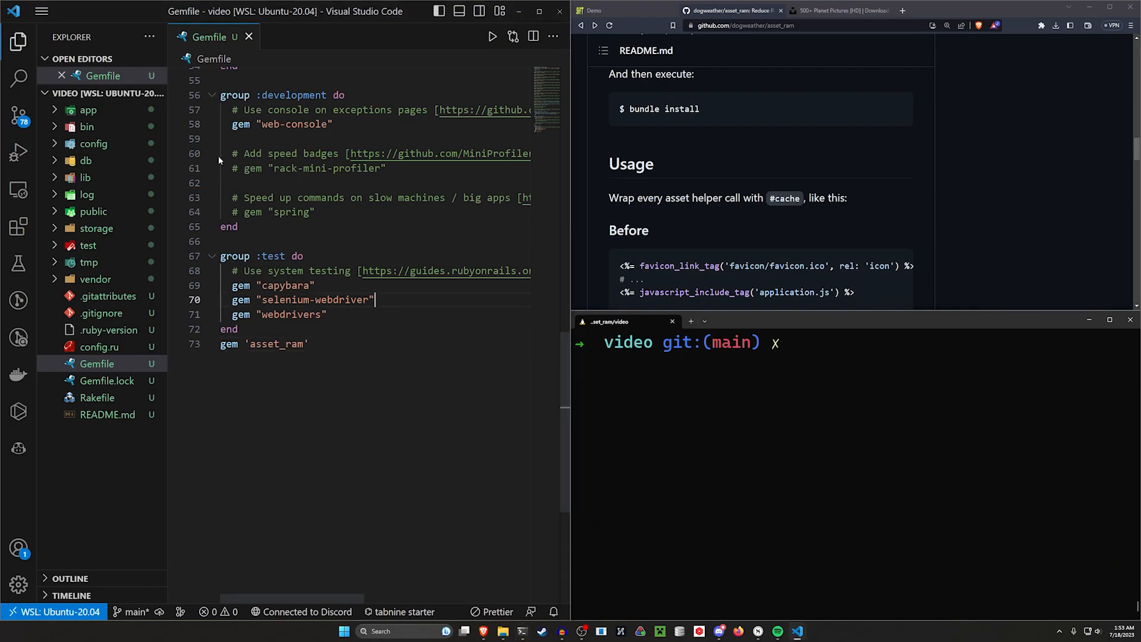
- Run 'rails g controller pages home' and set root 'pages#home' in routes.rb
{"action": "type", "text": "rails g"}
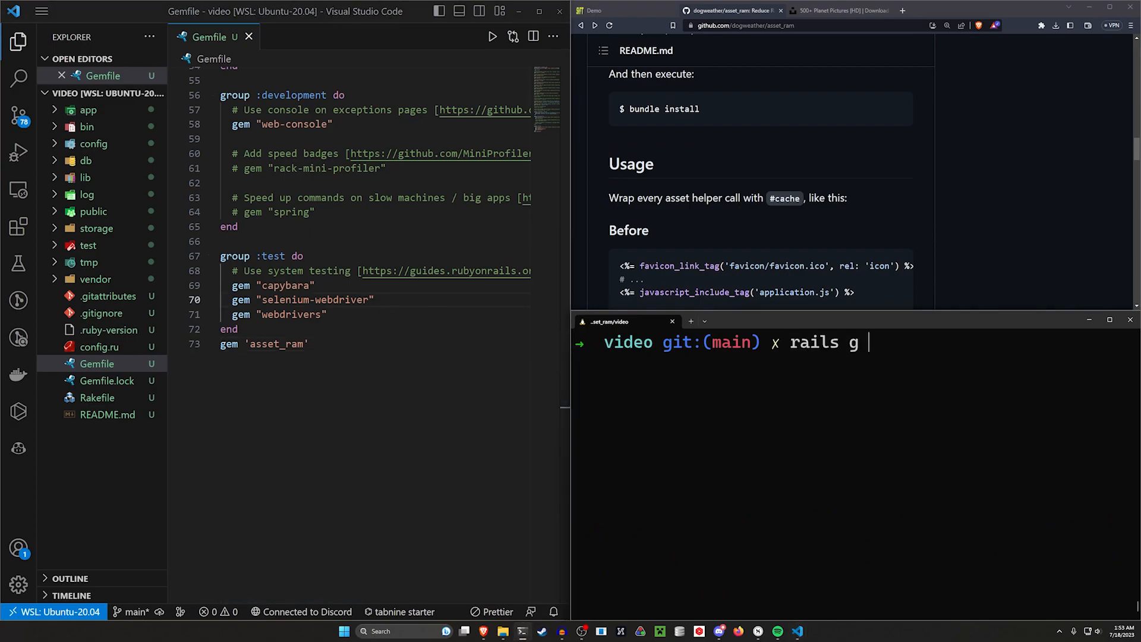
{"action": "type", "text": "controller pages home"}
{"action": "type", "text": "rout"}
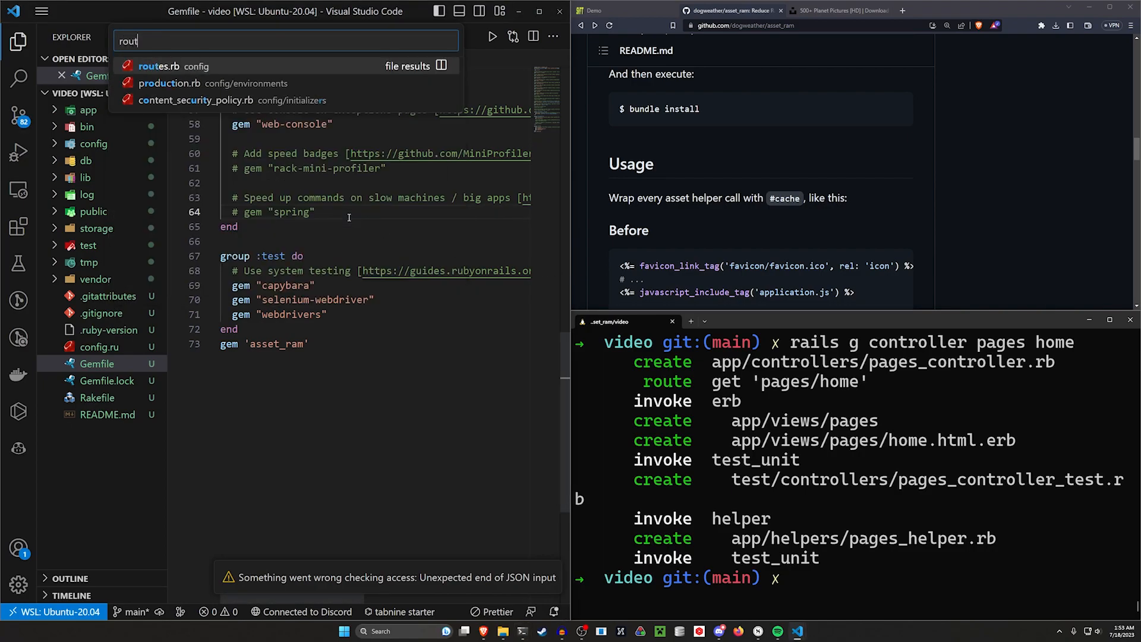
{"action": "left_click", "coordinate": [162, 66]}
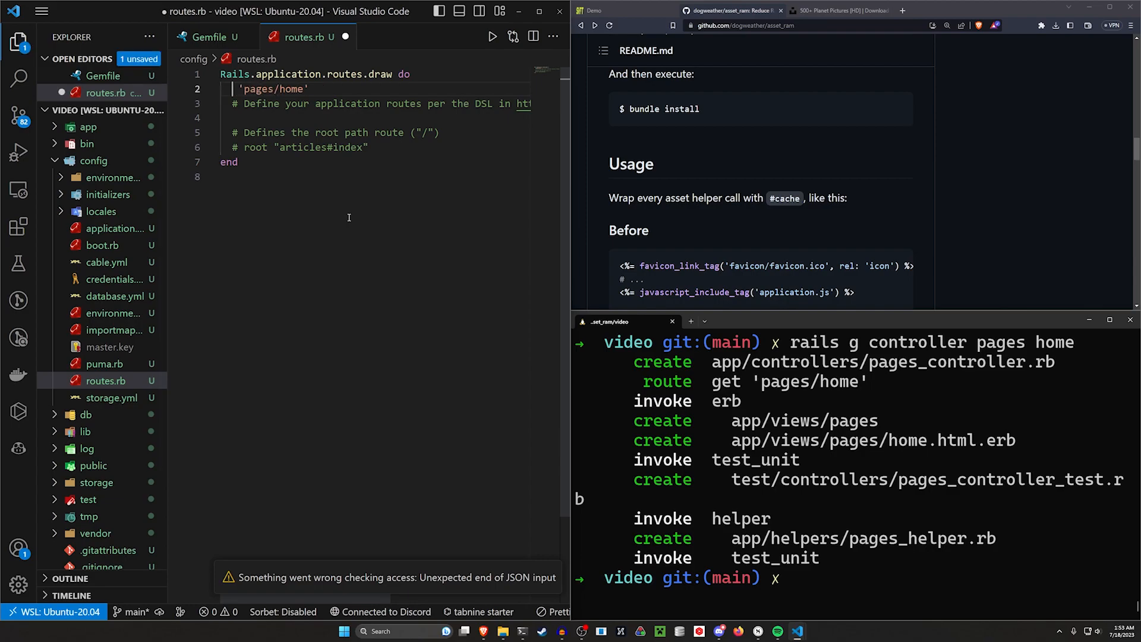
{"action": "type", "text": "root 'pages#home'"}
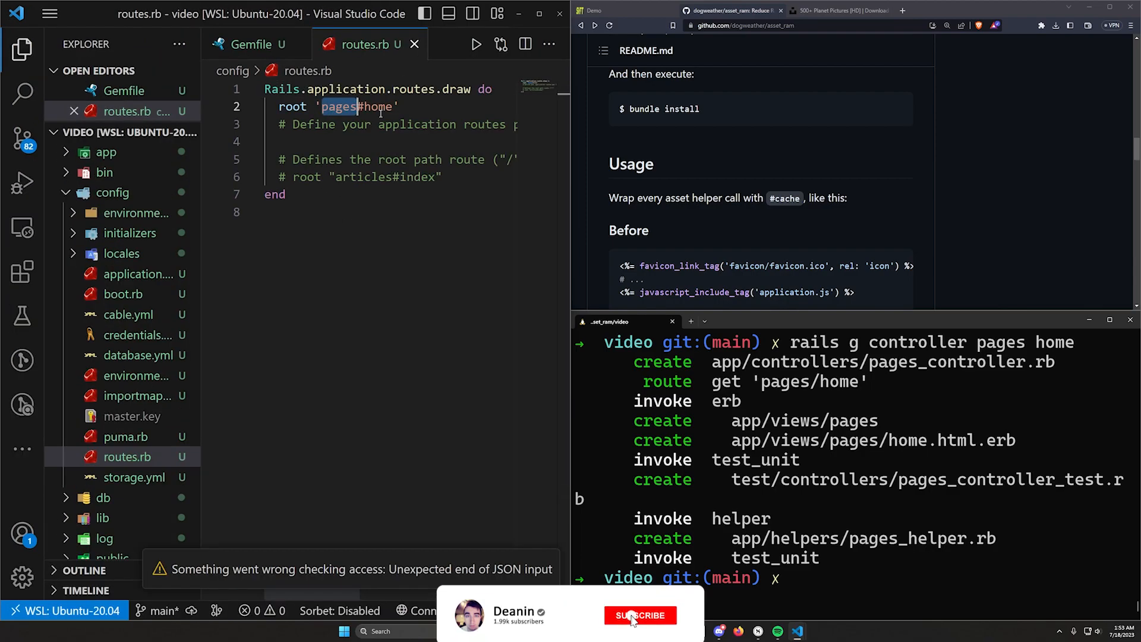
{"action": "left_click", "coordinate": [639, 615]}
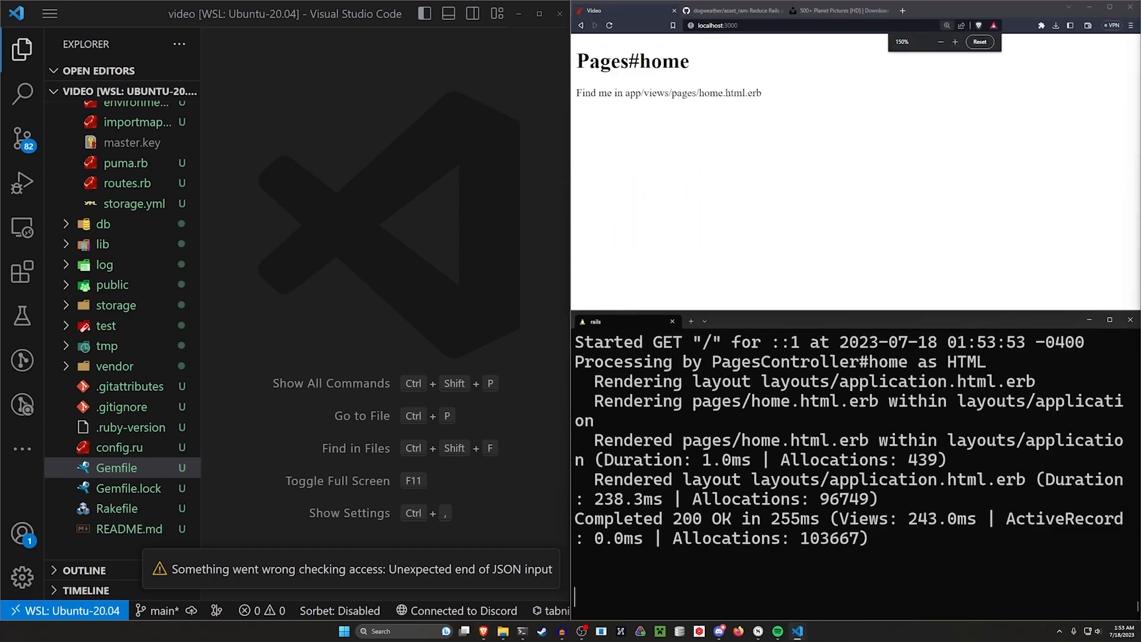
- Search 'bootstrap 5', open the v5.0 Introduction page and copy its CSS snippet
{"action": "left_click", "coordinate": [946, 25]}
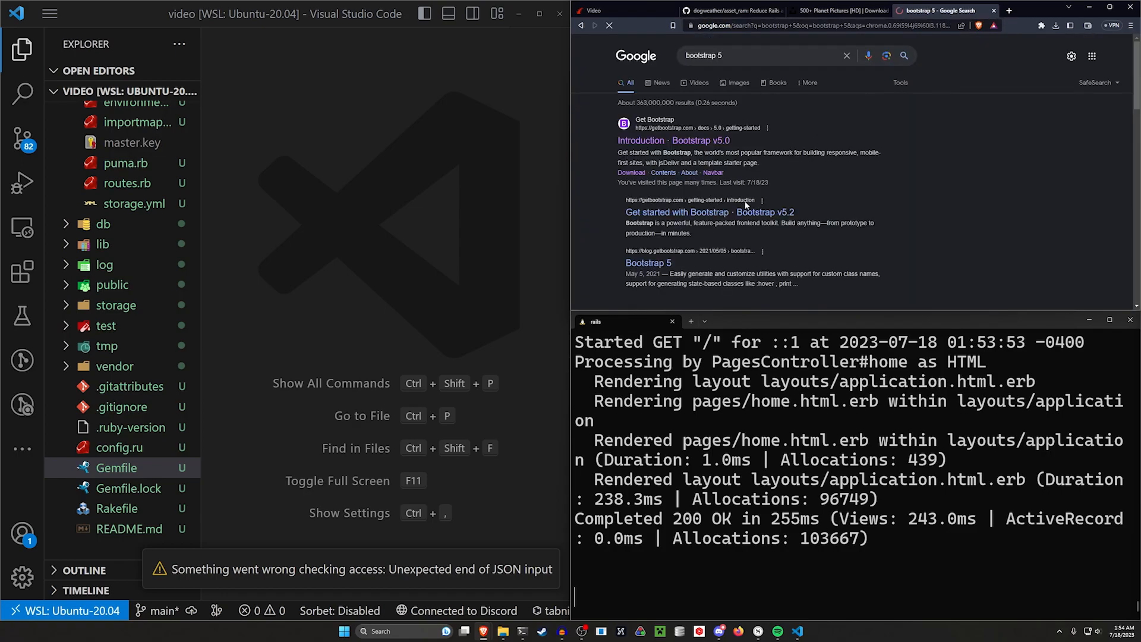
{"action": "left_click", "coordinate": [677, 211]}
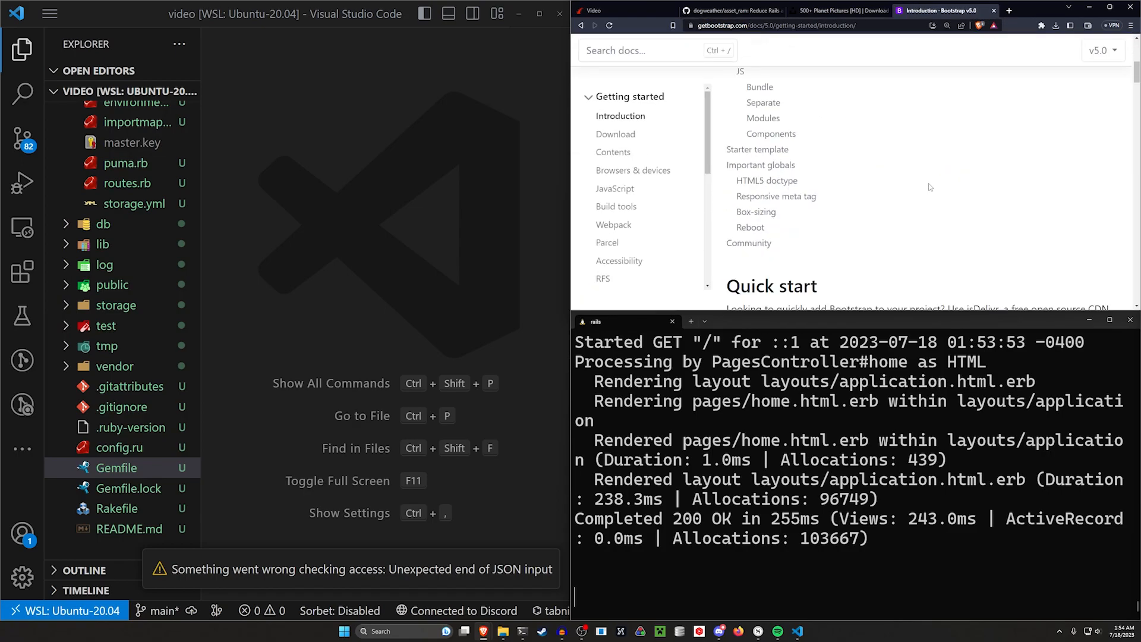
{"action": "scroll", "scroll_direction": "down", "scroll_amount": 3}
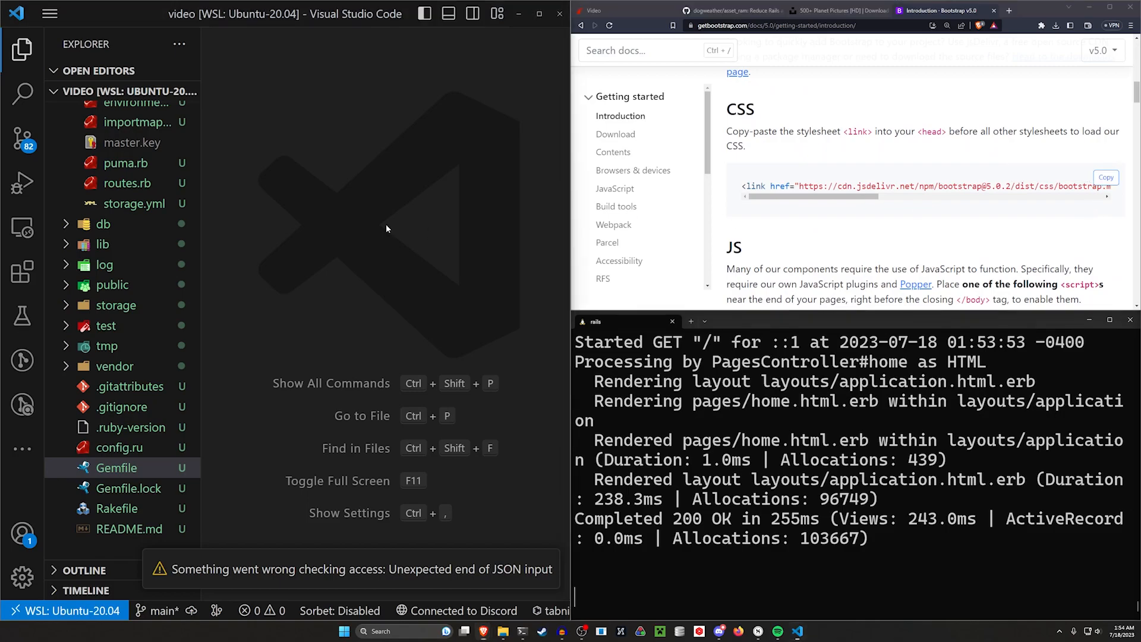
{"action": "left_click", "coordinate": [107, 111]}
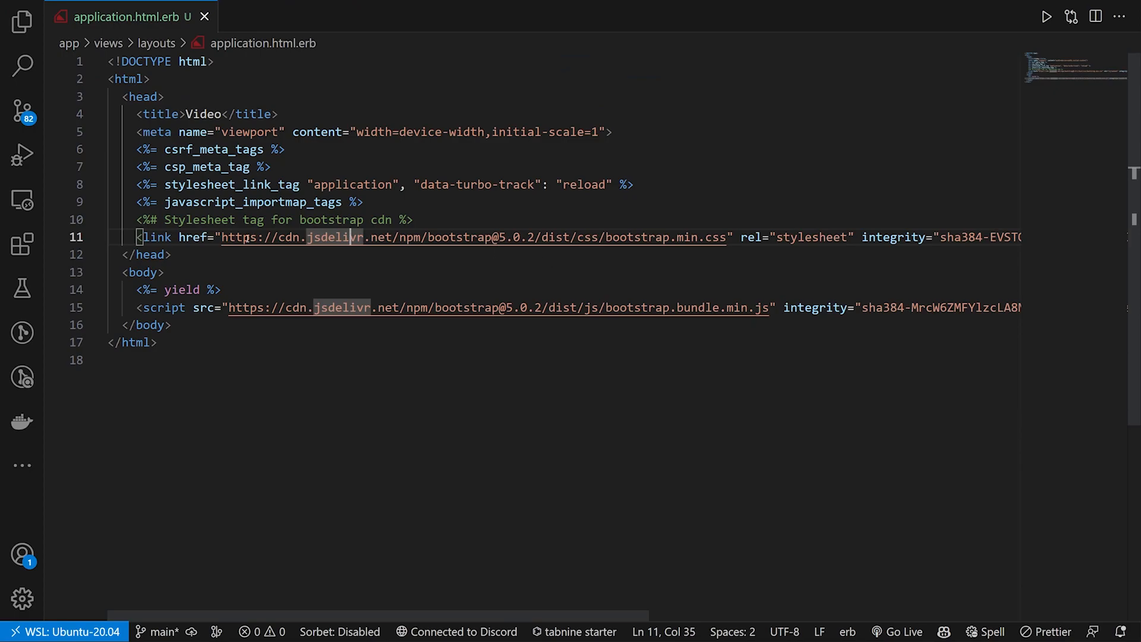
- Replace the Bootstrap link tag with a stylesheet_link_tag using the CDN URL
{"action": "double_click", "coordinate": [473, 237]}
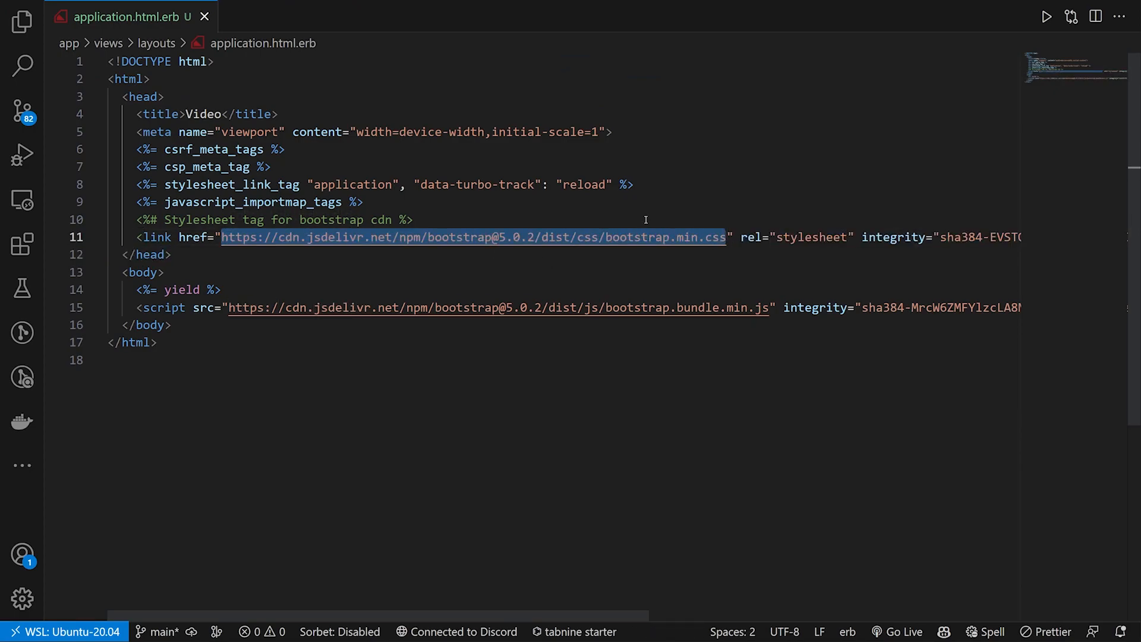
{"action": "left_click", "coordinate": [626, 220]}
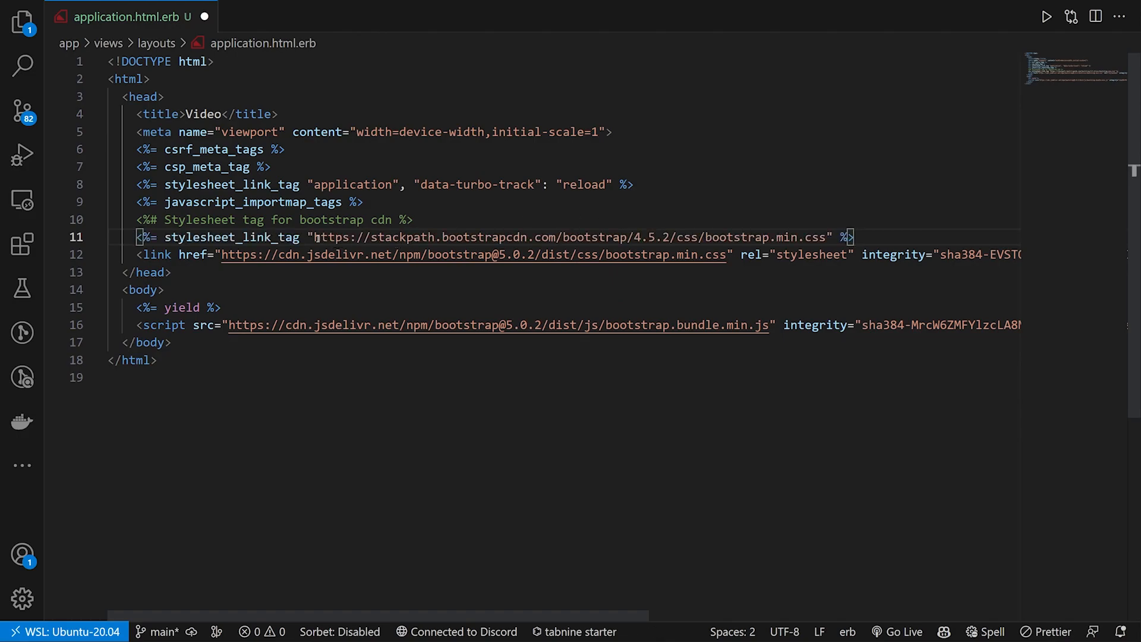
{"action": "left_click_drag", "start_coordinate": [315, 236], "coordinate": [821, 236]}
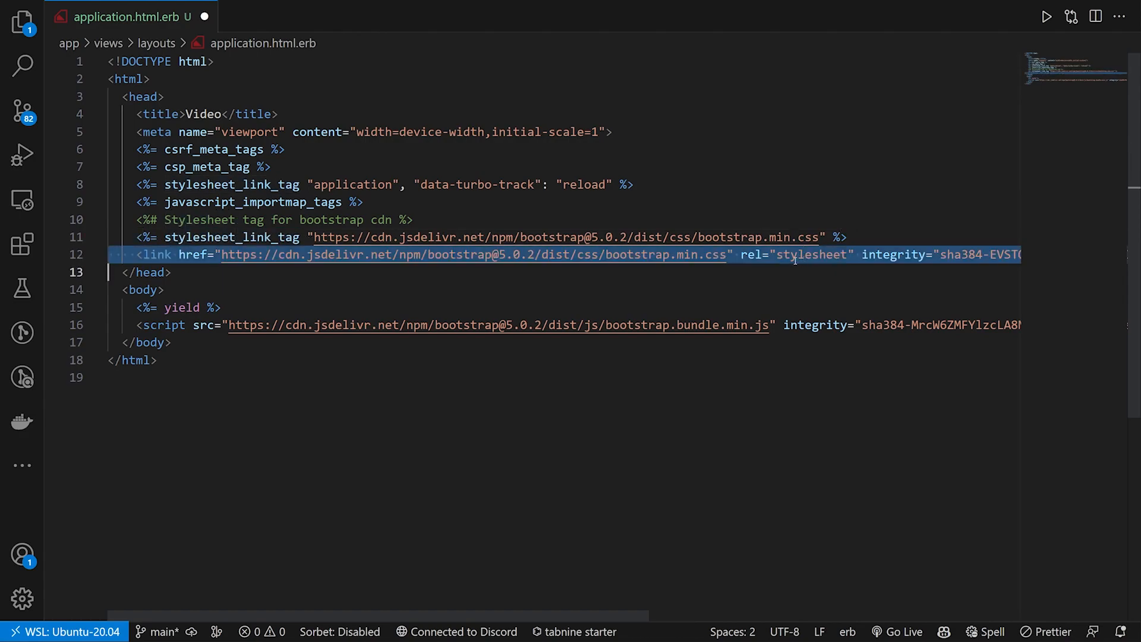
{"action": "key", "text": "Delete"}
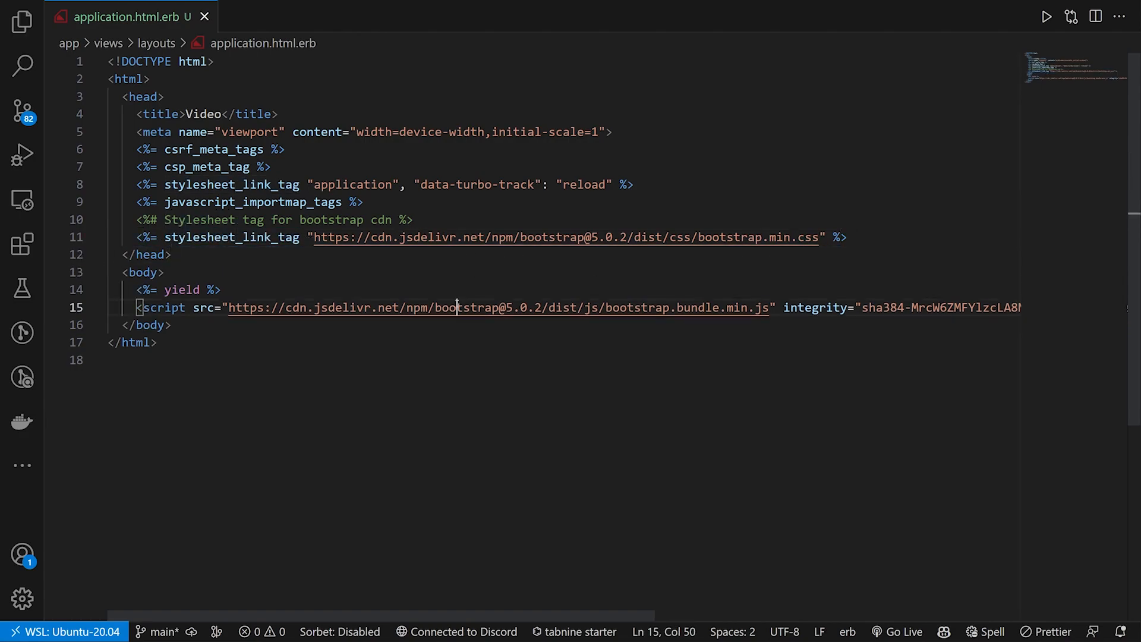
{"action": "type", "text": "<%#  %>"}
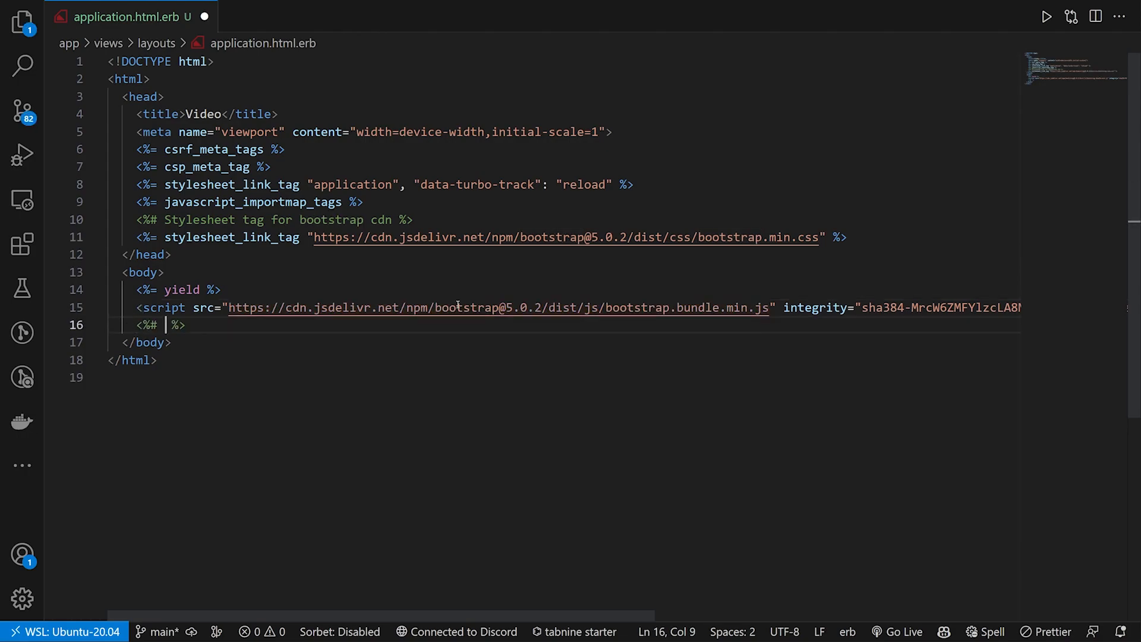
- Add a javascript_include_tag for the Bootstrap CDN script and reload the app page
{"action": "type", "text": "Javascript tag from url"}
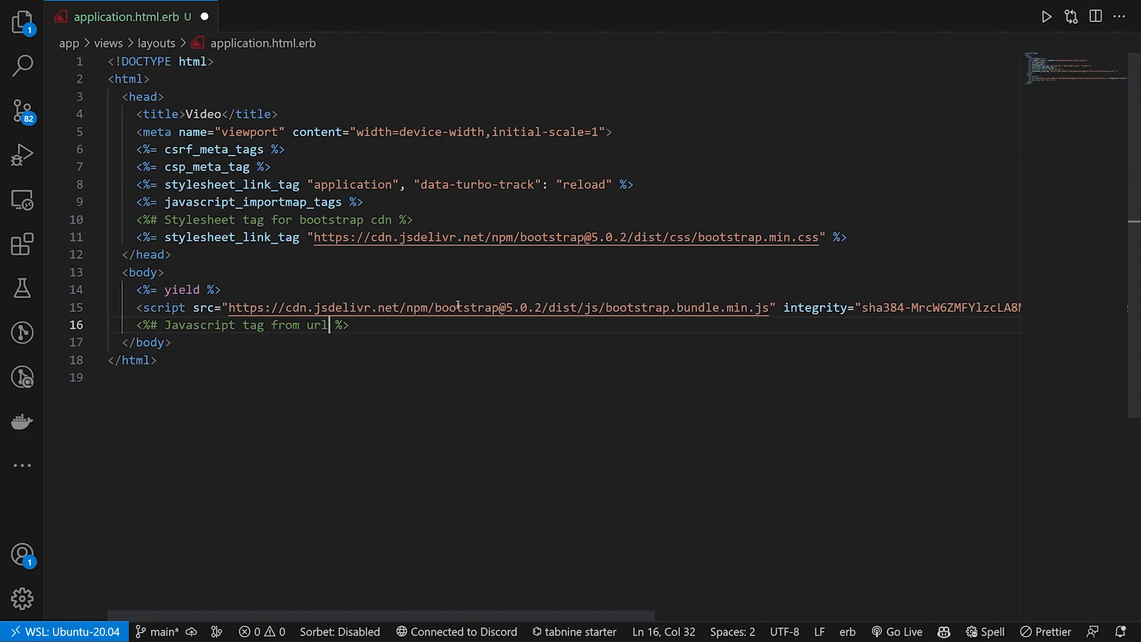
{"action": "type", "text": "<%= javascript_include_tag \"https://ajax.googleapis.com/ajax/libs/jquery/3.5.1/jquery.min.js\" %>"}
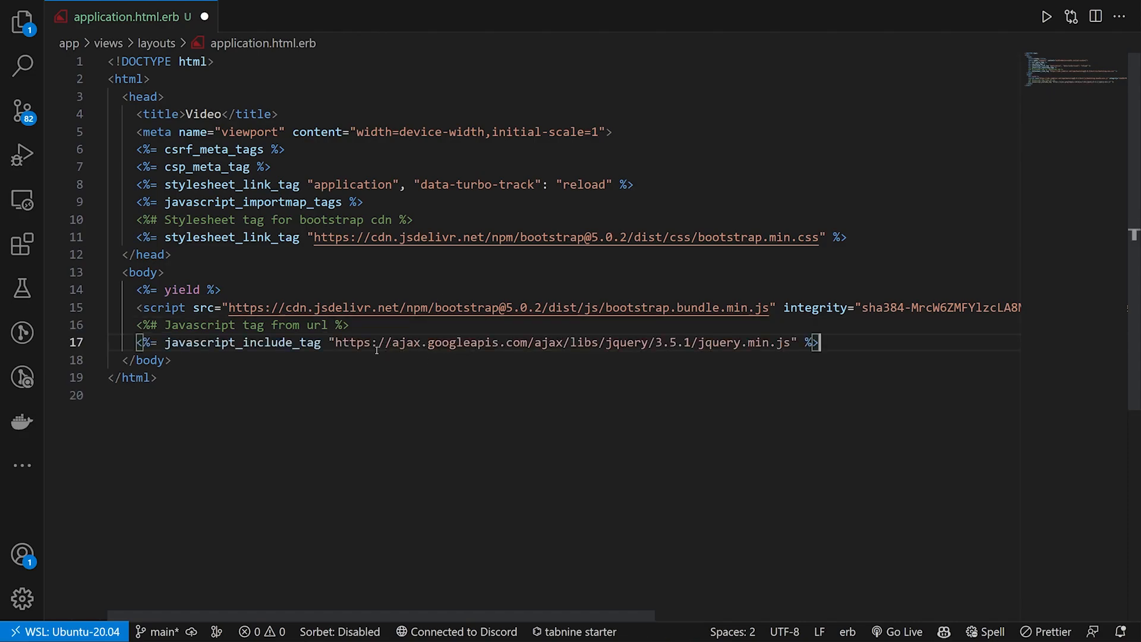
{"action": "double_click", "coordinate": [464, 343]}
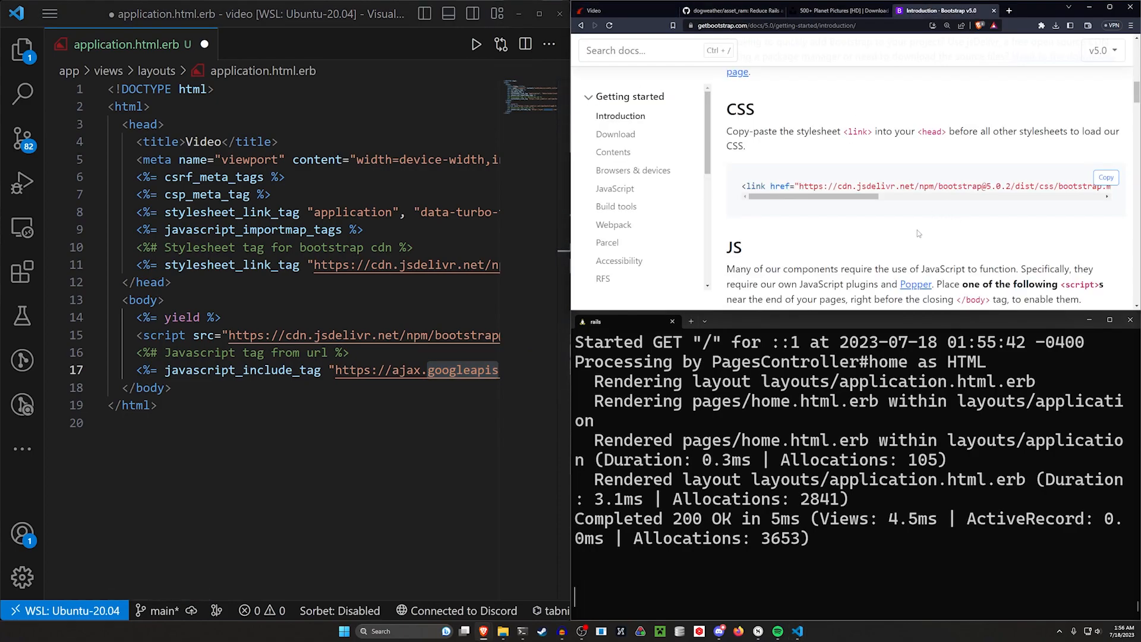
{"action": "scroll", "scroll_direction": "down", "scroll_amount": 3}
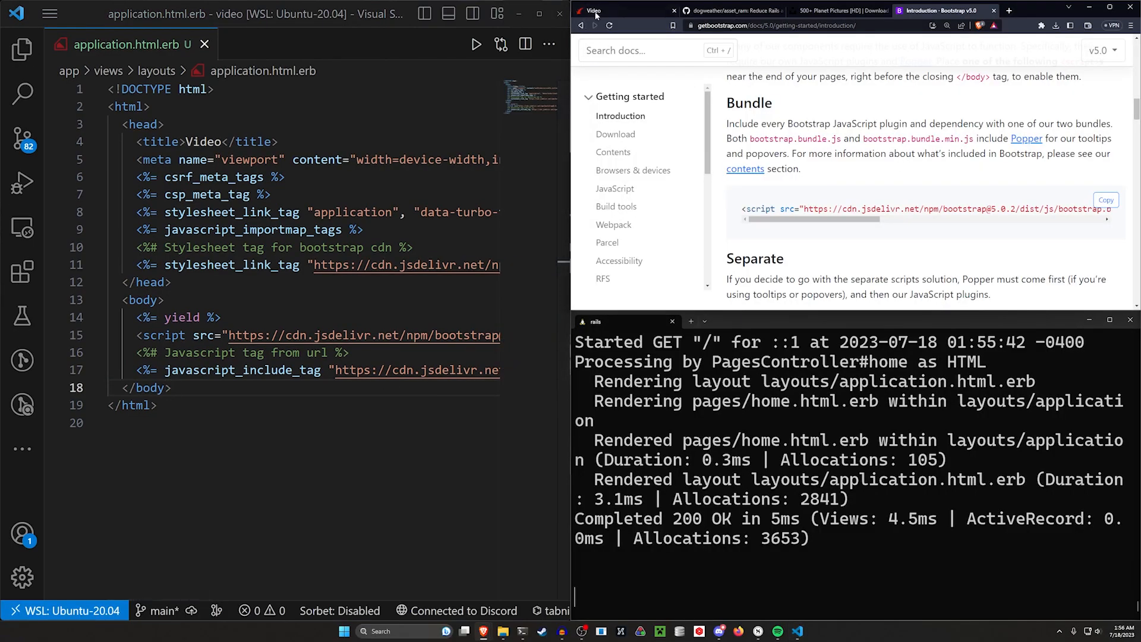
{"action": "left_click", "coordinate": [622, 10]}
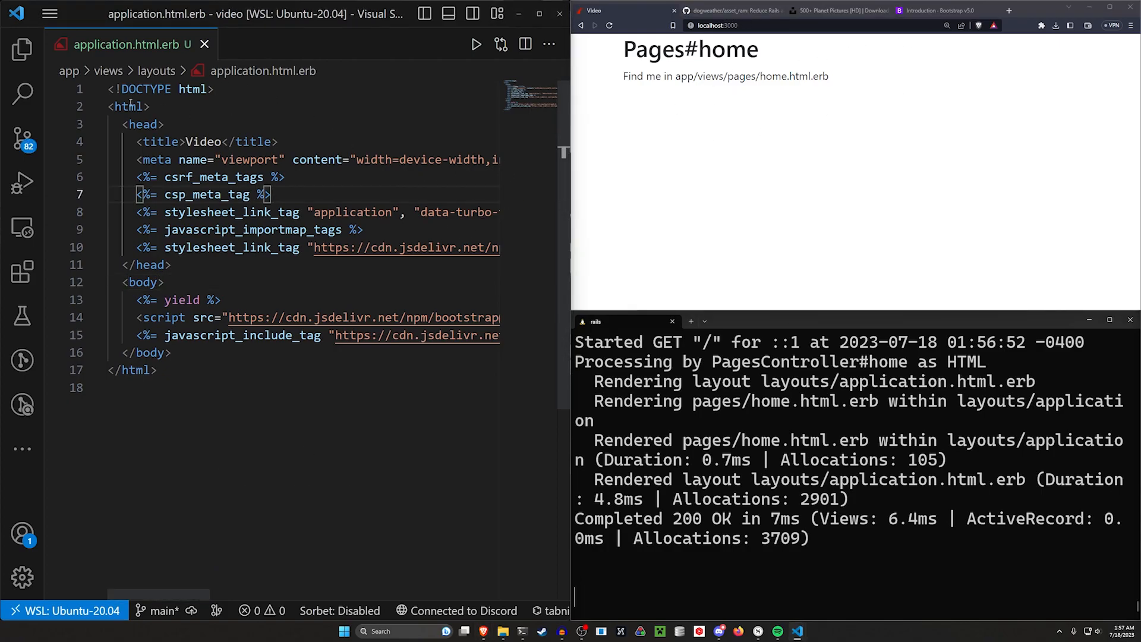
- Select the six planet JPGs in Downloads > Assets and drag them into app/assets
{"action": "left_click", "coordinate": [22, 48]}
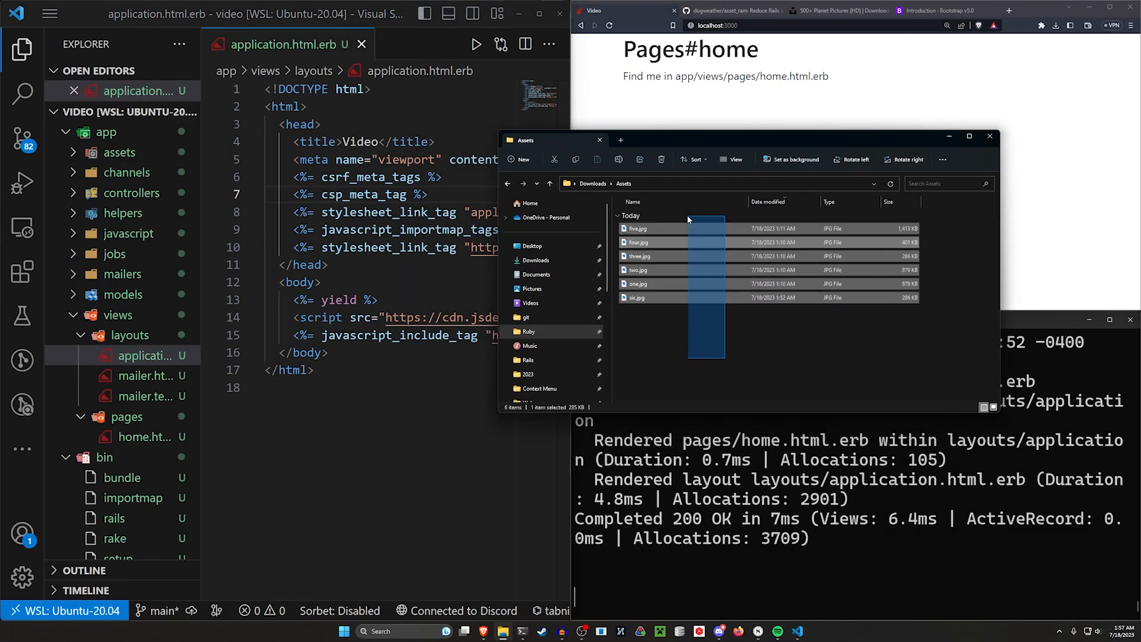
{"action": "left_click", "coordinate": [119, 152]}
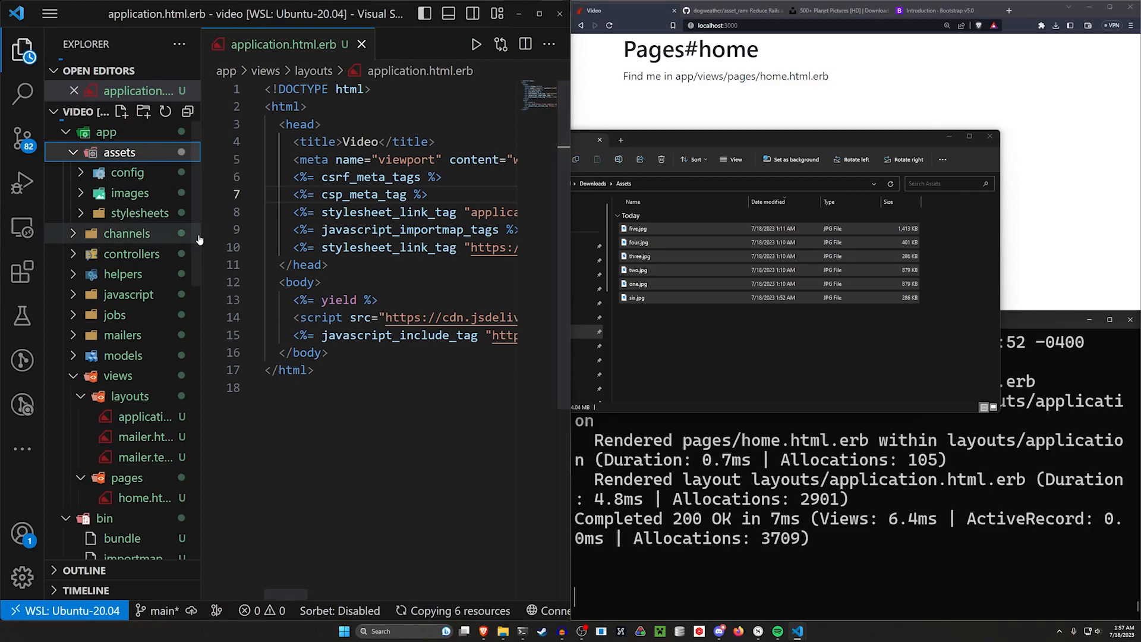
{"action": "left_click", "coordinate": [130, 193]}
{"action": "type", "text": "<%= image_tag(\"one.jpg\", class:\"home-image\", loading: 'lazy')%>"}
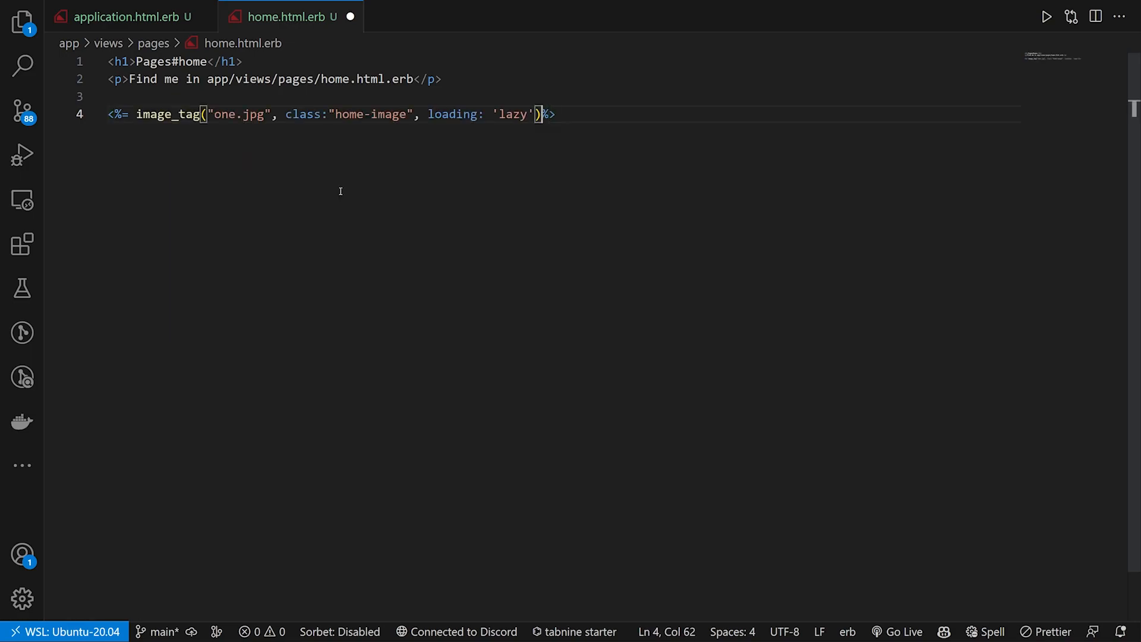
- Review the .home-image 300px and fixed footer styles in application.css, then return to home.html.erb
{"action": "double_click", "coordinate": [233, 114]}
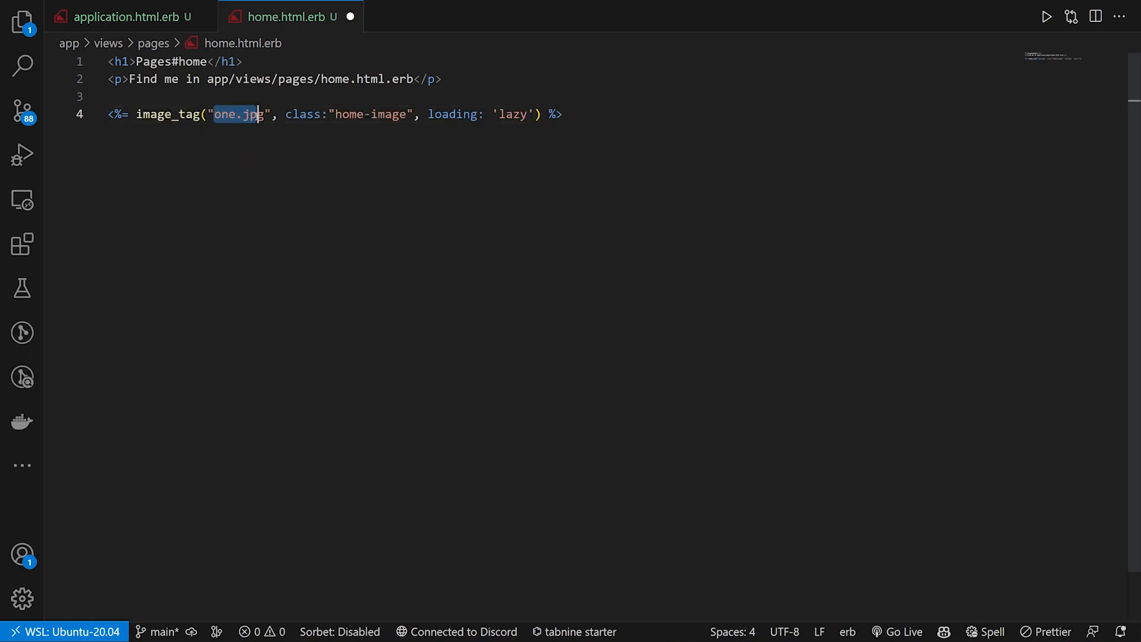
{"action": "left_click", "coordinate": [22, 22]}
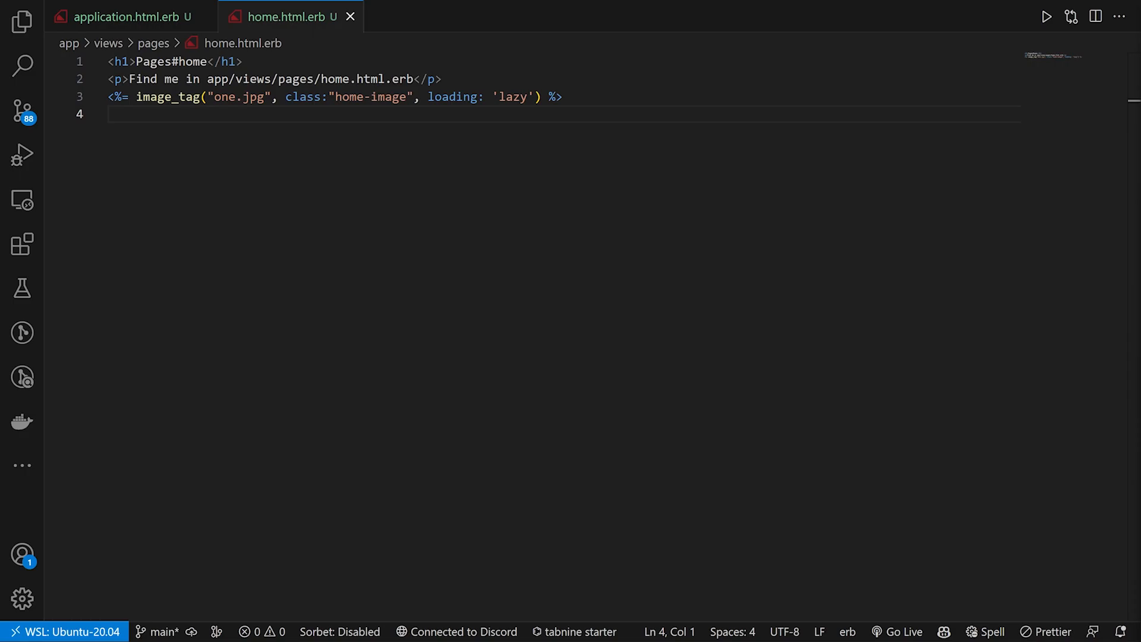
{"action": "type", "text": "aass"}
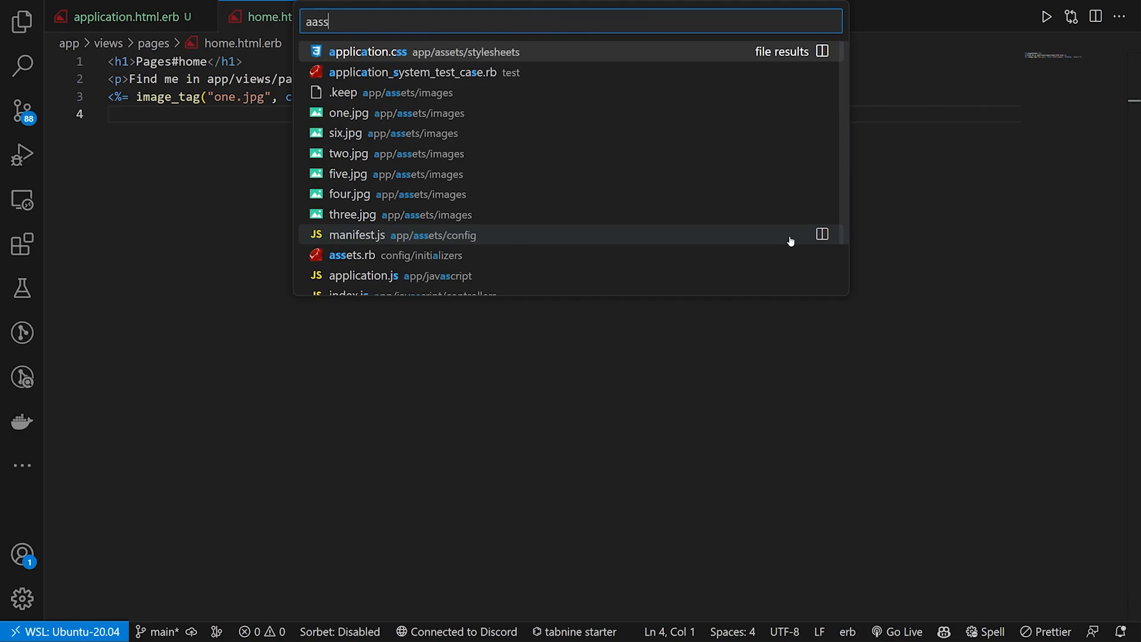
{"action": "type", "text": "assets.css"}
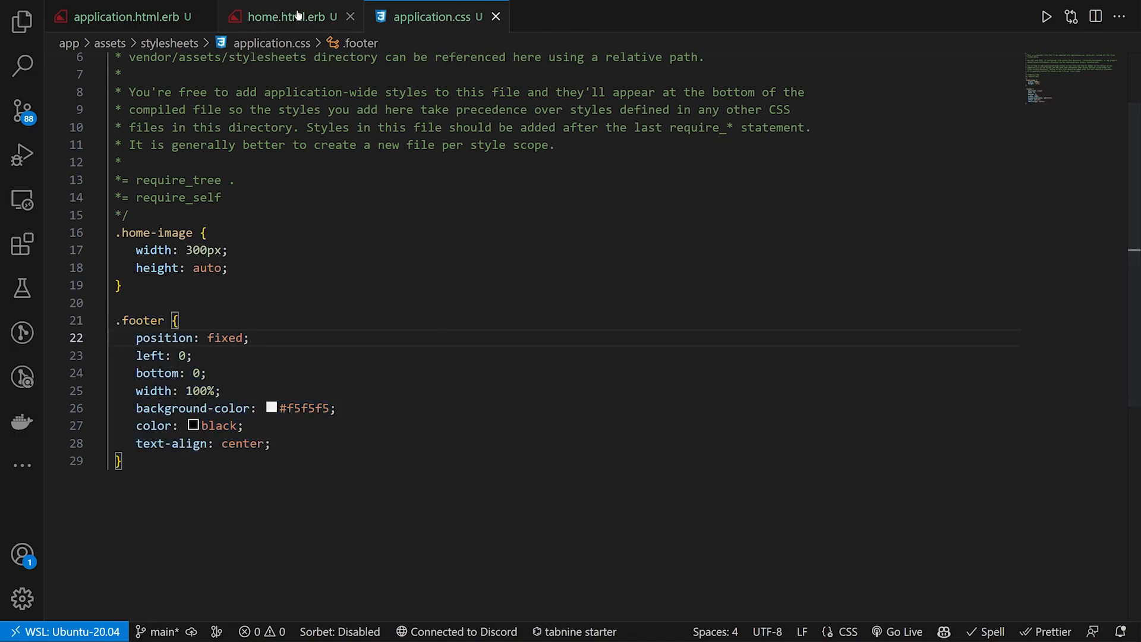
{"action": "left_click", "coordinate": [287, 17]}
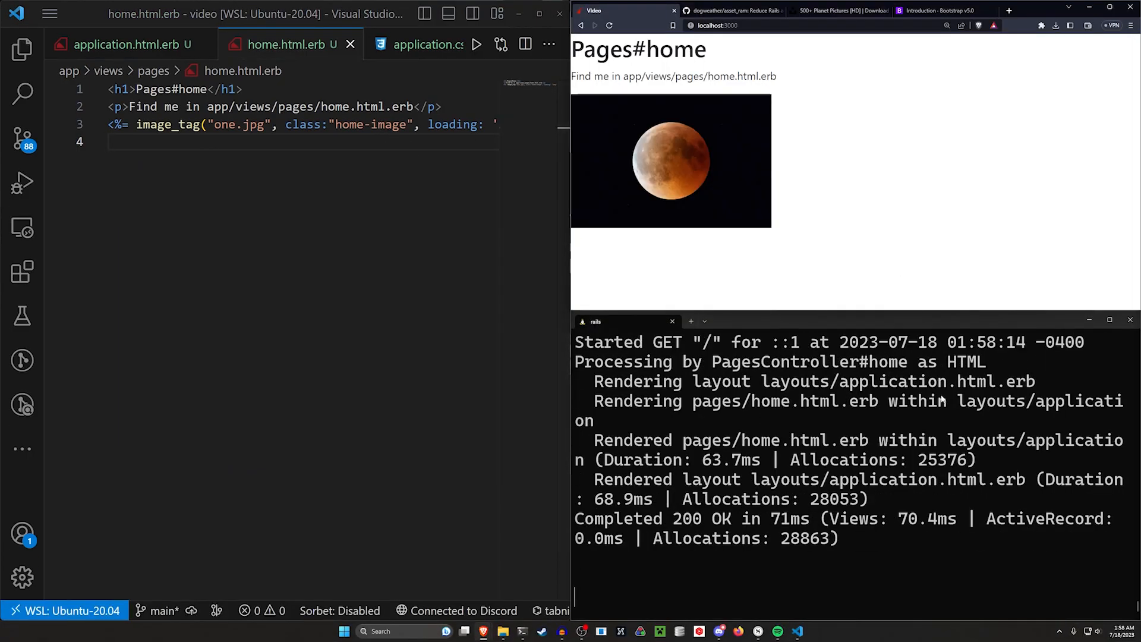
- Duplicate the image_tag line and rename the copies two.jpg through six.jpg
{"action": "double_click", "coordinate": [803, 538]}
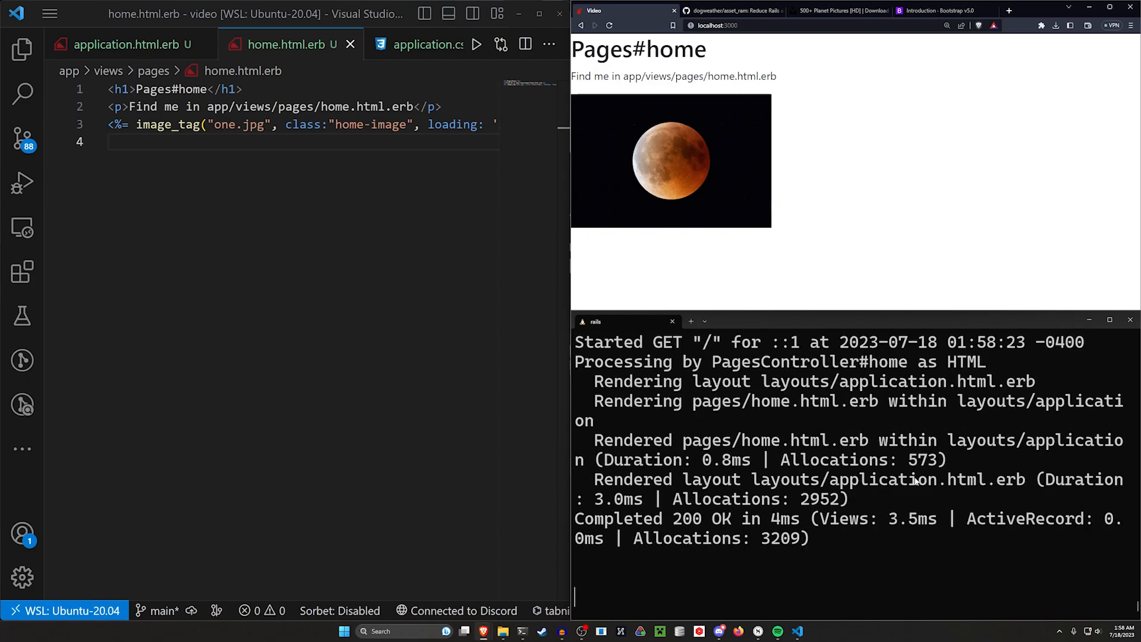
{"action": "double_click", "coordinate": [779, 538]}
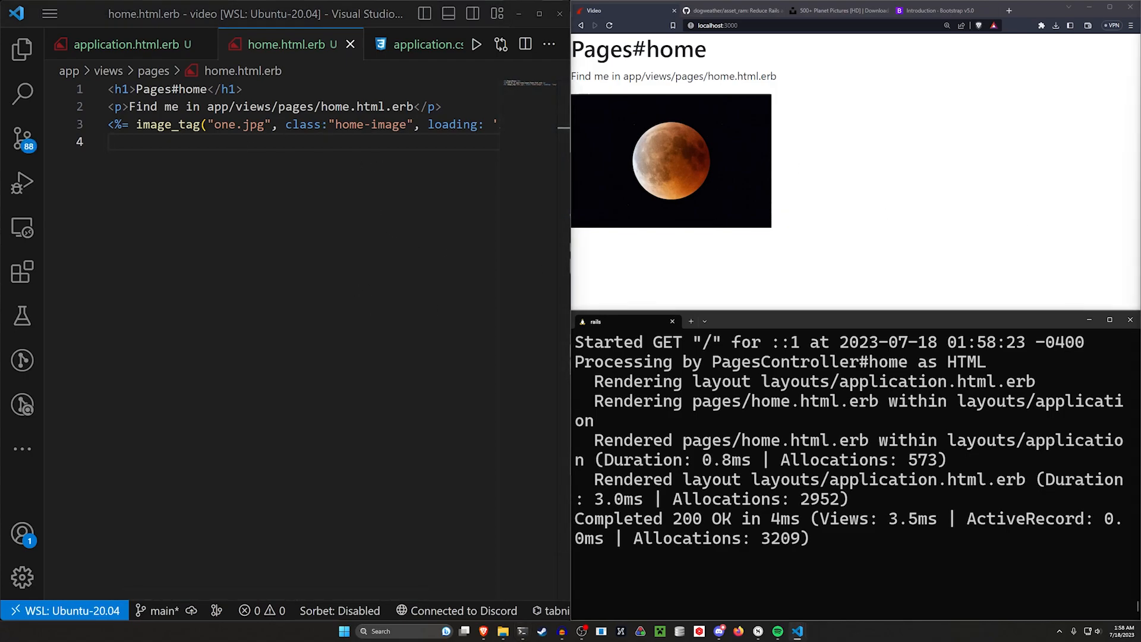
{"action": "double_click", "coordinate": [252, 124]}
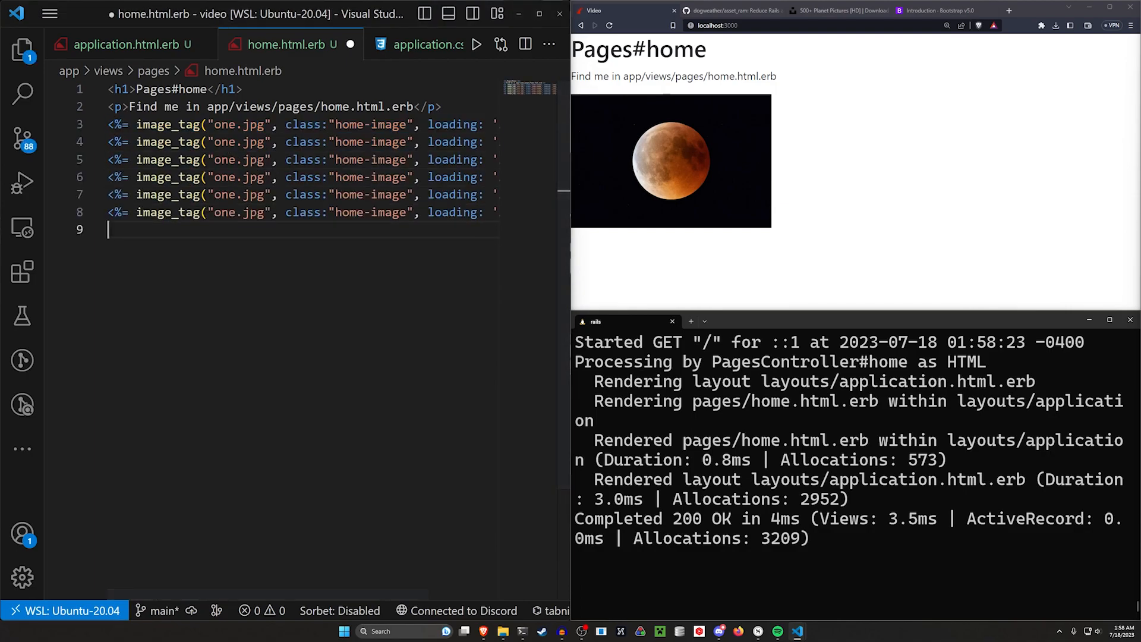
{"action": "type", "text": "two"}
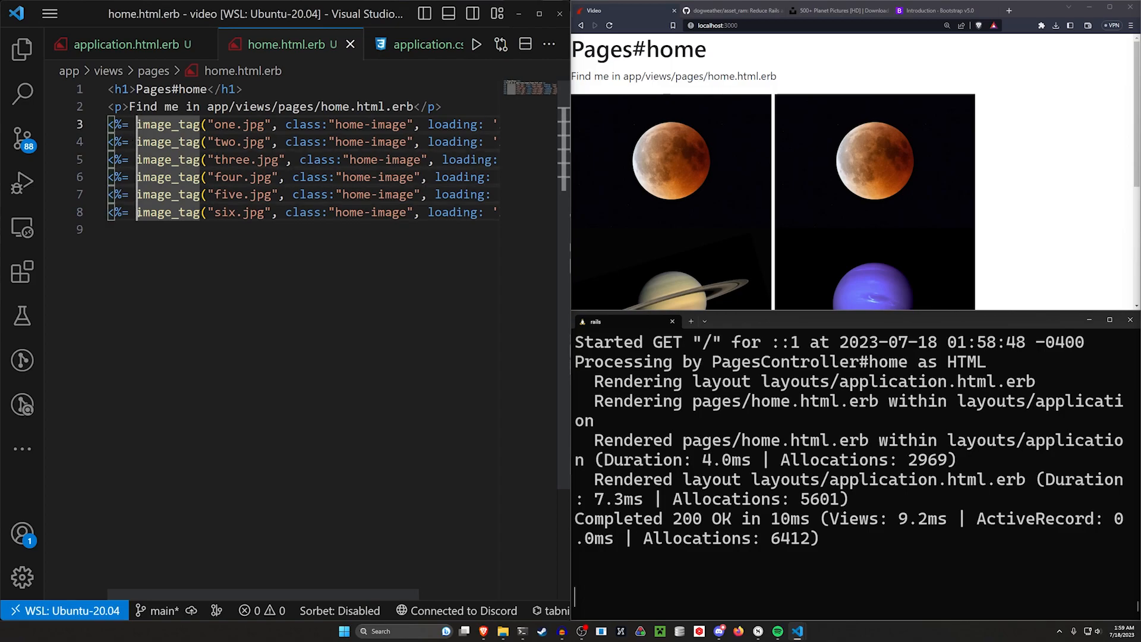
- Surround each of the six image_tag calls with AssetRam::Helper.cache { } and save
{"action": "type", "text": "{"}
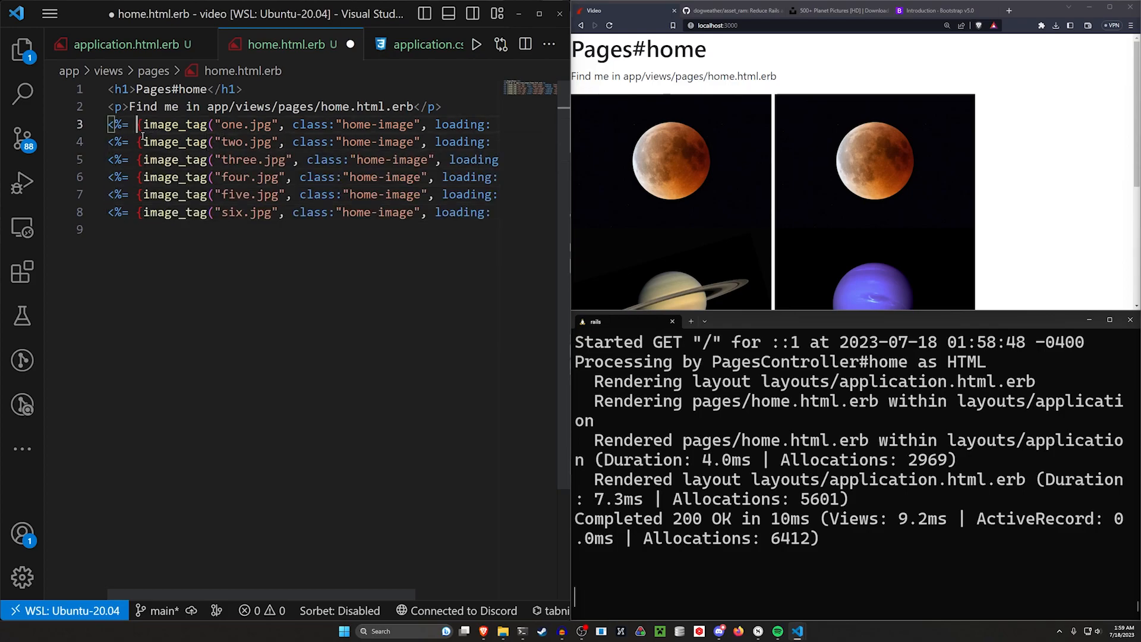
{"action": "key", "text": "ctrl+s"}
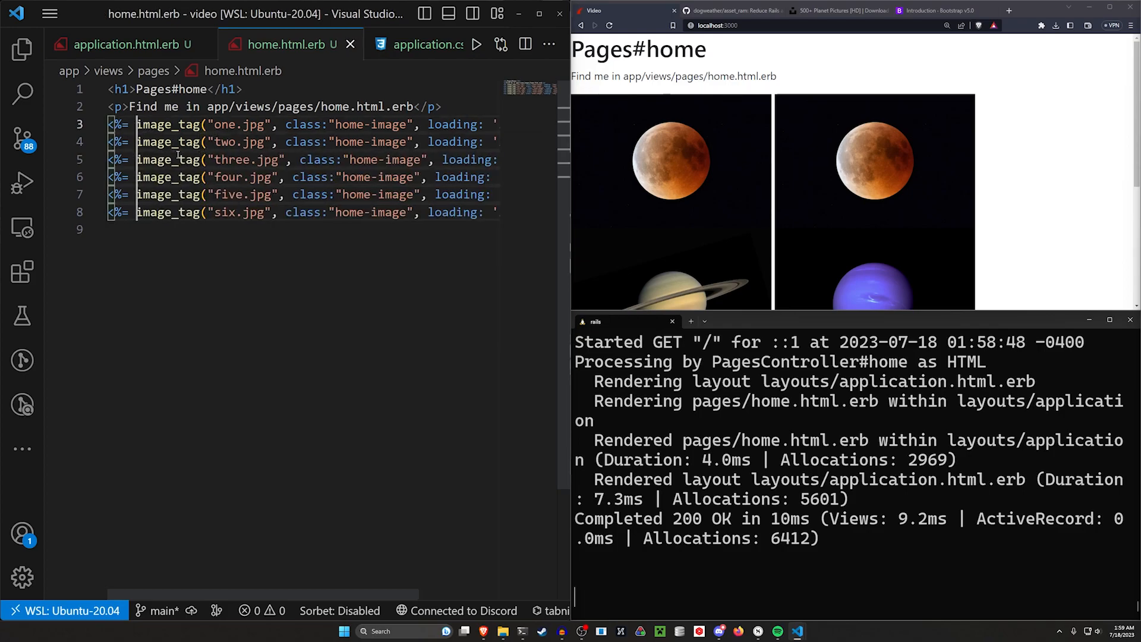
{"action": "type", "text": "AssetRam::Helper.cache {"}
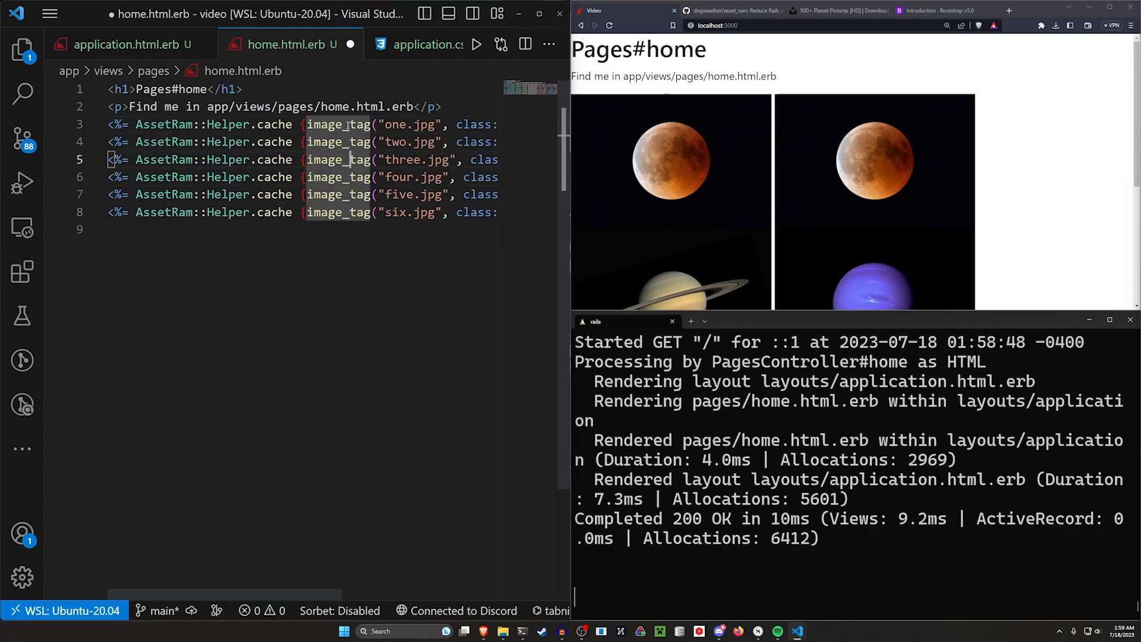
{"action": "scroll", "scroll_direction": "right", "scroll_amount": 3}
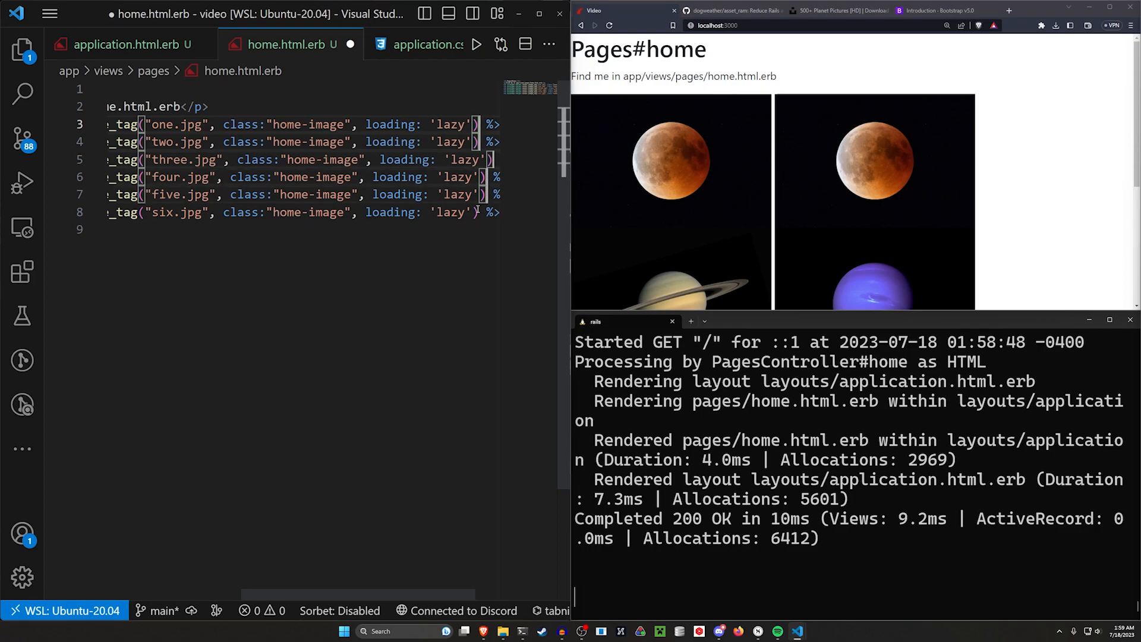
{"action": "key", "text": "ctrl+s"}
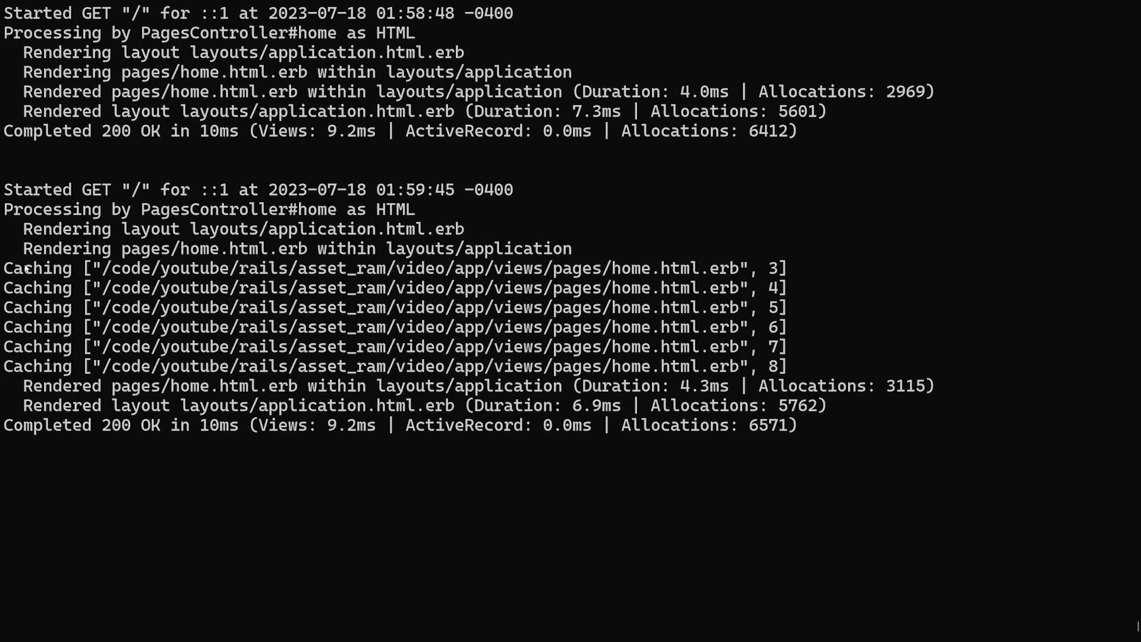
{"action": "left_click_drag", "start_coordinate": [7, 268], "coordinate": [782, 366]}
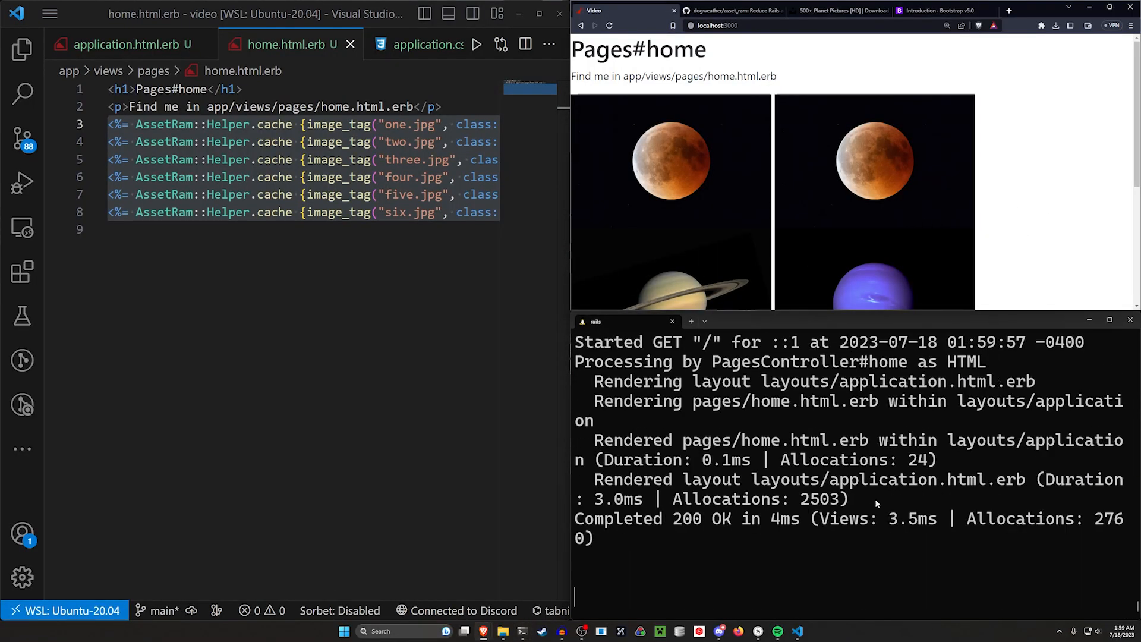
- Add ENV["ASSET_RAM_DISABLE"] = "true" below load_defaults in config/application.rb and save
{"action": "double_click", "coordinate": [821, 499]}
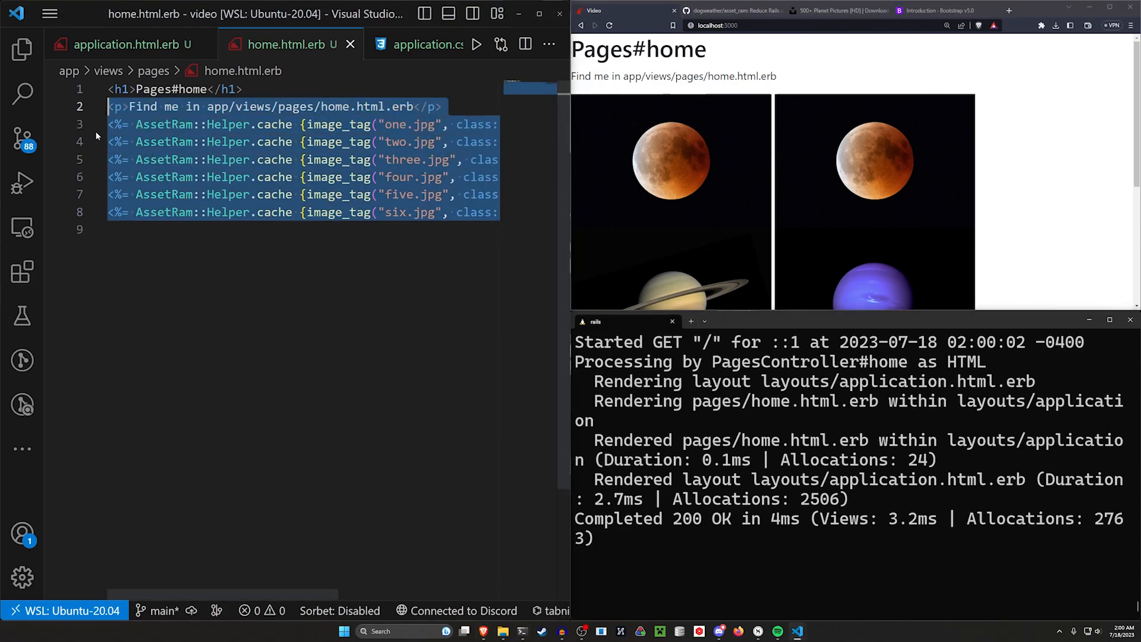
{"action": "left_click", "coordinate": [22, 49]}
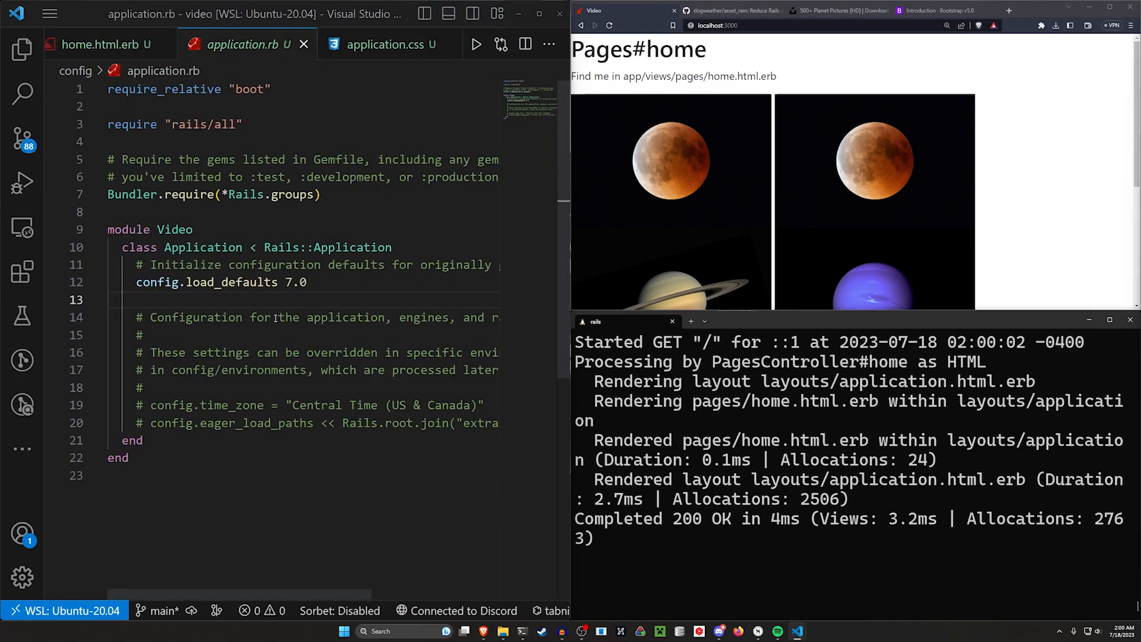
{"action": "key", "text": "enter"}
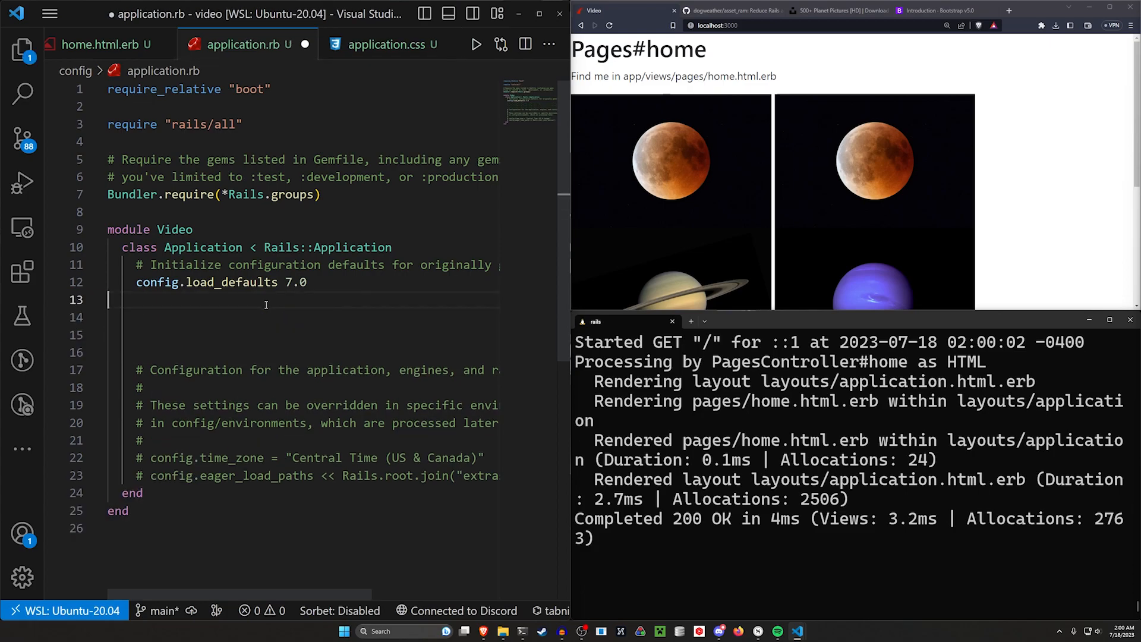
{"action": "type", "text": "ENV[\"ASSET_RAM_DISABLE\"] = \"true\""}
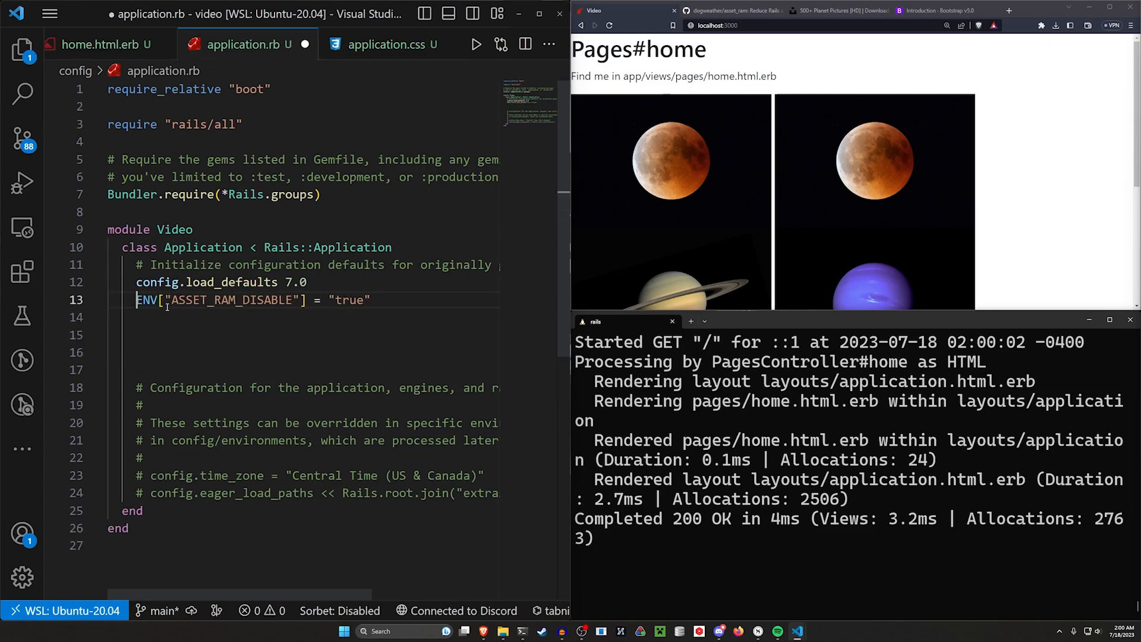
{"action": "double_click", "coordinate": [233, 299]}
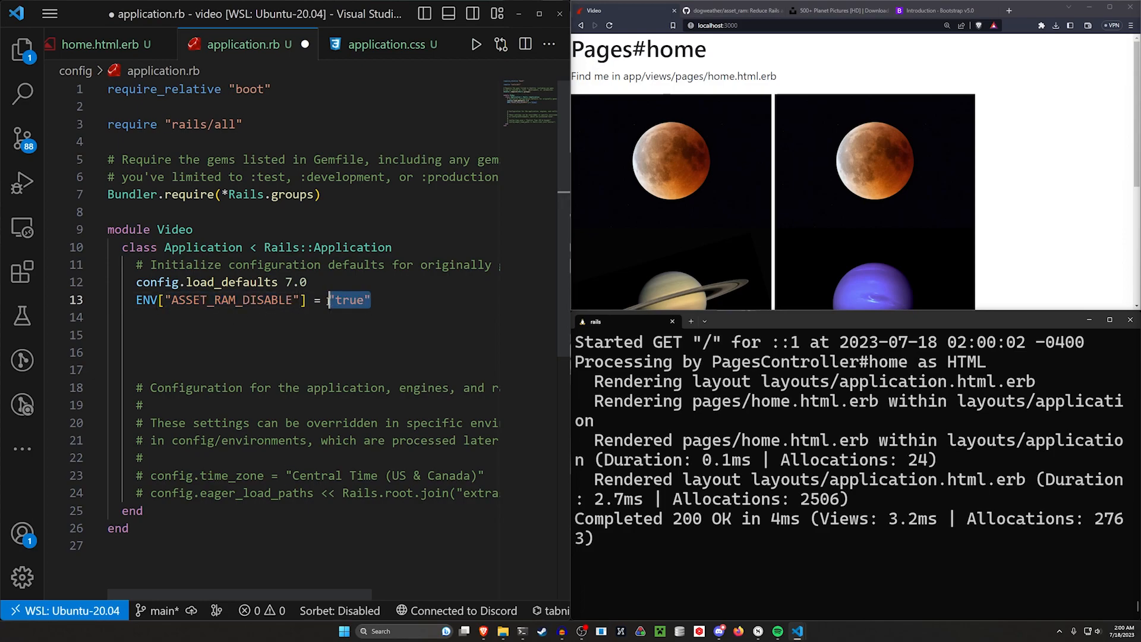
{"action": "key", "text": "ctrl+s"}
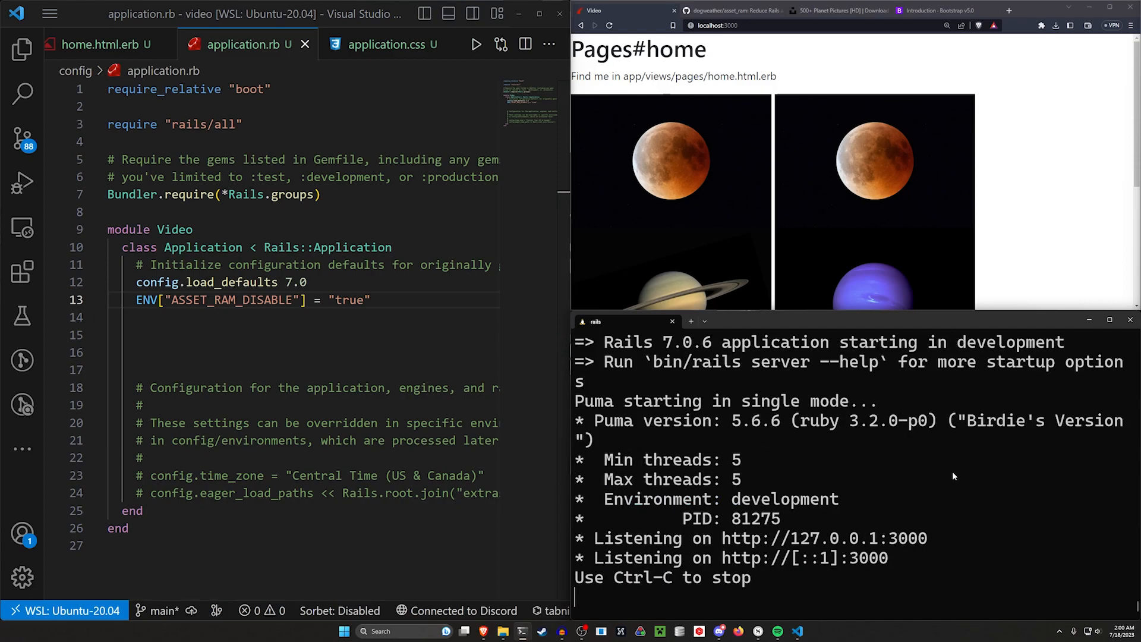
- Restart the Rails server and reload the page to compare allocation counts
{"action": "left_click", "coordinate": [594, 26]}
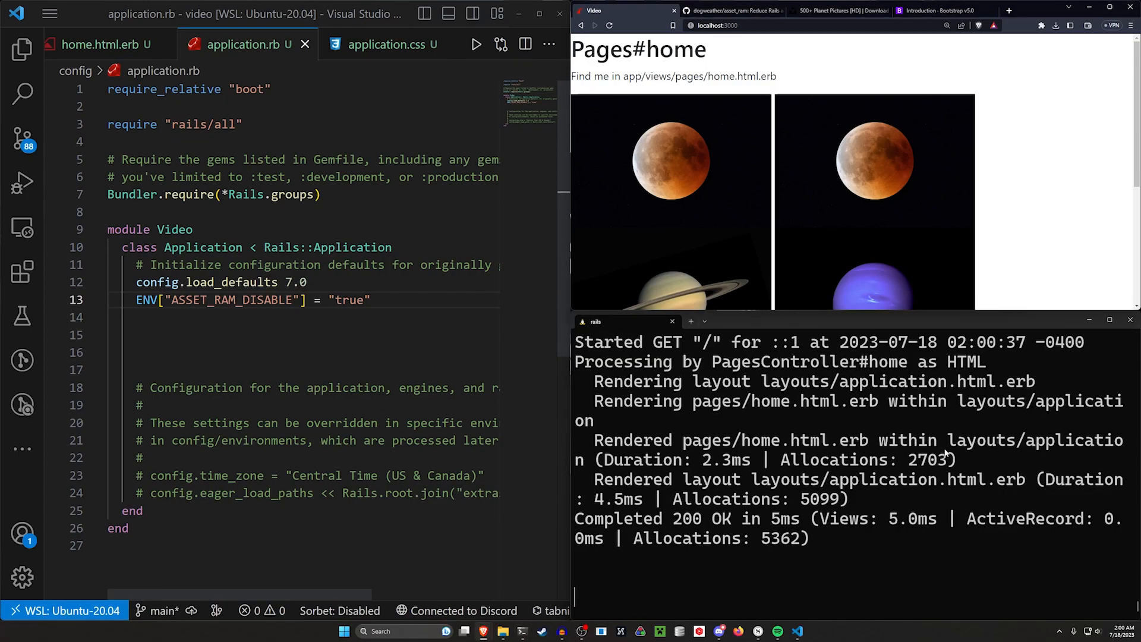
{"action": "double_click", "coordinate": [779, 538]}
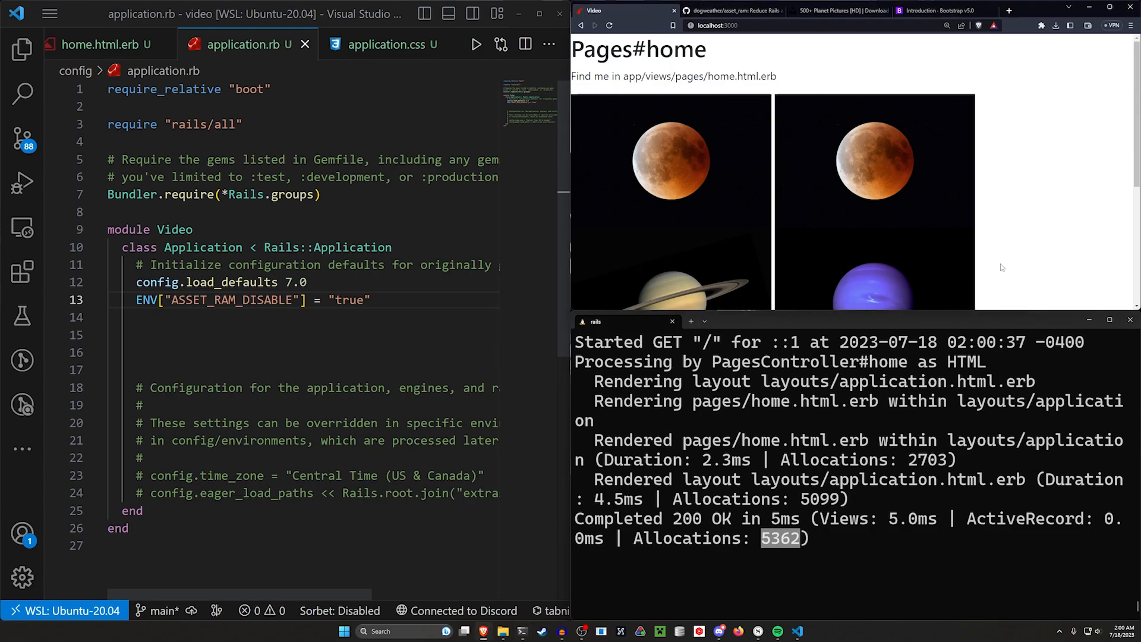
{"action": "left_click", "coordinate": [608, 25]}
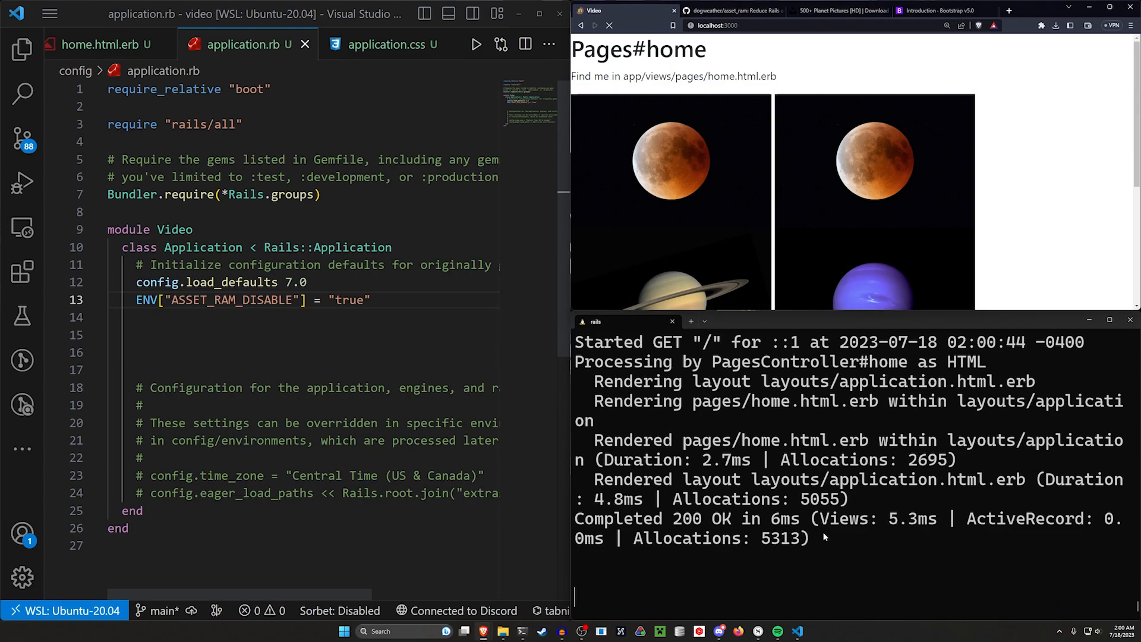
- Compute 2750 ÷ 5400 (about 0.509) in Calculator, then close it
{"action": "key", "text": "ctrl+/"}
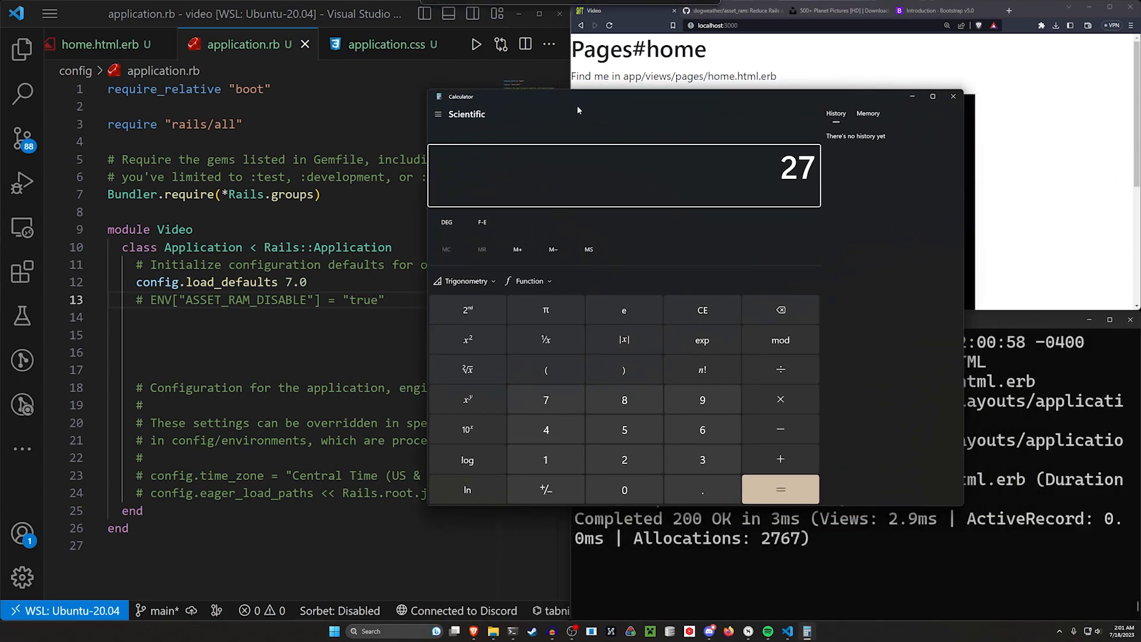
{"action": "left_click", "coordinate": [780, 489]}
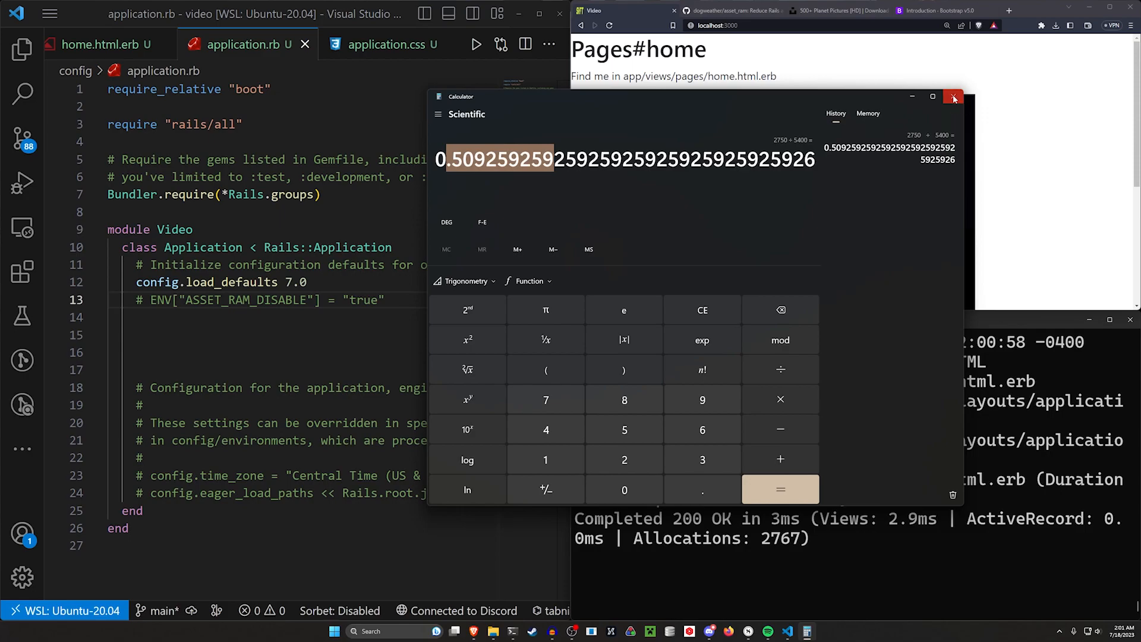
{"action": "left_click", "coordinate": [953, 96]}
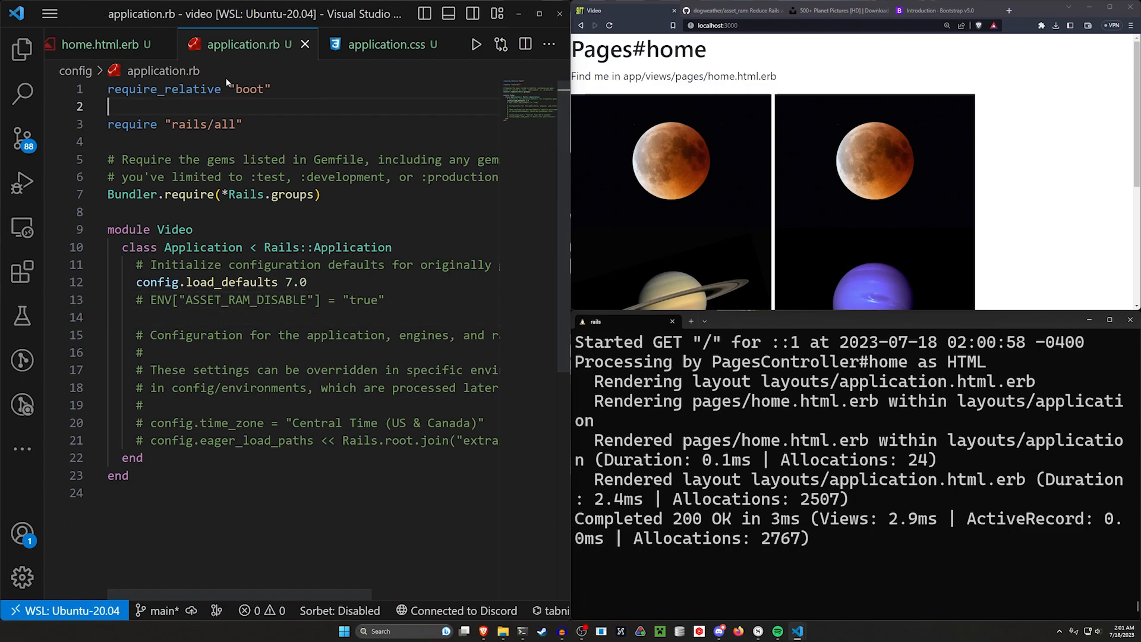
- Open application.html.erb and add a render "shared/footer" line below yield
{"action": "left_click", "coordinate": [110, 44]}
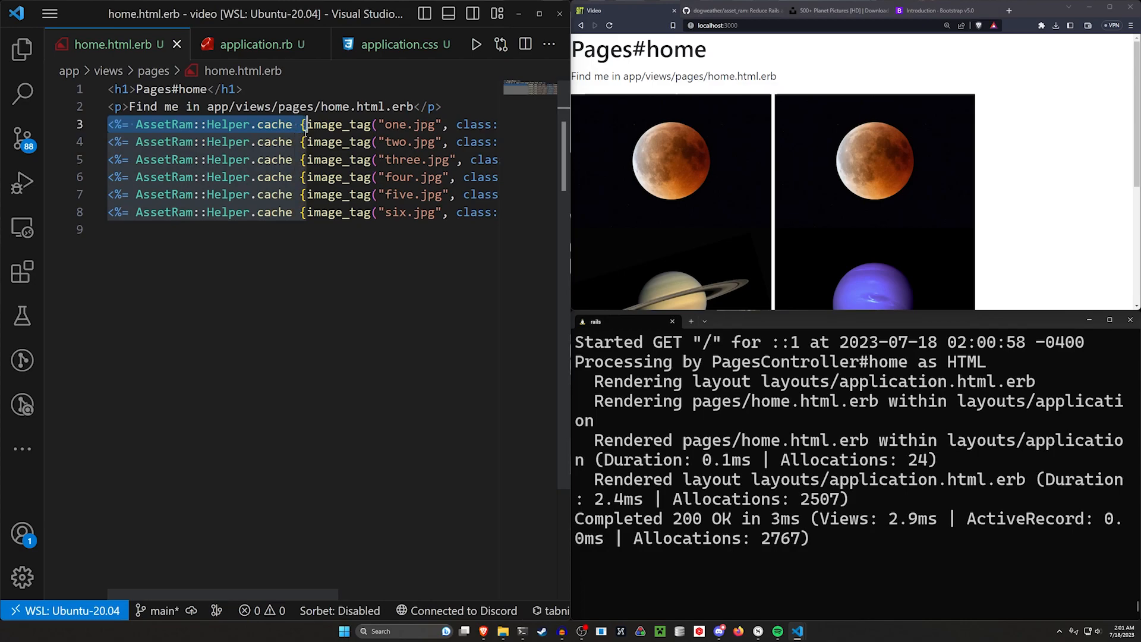
{"action": "key", "text": "ctrl+p"}
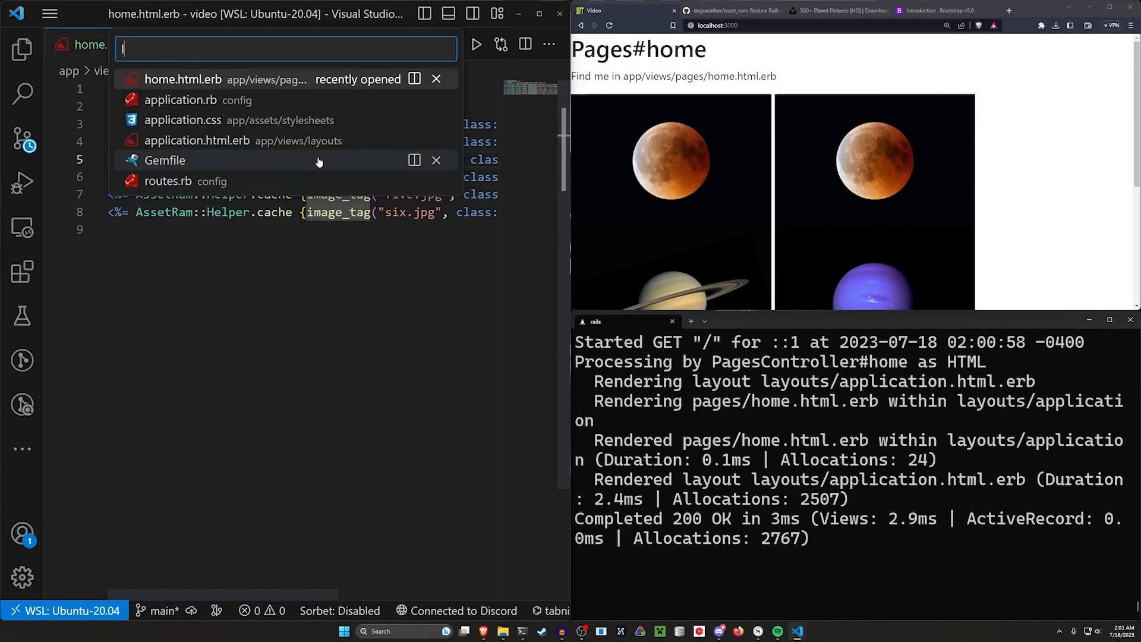
{"action": "type", "text": "layouts"}
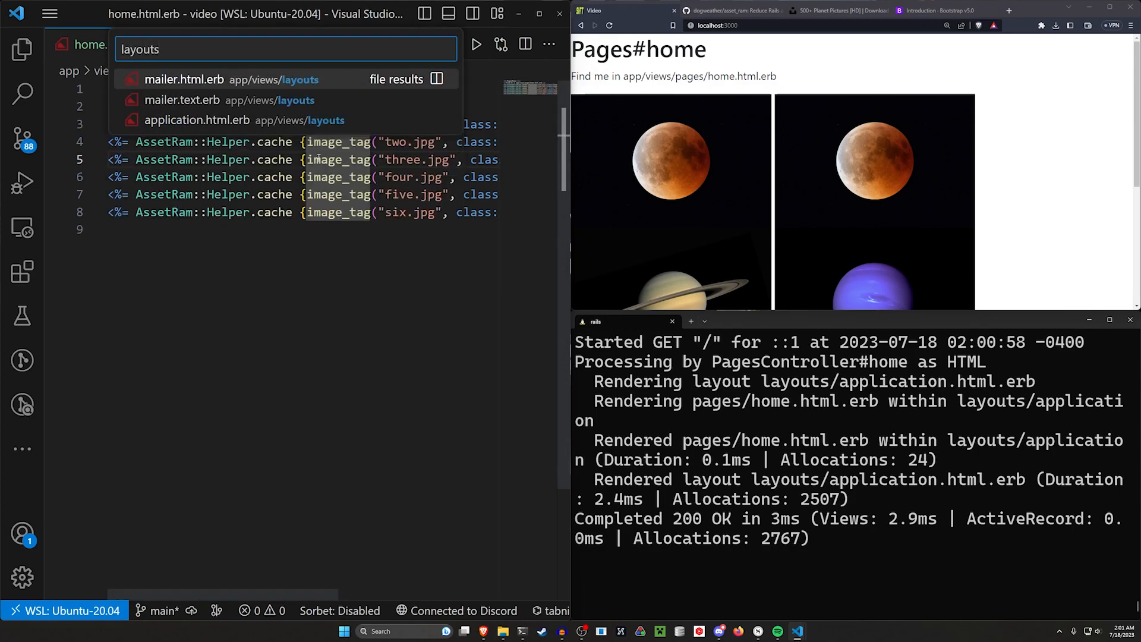
{"action": "left_click", "coordinate": [196, 120]}
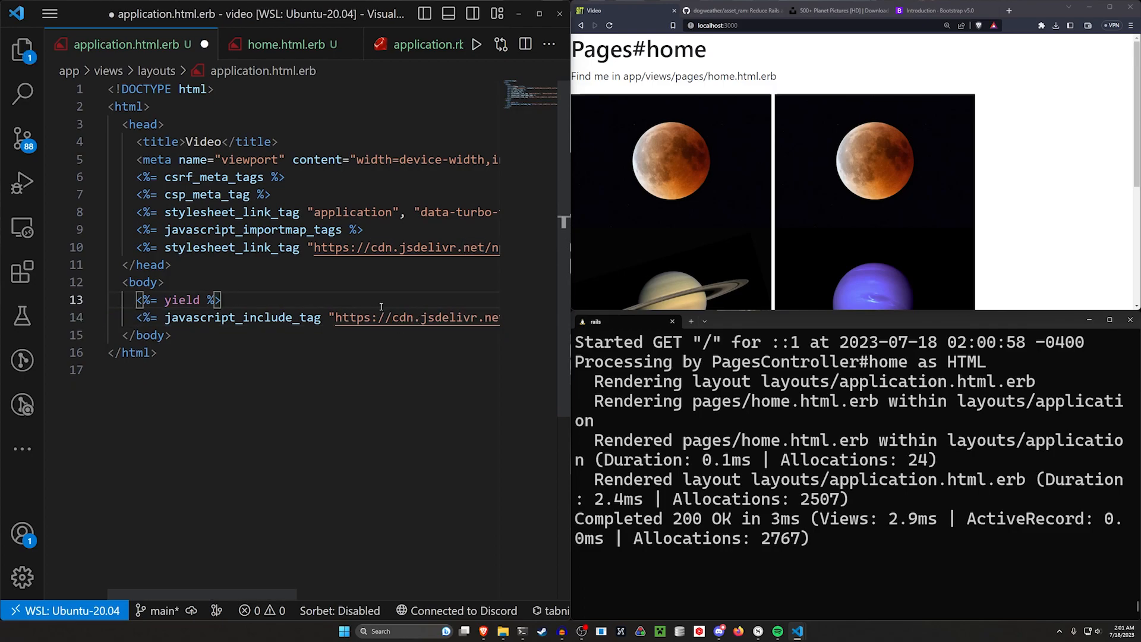
{"action": "type", "text": "<%= render %>"}
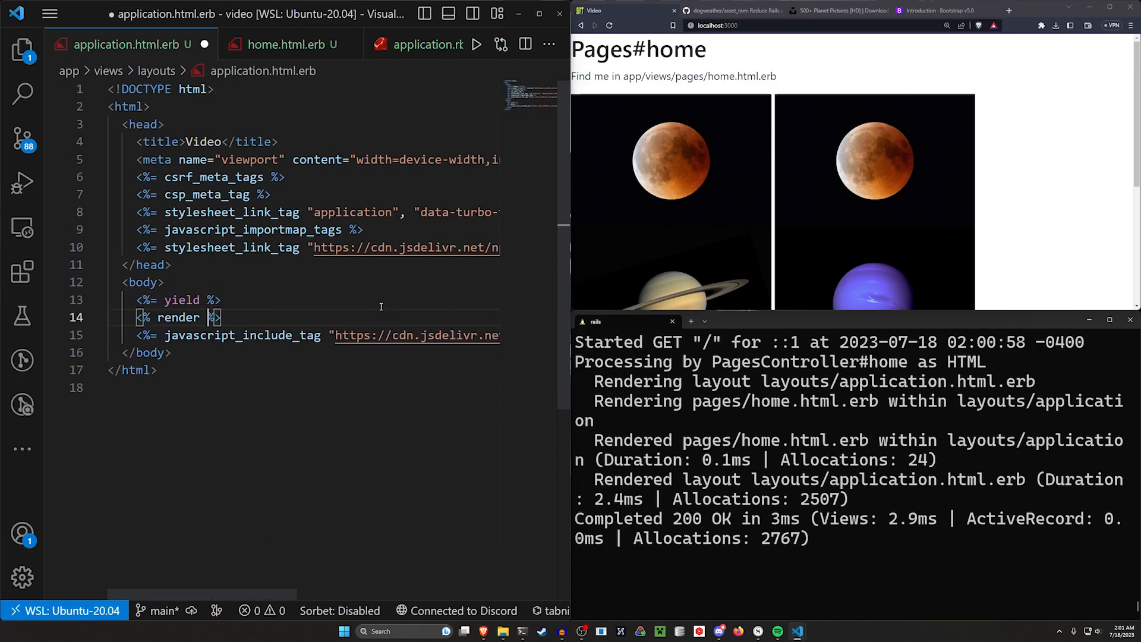
{"action": "type", "text": "\"shared/footer"}
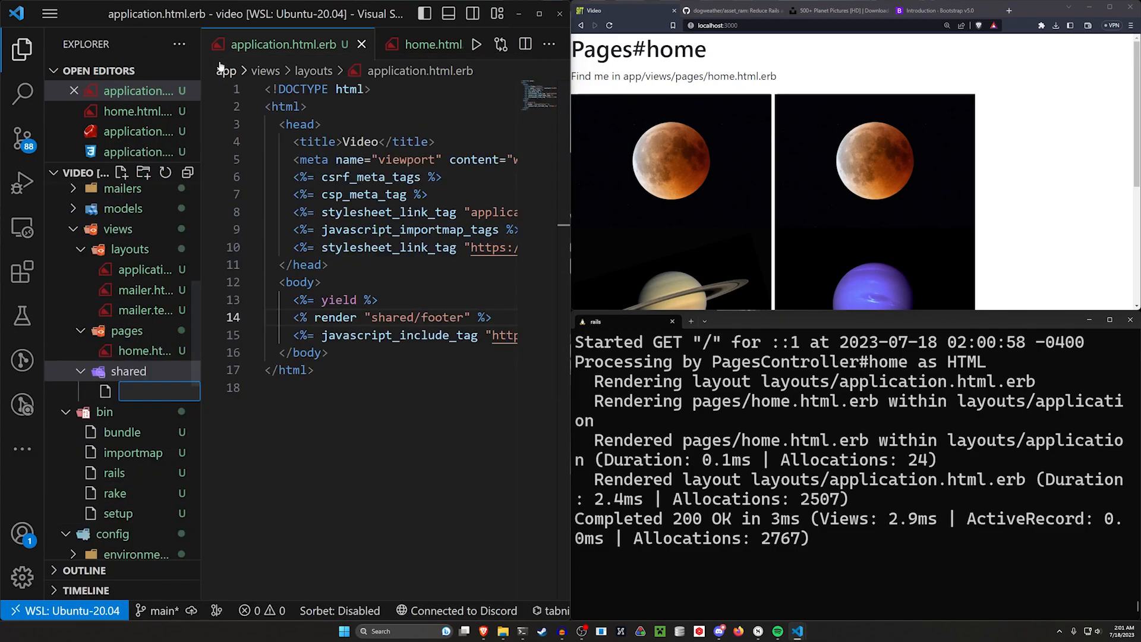
- Create app/views/shared/_footer.html.erb with copyright and social-links placeholder text, save, and return to the layout
{"action": "type", "text": "_footer"}
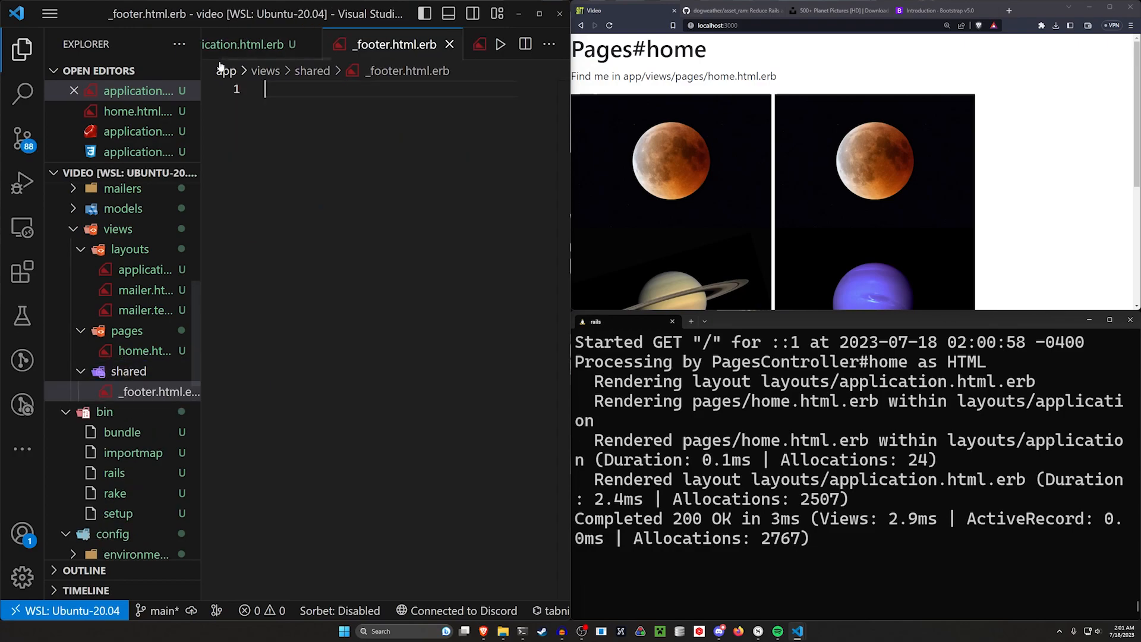
{"action": "type", "text": "Test"}
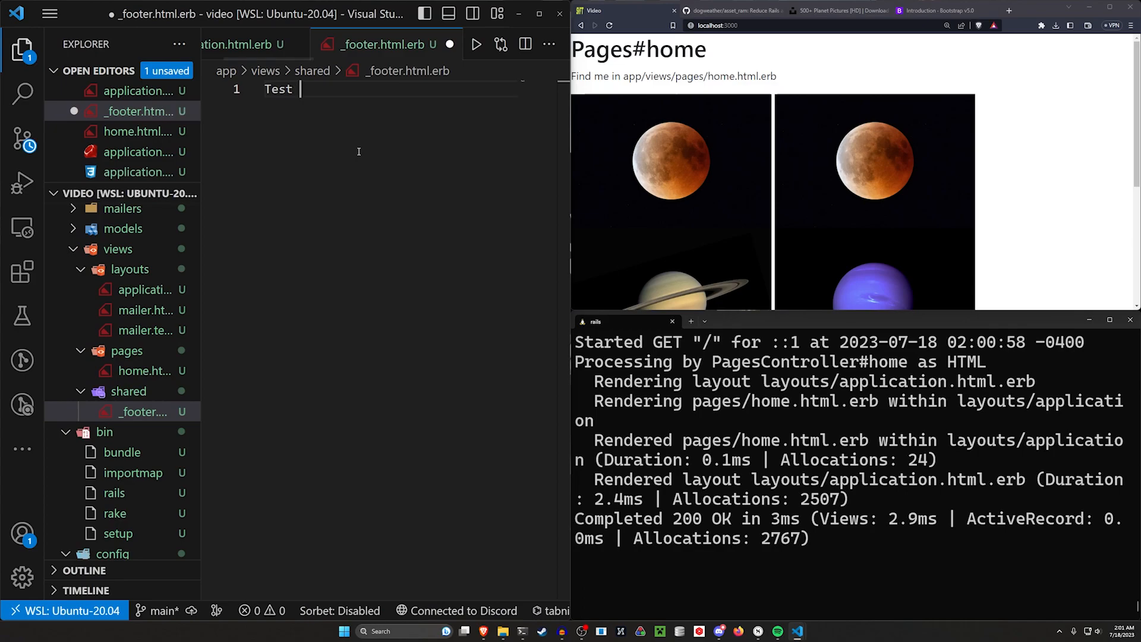
{"action": "type", "text": "ing,"}
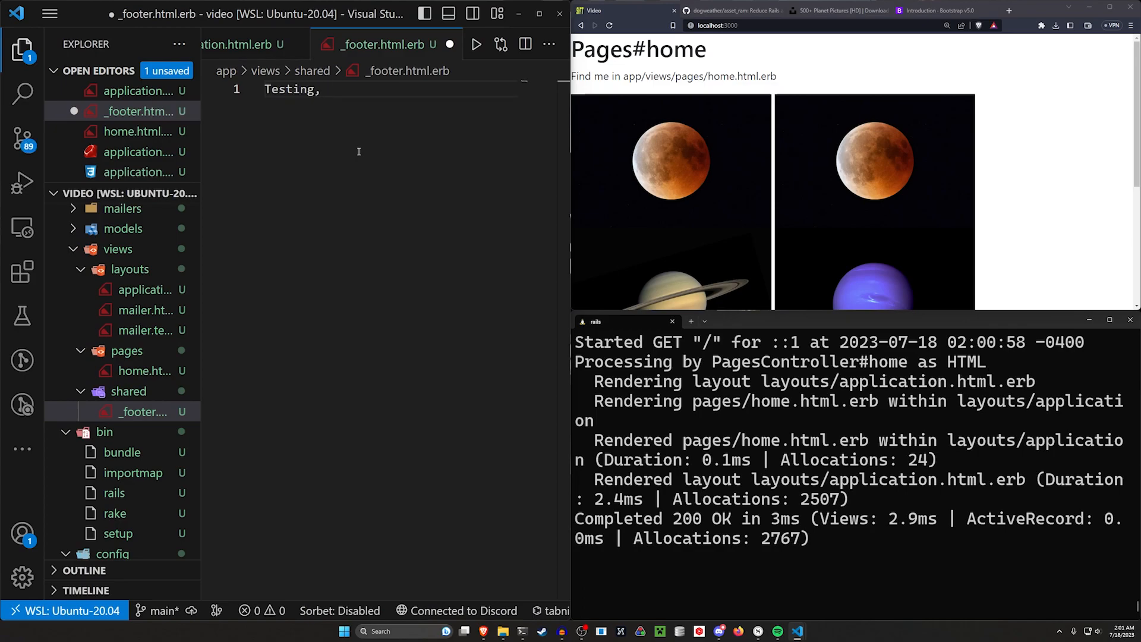
{"action": "type", "text": "copyright not"}
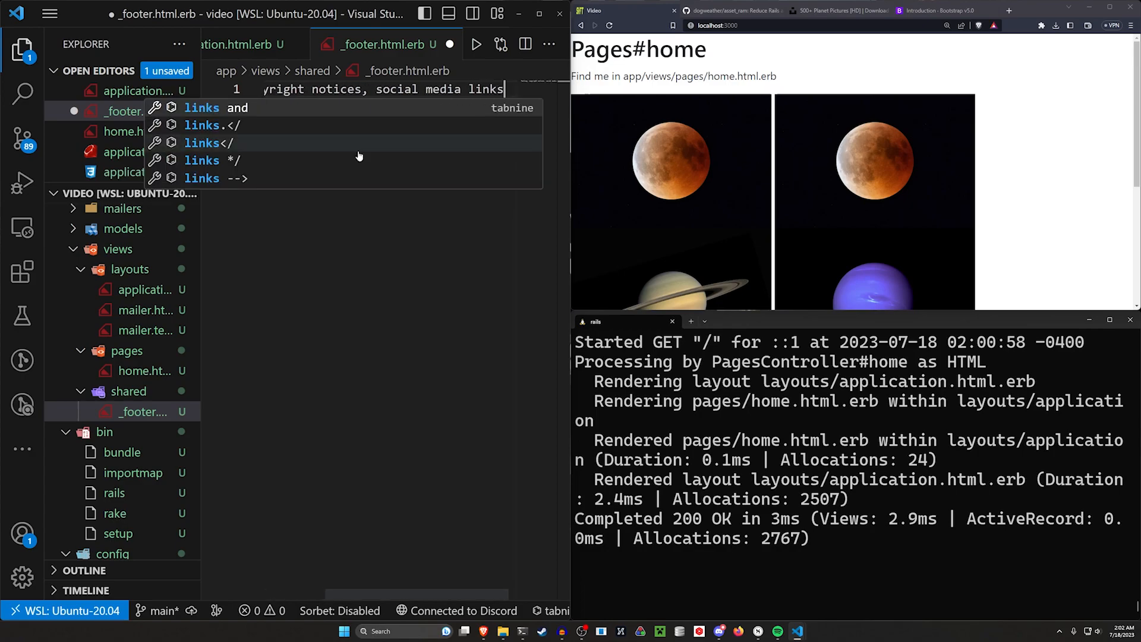
{"action": "key", "text": "Escape"}
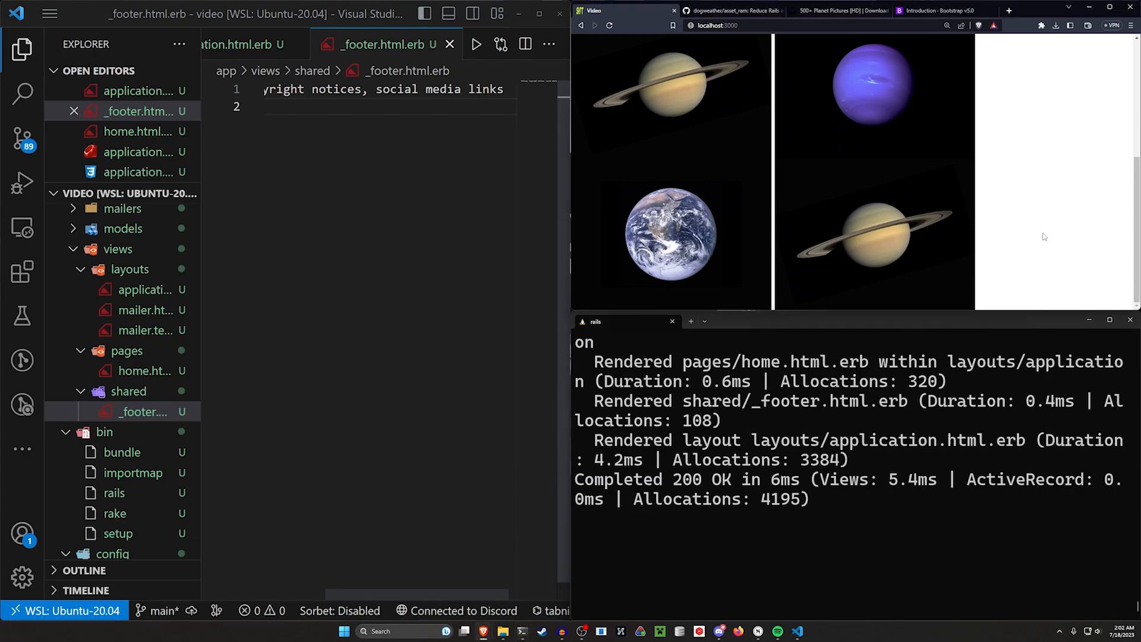
{"action": "left_click", "coordinate": [594, 25]}
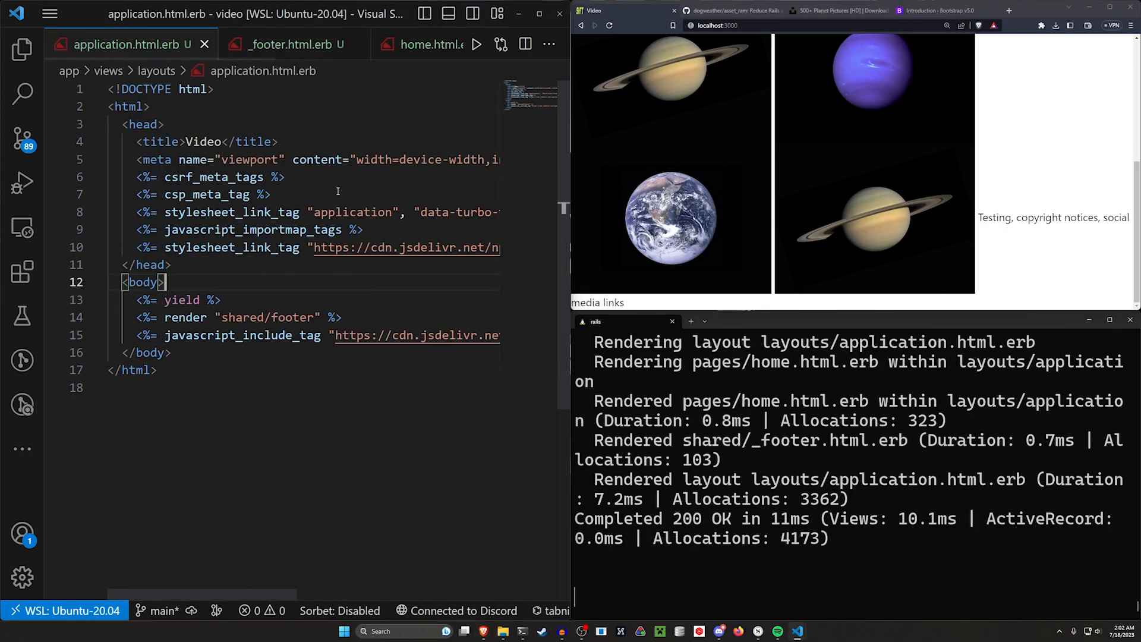
- Enclose the _footer text in <div class="footer"> … </div> and save
{"action": "left_click", "coordinate": [291, 45]}
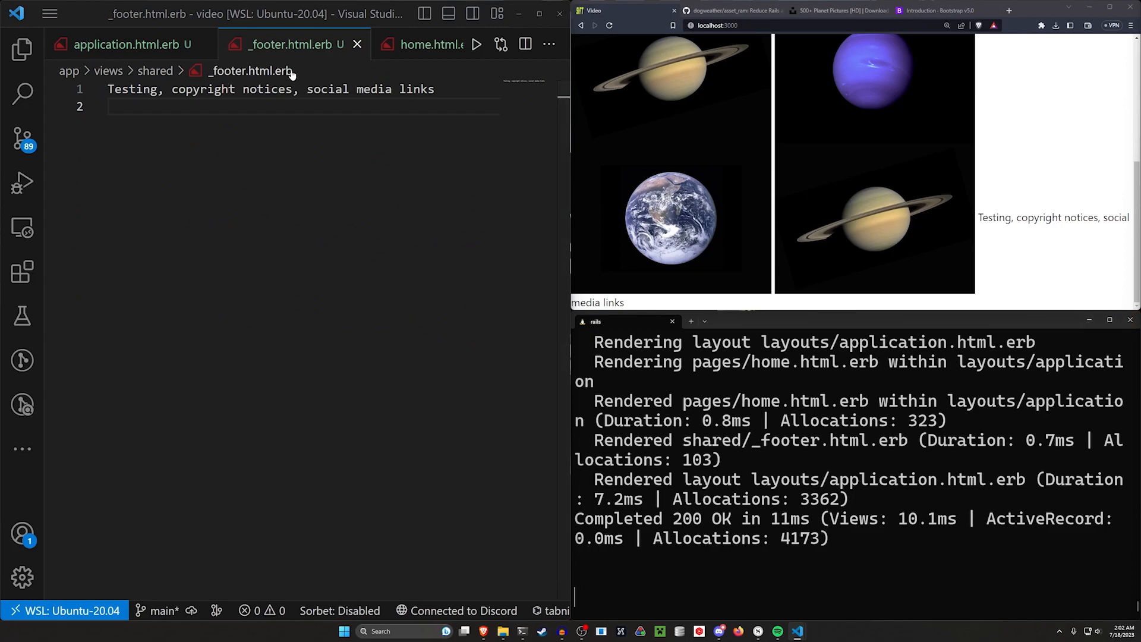
{"action": "type", "text": ".footer\">"}
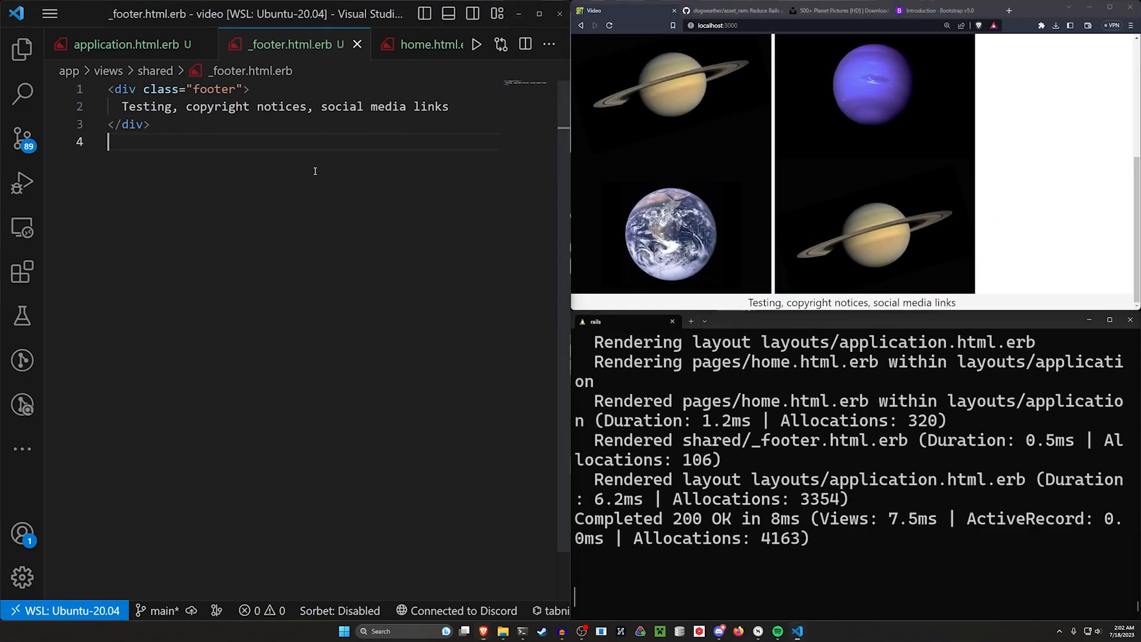
- Prefix layout lines 10, 14 and 15 with AssetRam::Helper.cache { and close each brace
{"action": "left_click", "coordinate": [127, 45]}
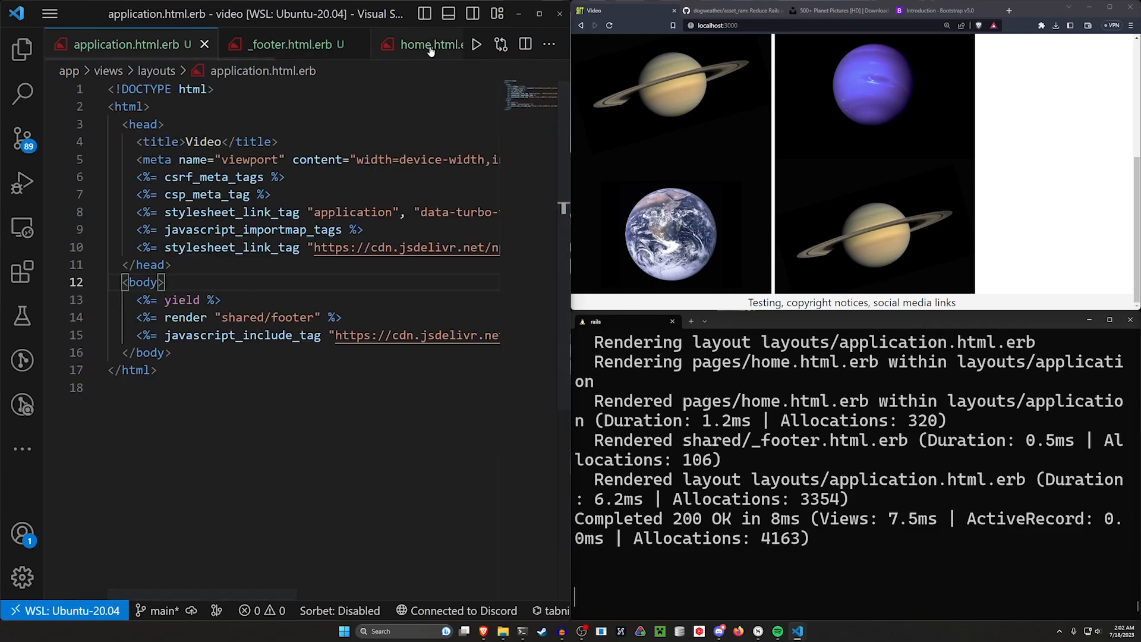
{"action": "left_click", "coordinate": [426, 45]}
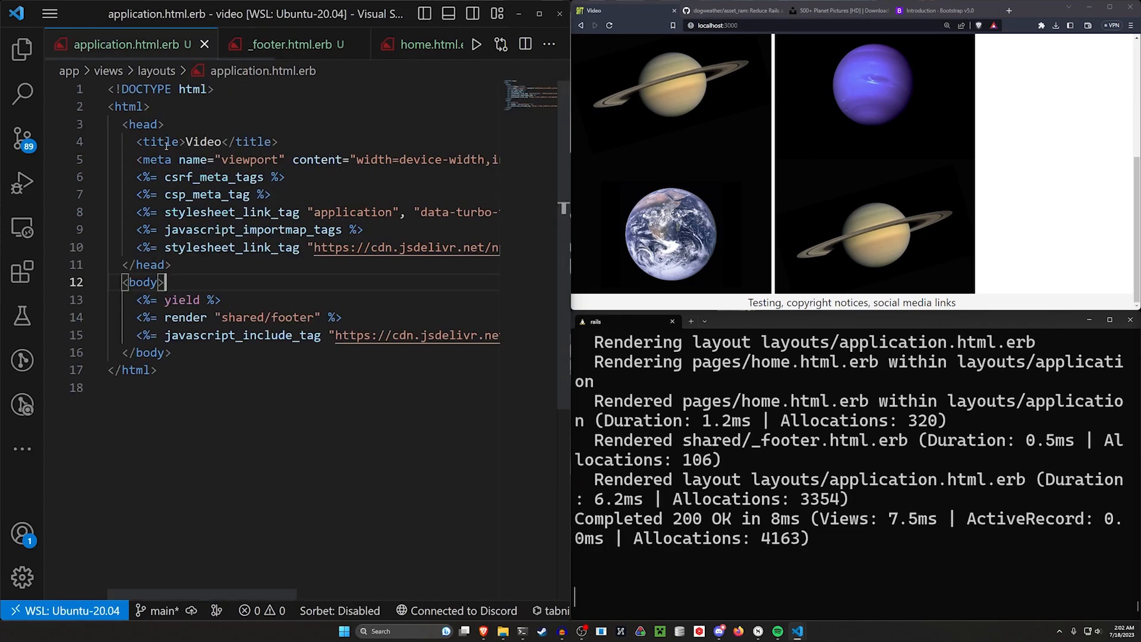
{"action": "type", "text": "AssetRam::Helper.cache {"}
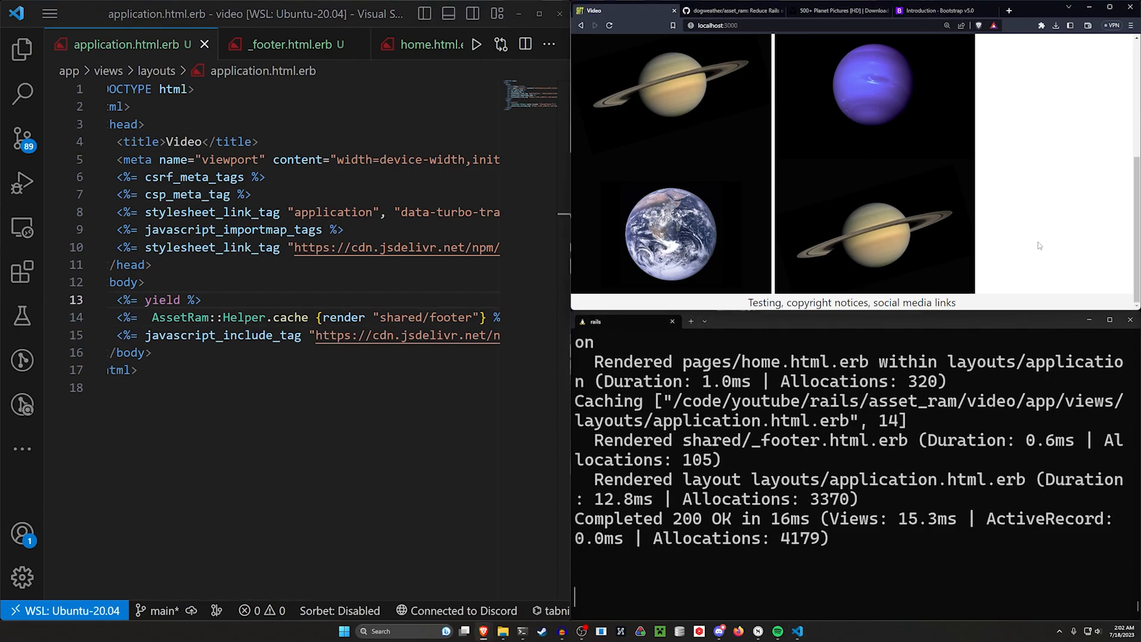
{"action": "left_click", "coordinate": [594, 26]}
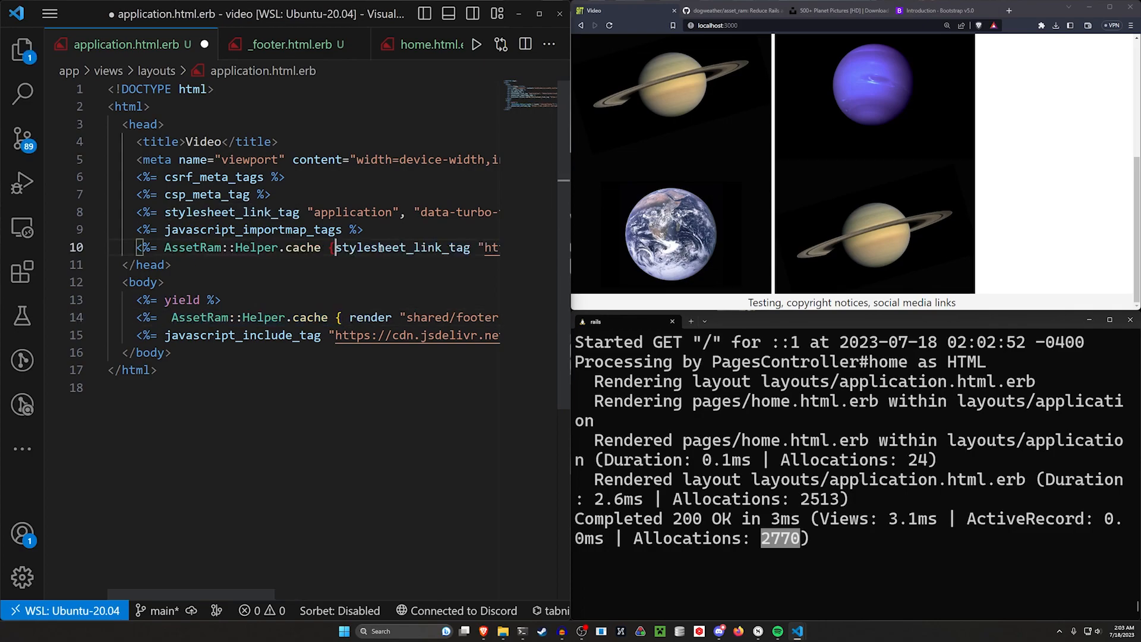
{"action": "scroll", "scroll_direction": "right", "scroll_amount": 3}
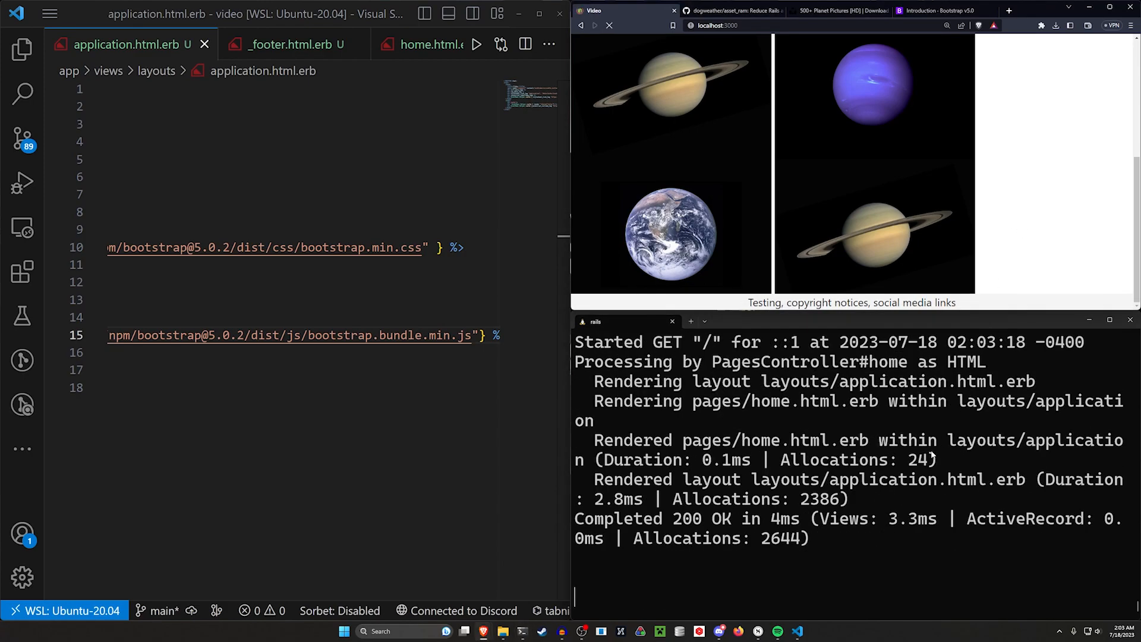
{"action": "double_click", "coordinate": [779, 537]}
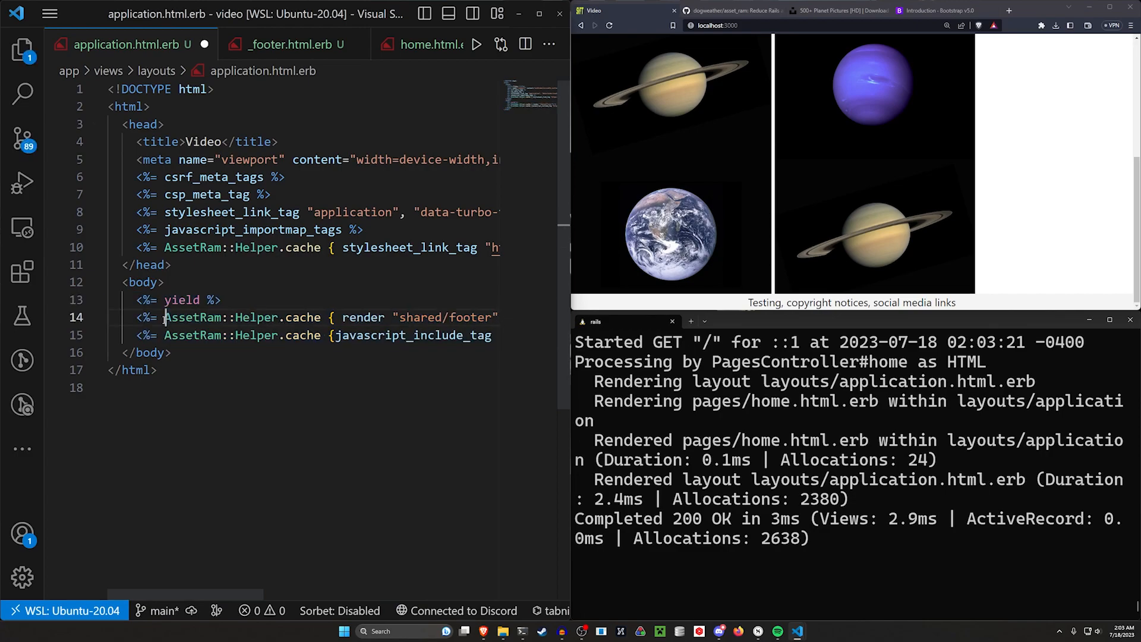
- Open the asset_ram GitHub tab and read the README's custom cache-key and background sections
{"action": "left_click", "coordinate": [732, 10]}
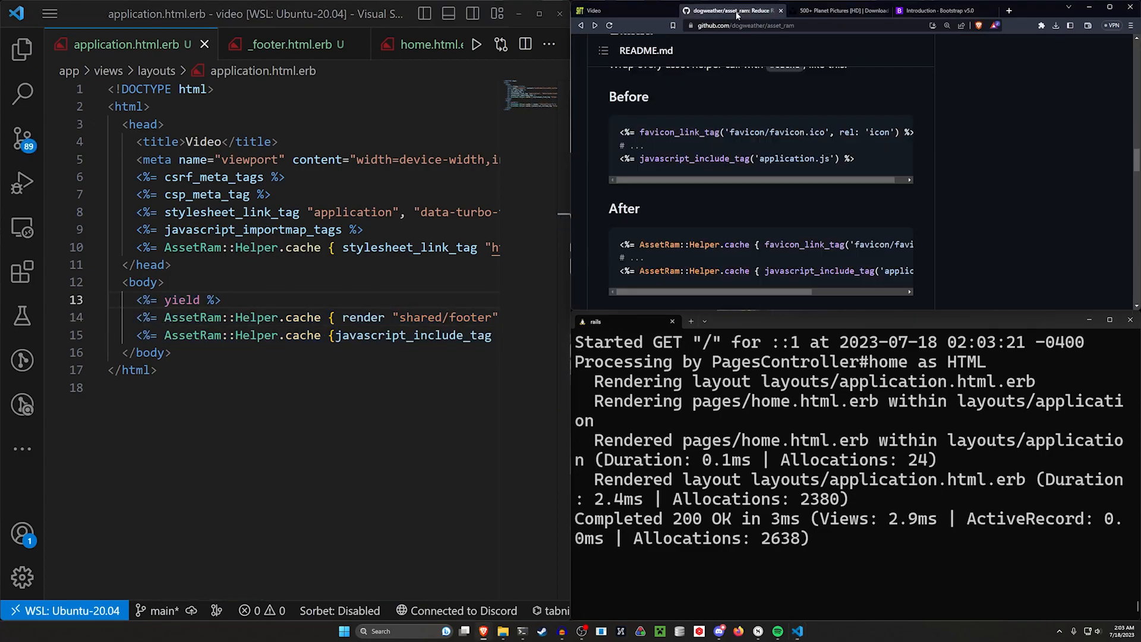
{"action": "scroll", "scroll_direction": "down", "scroll_amount": 3}
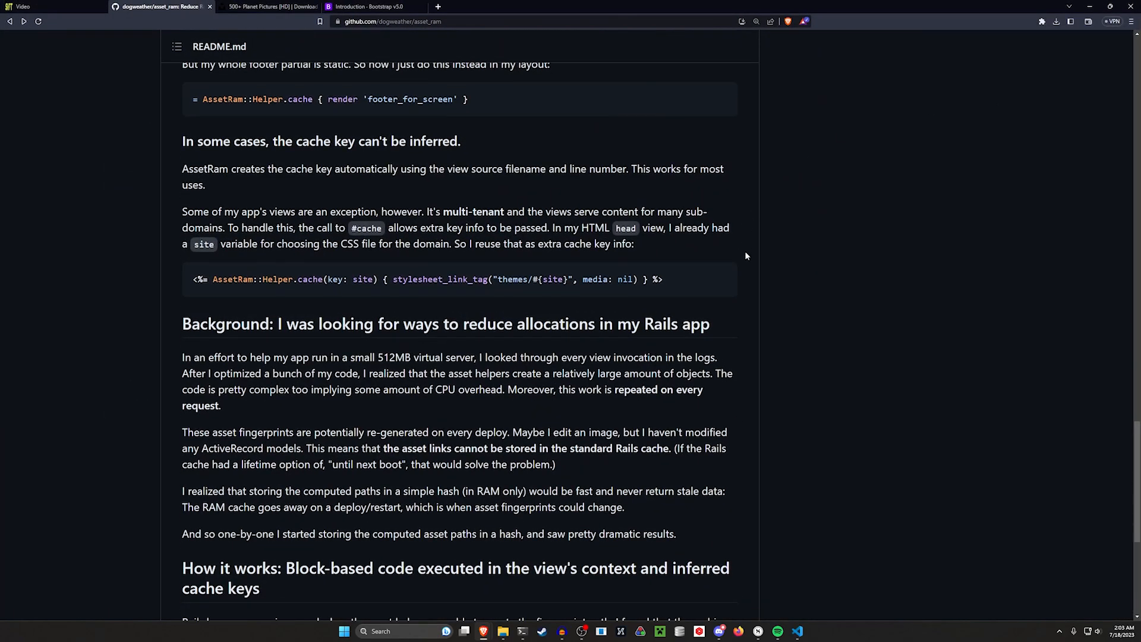
{"action": "scroll", "scroll_direction": "down", "scroll_amount": 3}
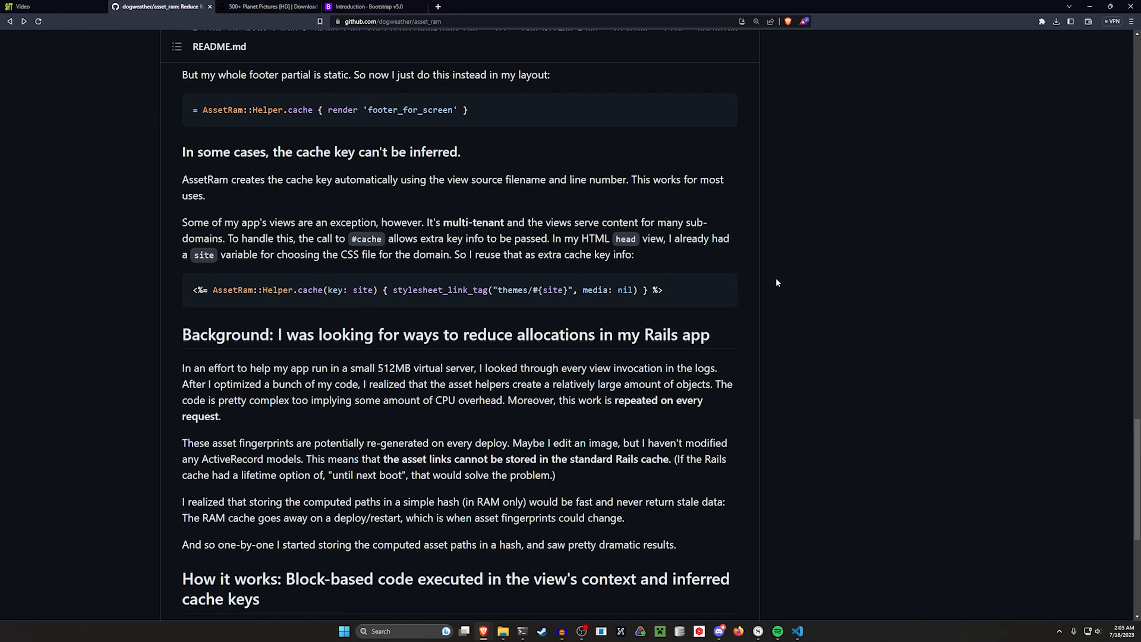
{"action": "mouse_move", "coordinate": [677, 268]}
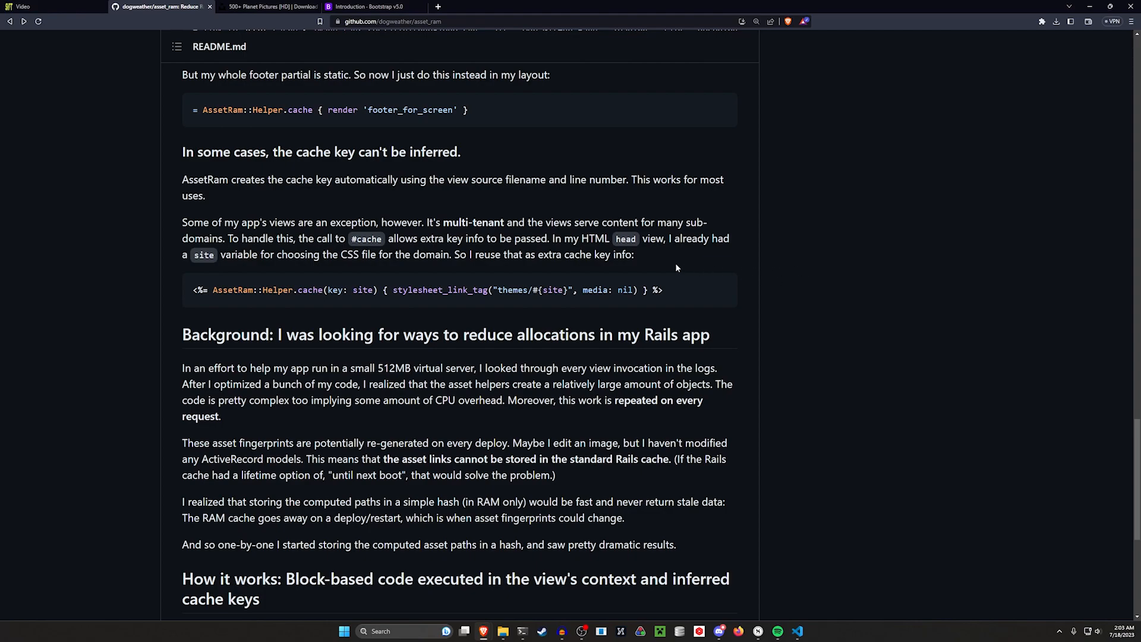
{"action": "mouse_move", "coordinate": [369, 252]}
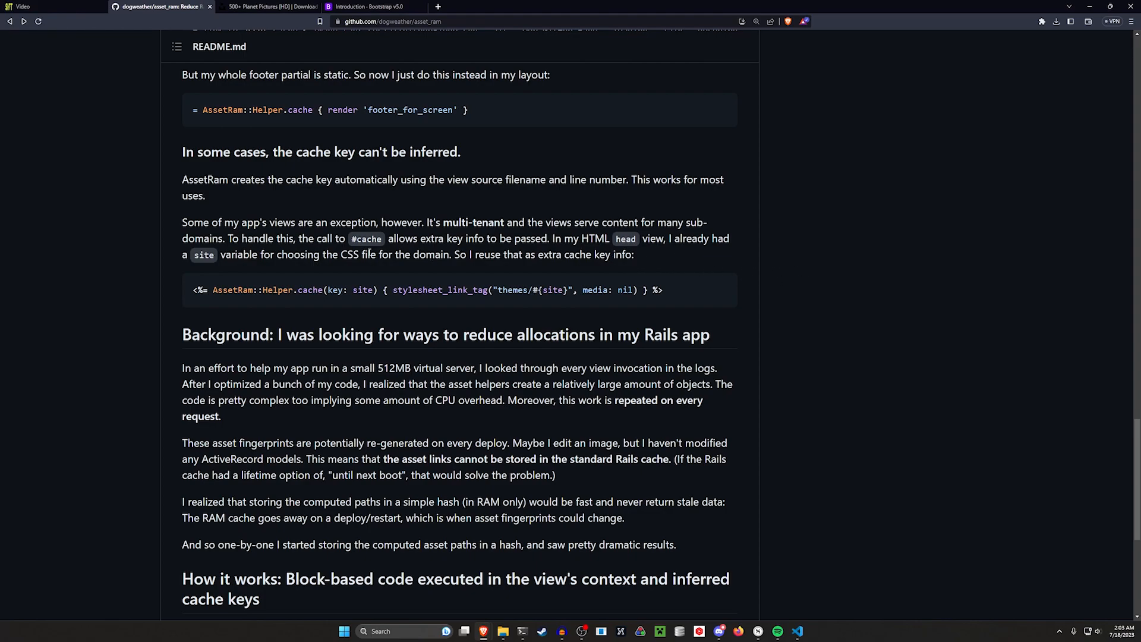
{"action": "left_click_drag", "start_coordinate": [315, 238], "coordinate": [440, 238]}
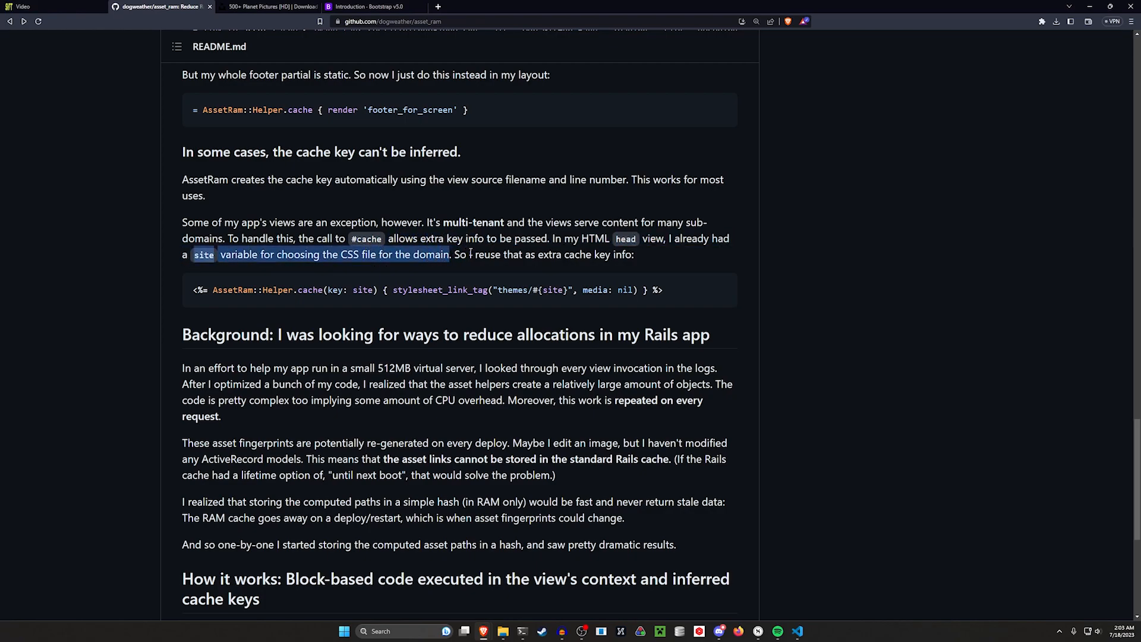
{"action": "left_click", "coordinate": [778, 192]}
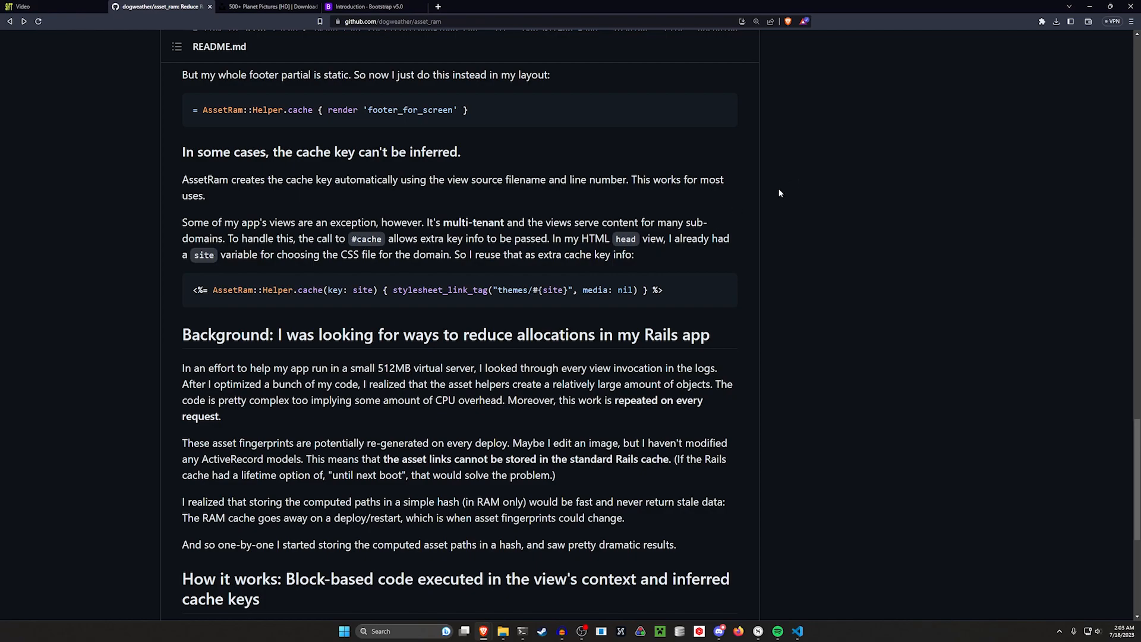
{"action": "scroll", "scroll_direction": "down", "scroll_amount": 3}
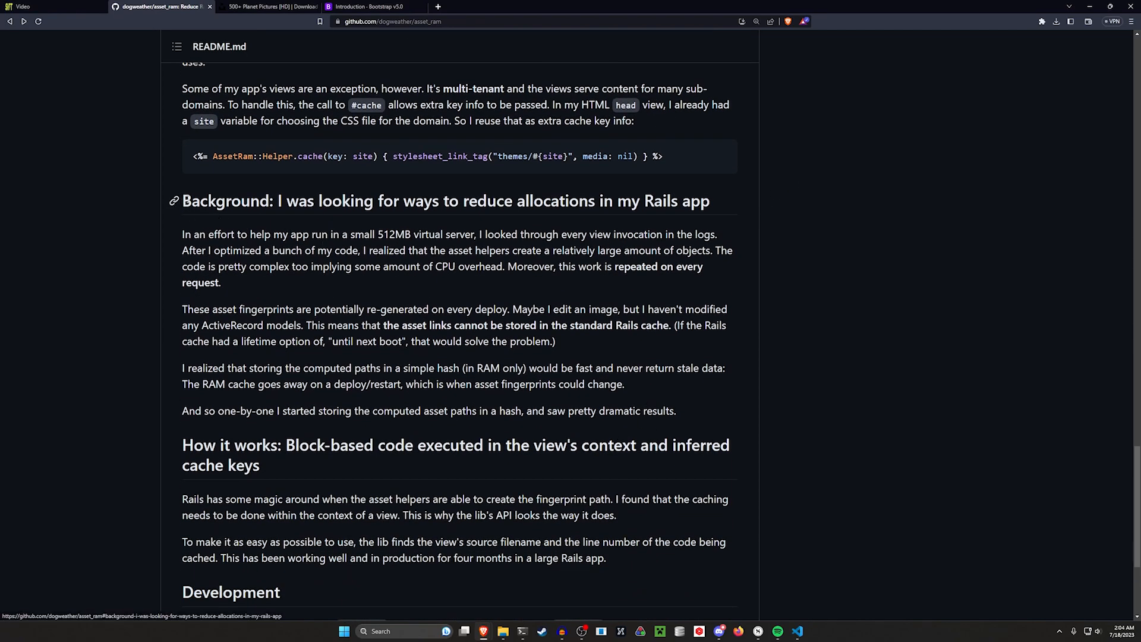
{"action": "left_click_drag", "start_coordinate": [183, 201], "coordinate": [675, 411]}
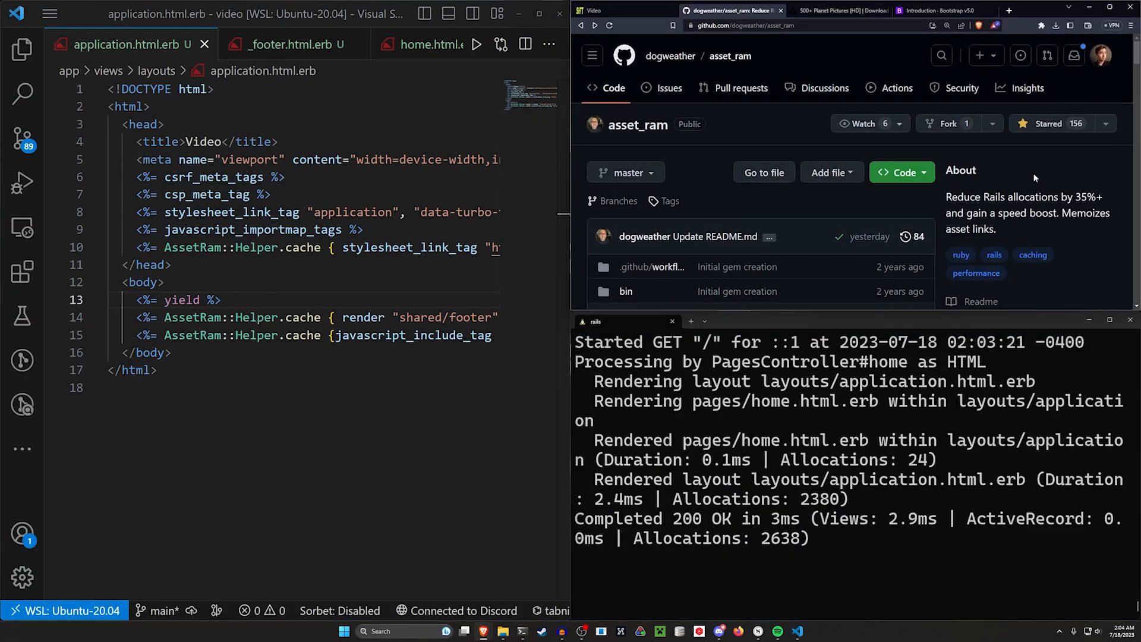
{"action": "mouse_move", "coordinate": [1046, 230]}
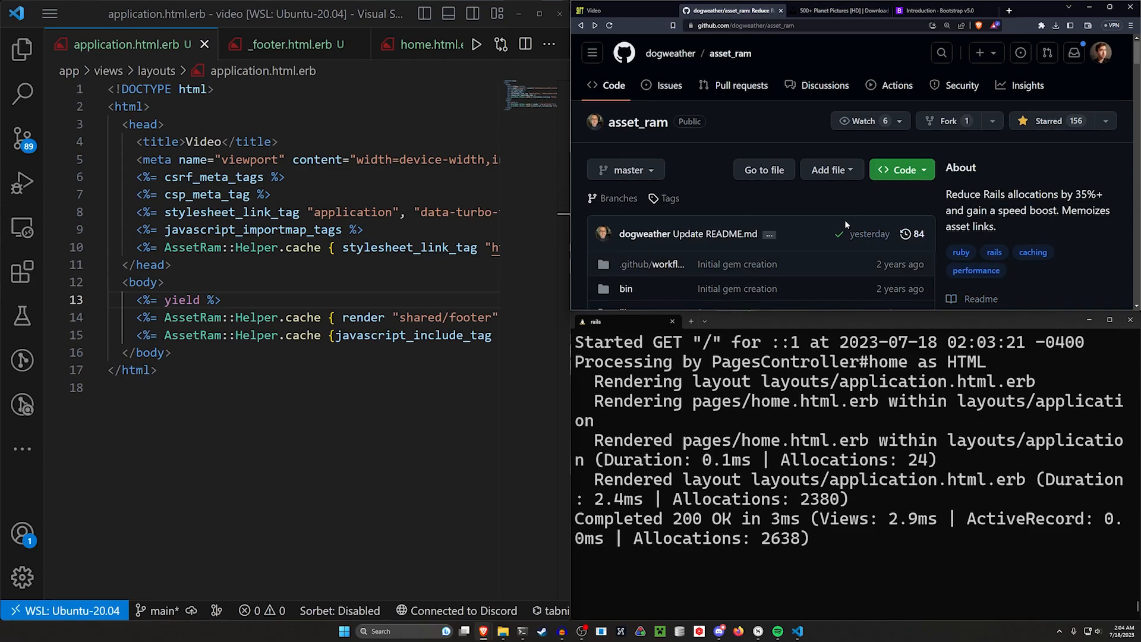
{"action": "scroll", "scroll_direction": "down", "scroll_amount": 3}
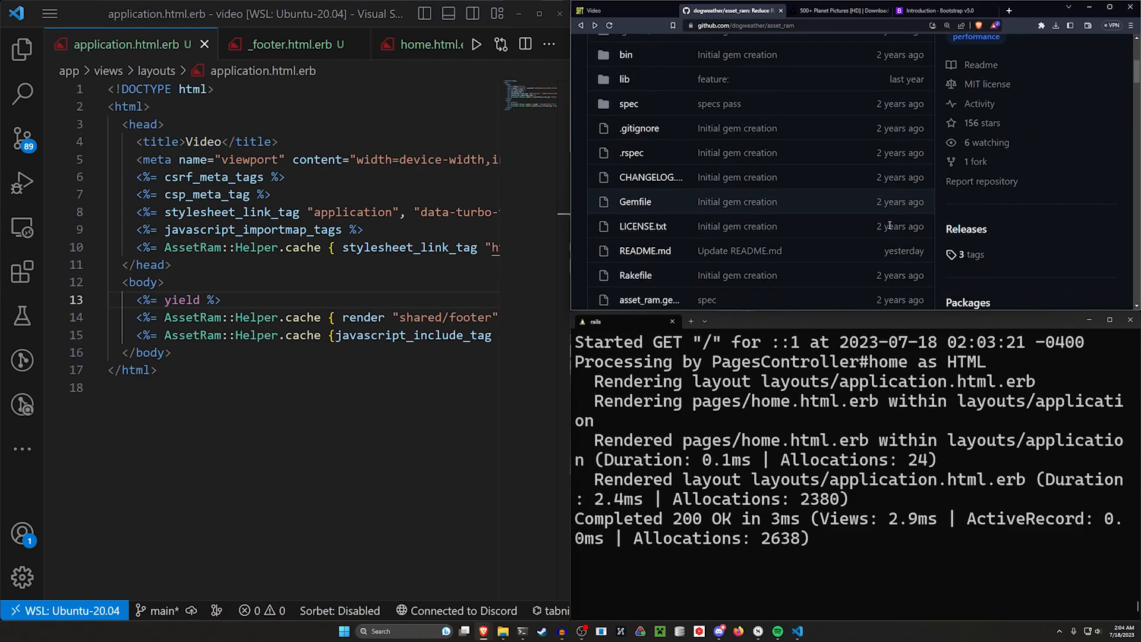
{"action": "scroll", "scroll_direction": "down", "scroll_amount": 3}
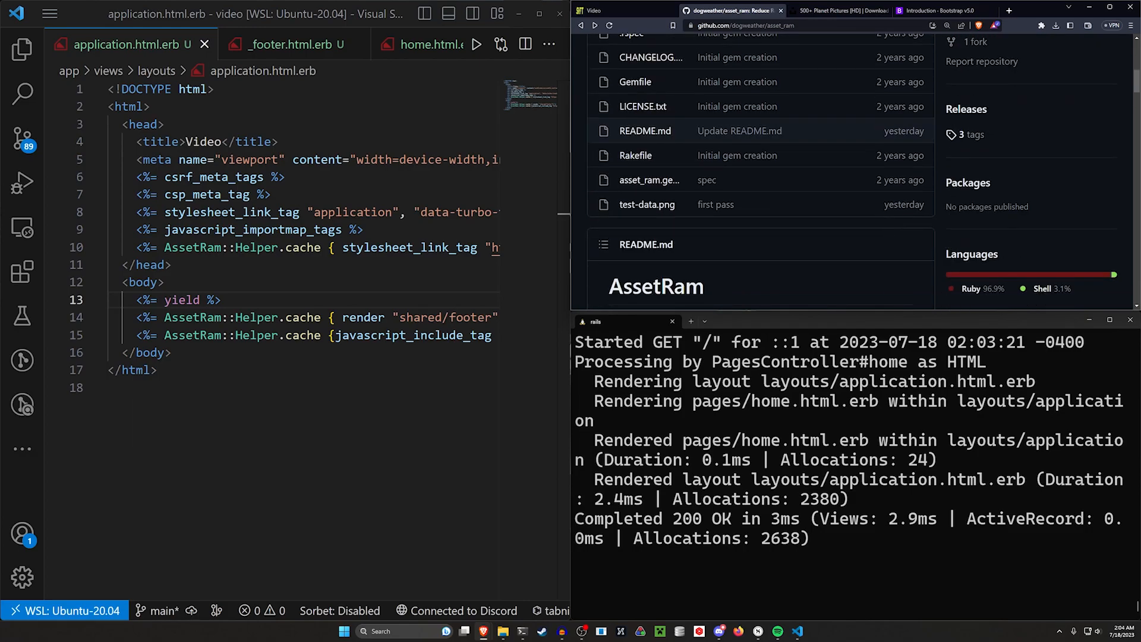